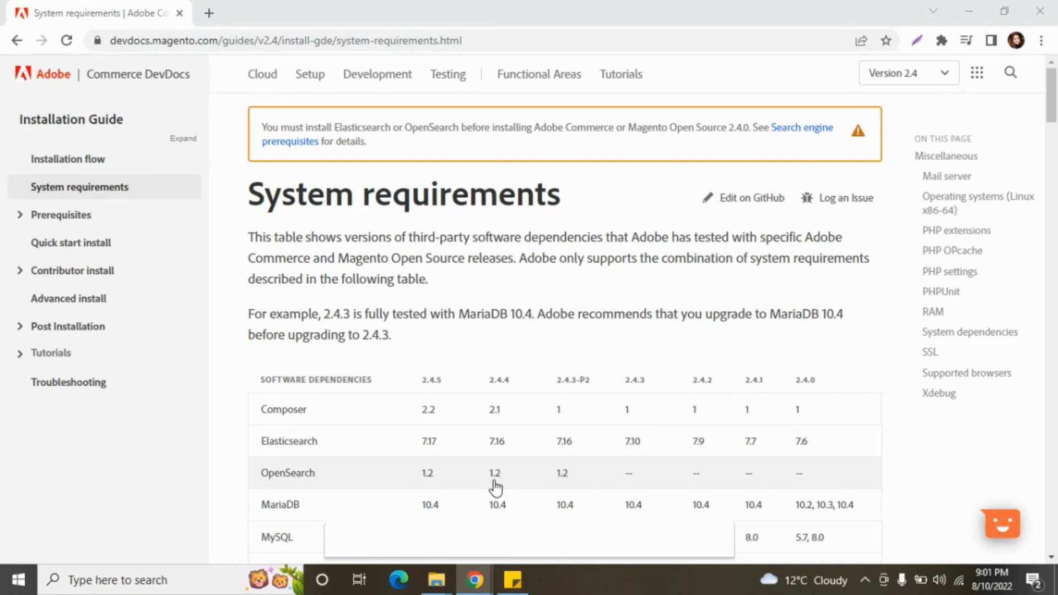
mouse_move(487, 485)
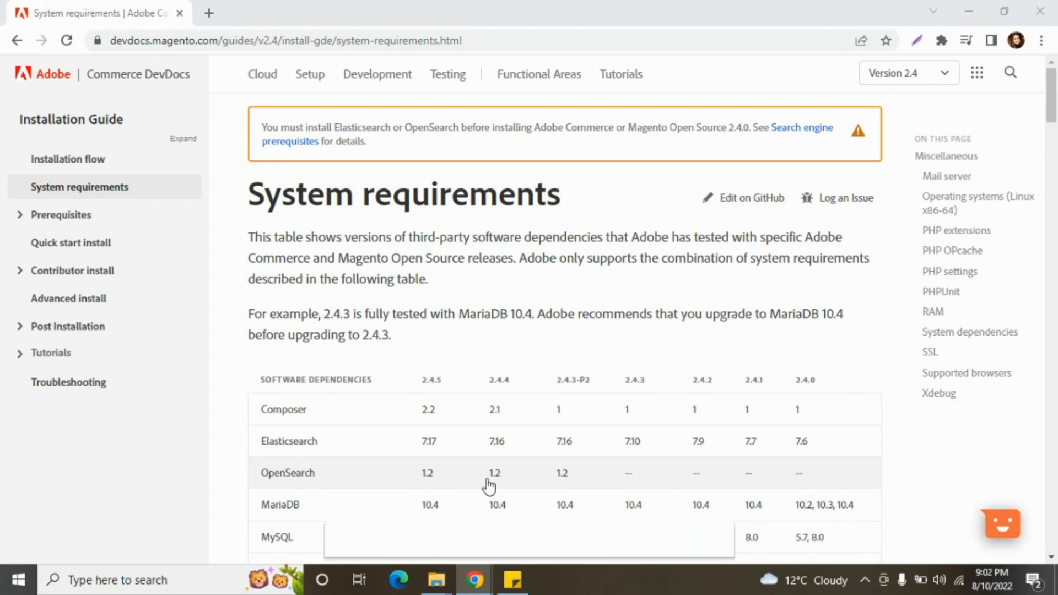
mouse_move(480, 492)
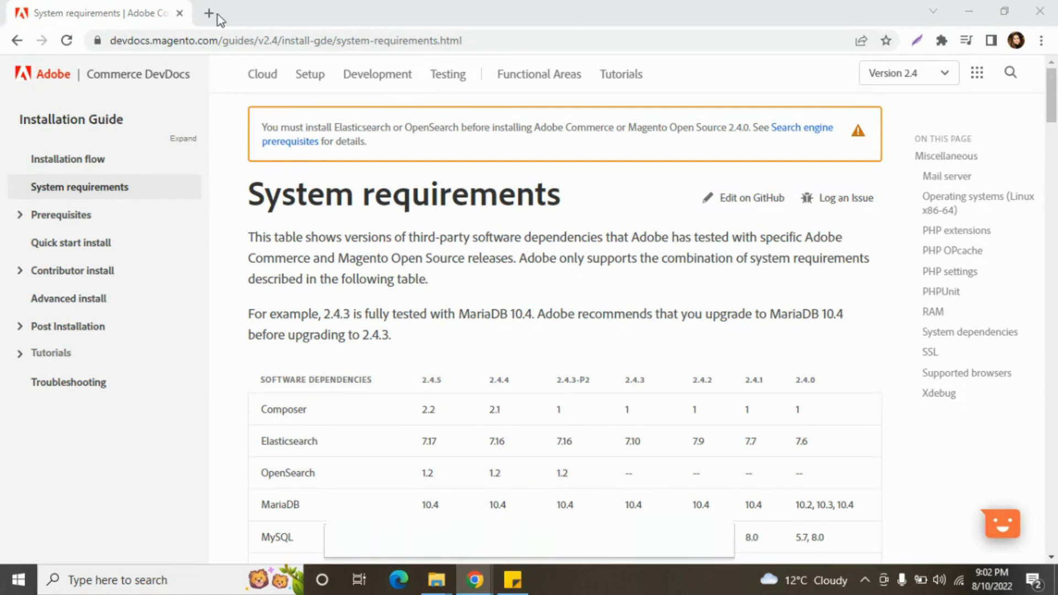
Step: Open a blank browser tab, then scroll DevDocs' requirements table to the 2.4.5 column
left_click(208, 14)
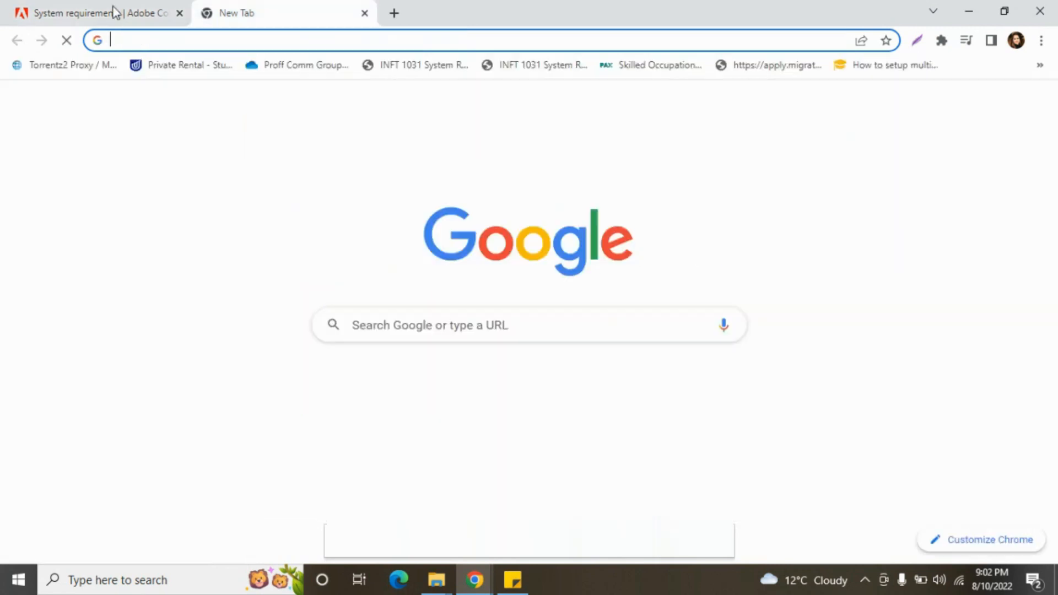
left_click(88, 12)
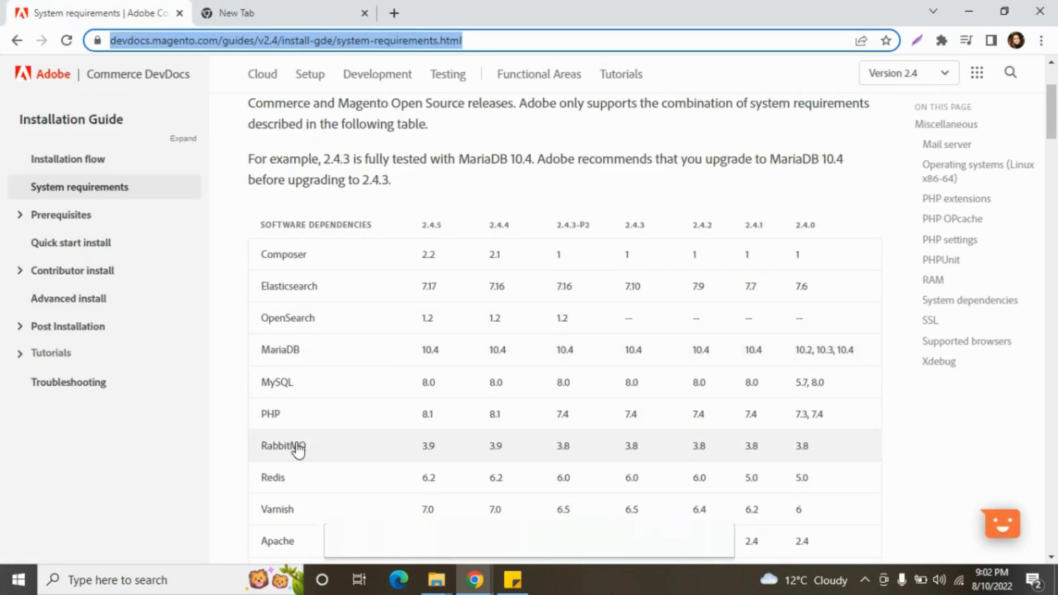
scroll("down", 3)
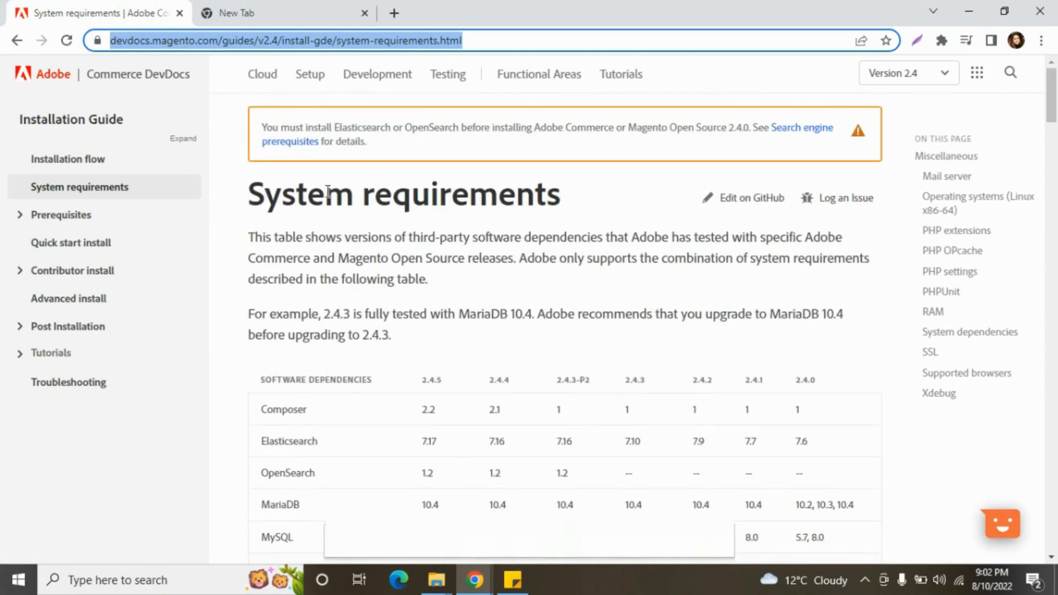
scroll("down", 3)
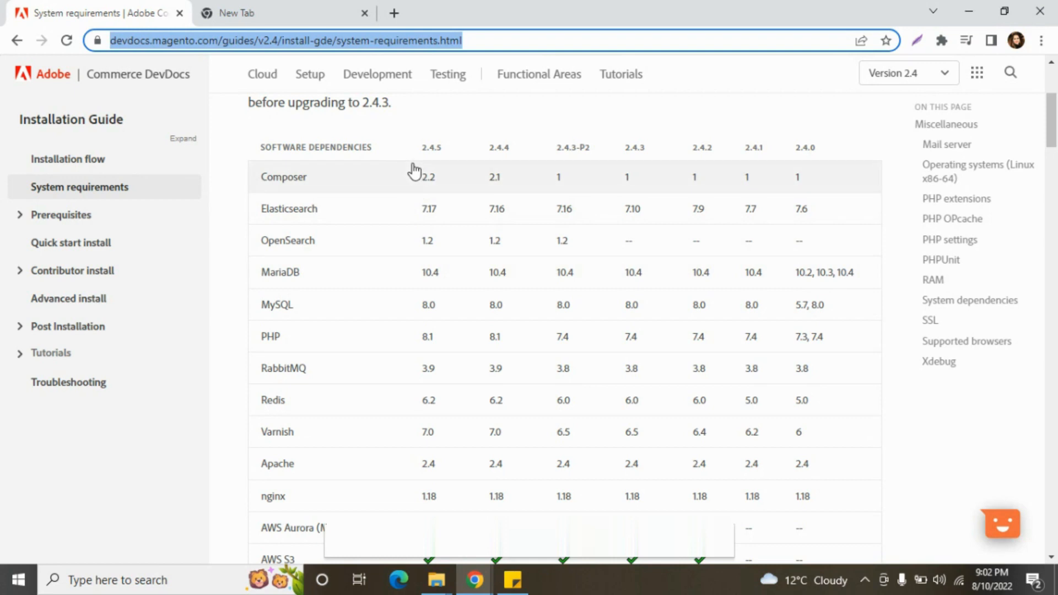
mouse_move(440, 155)
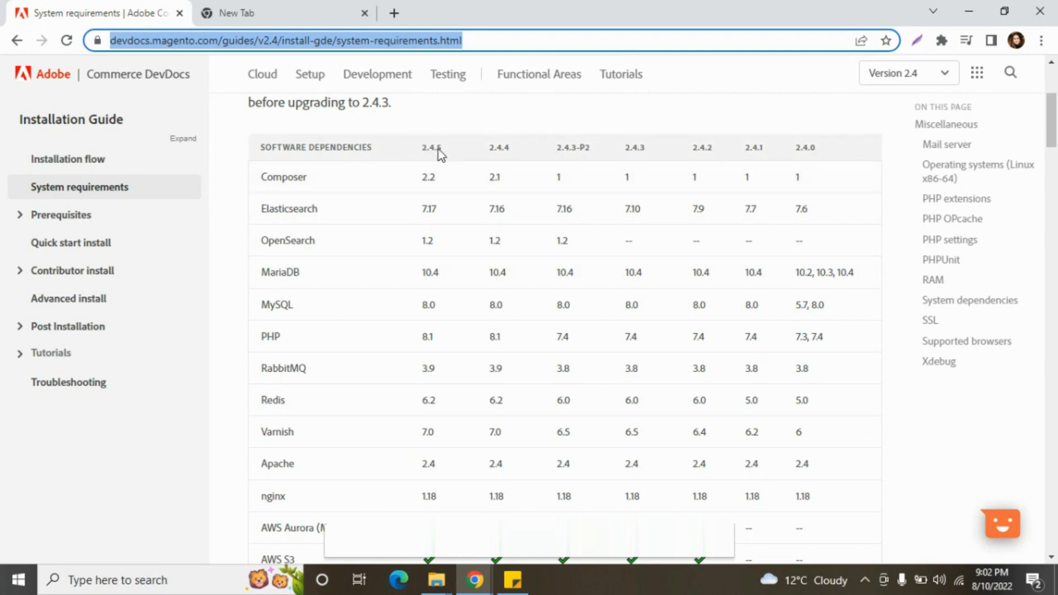
mouse_move(497, 163)
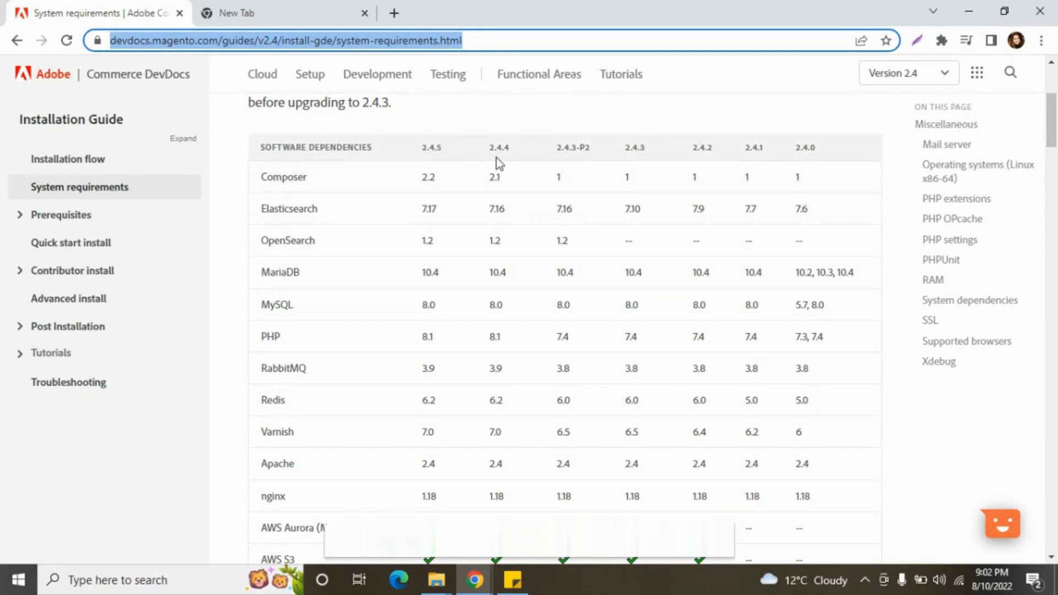
mouse_move(421, 170)
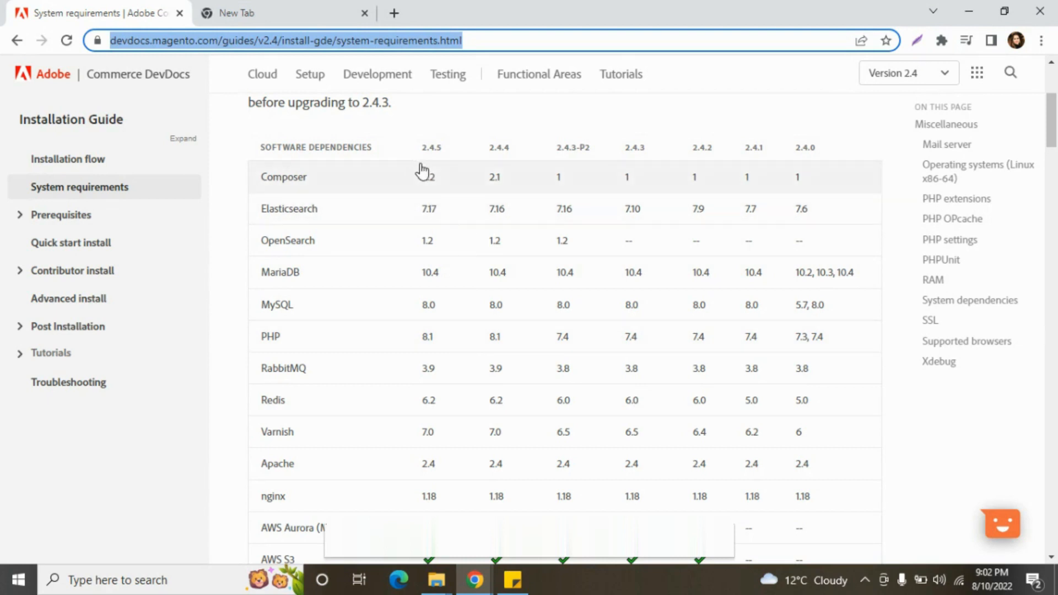
mouse_move(425, 362)
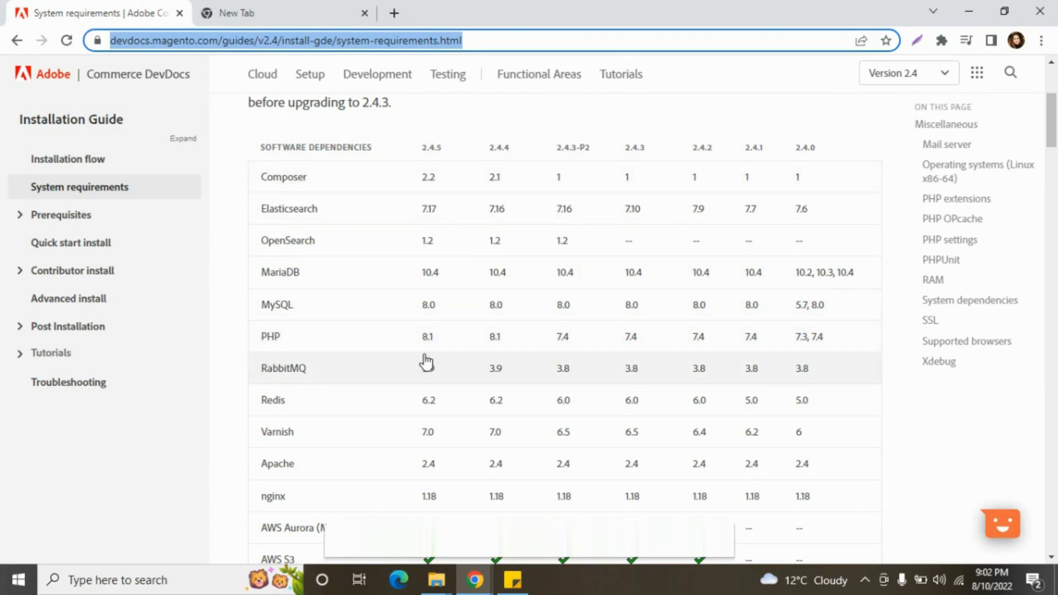
Step: Recheck Magento's PHP requirement, then download the 64-bit XAMPP 8.1.6 Windows installer
left_click(267, 12)
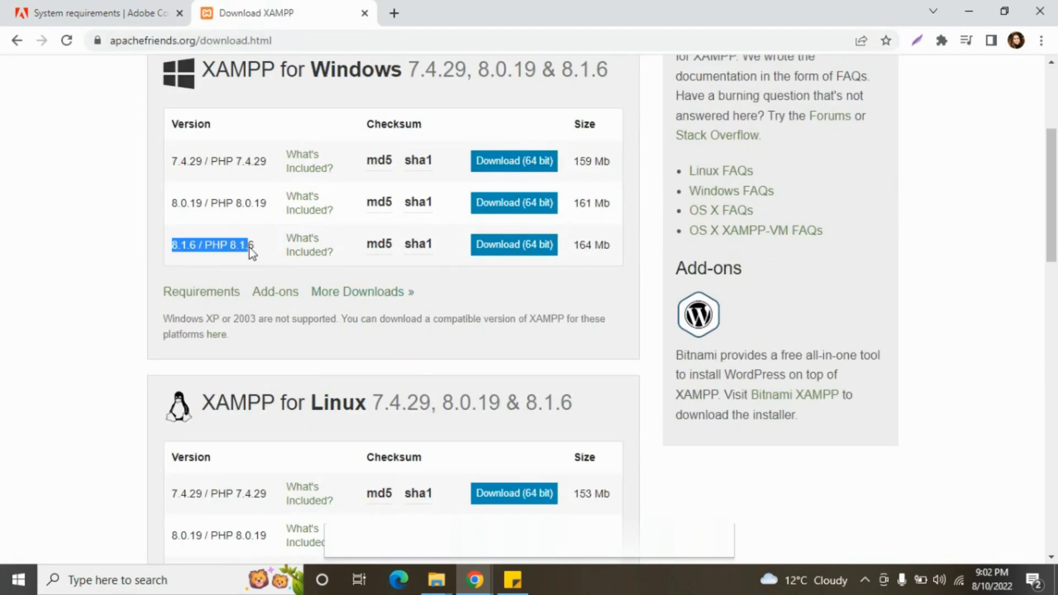
mouse_move(204, 222)
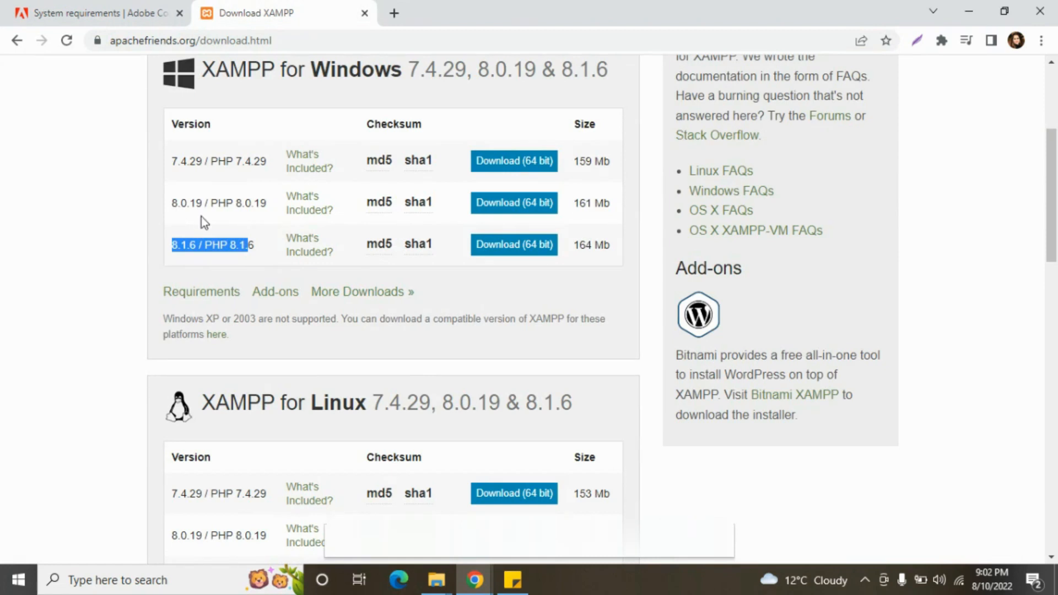
left_click(96, 15)
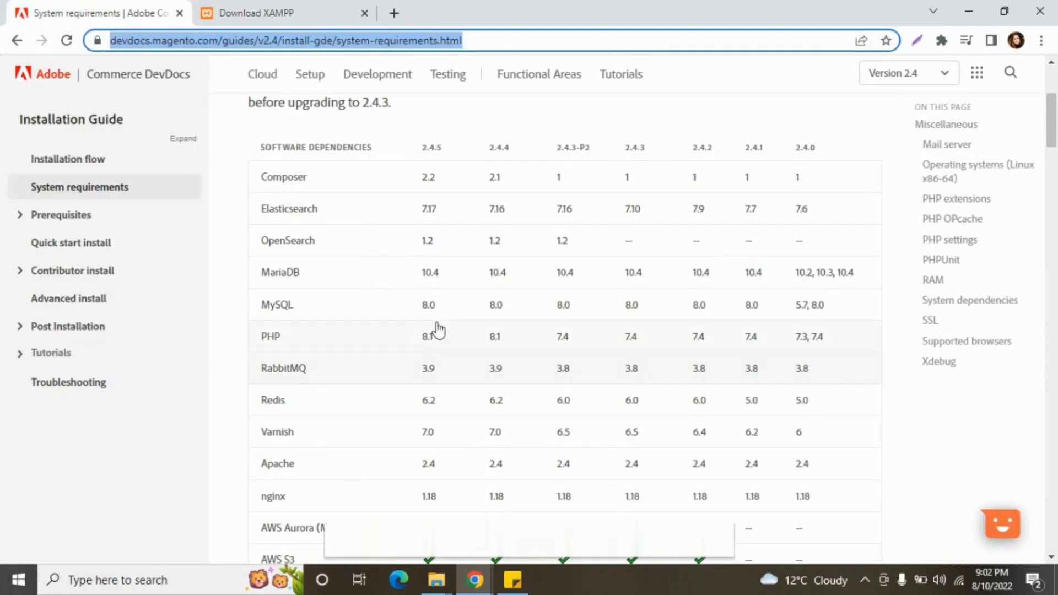
left_click(267, 12)
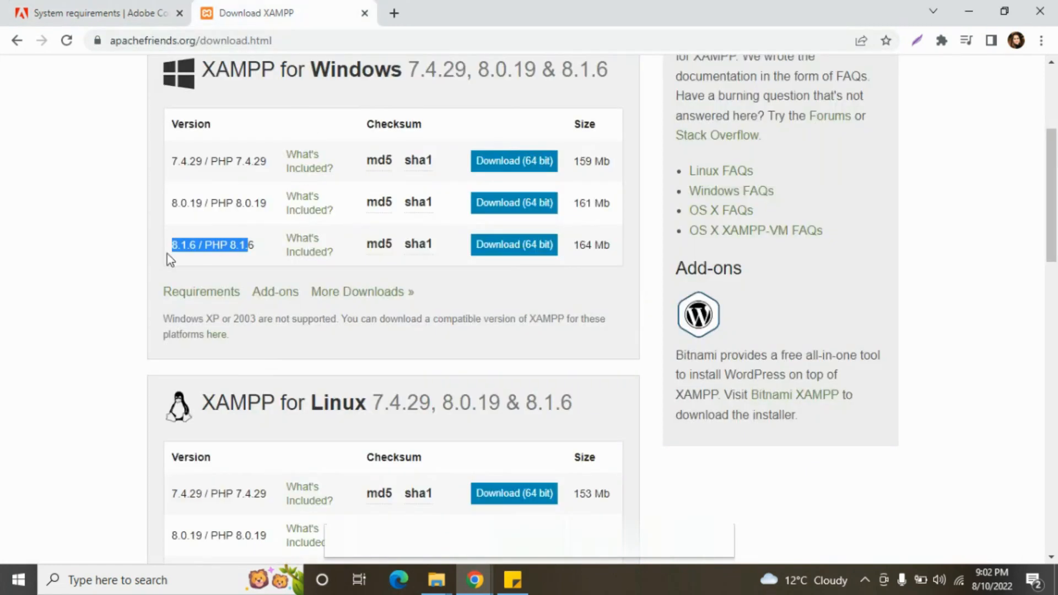
left_click(514, 245)
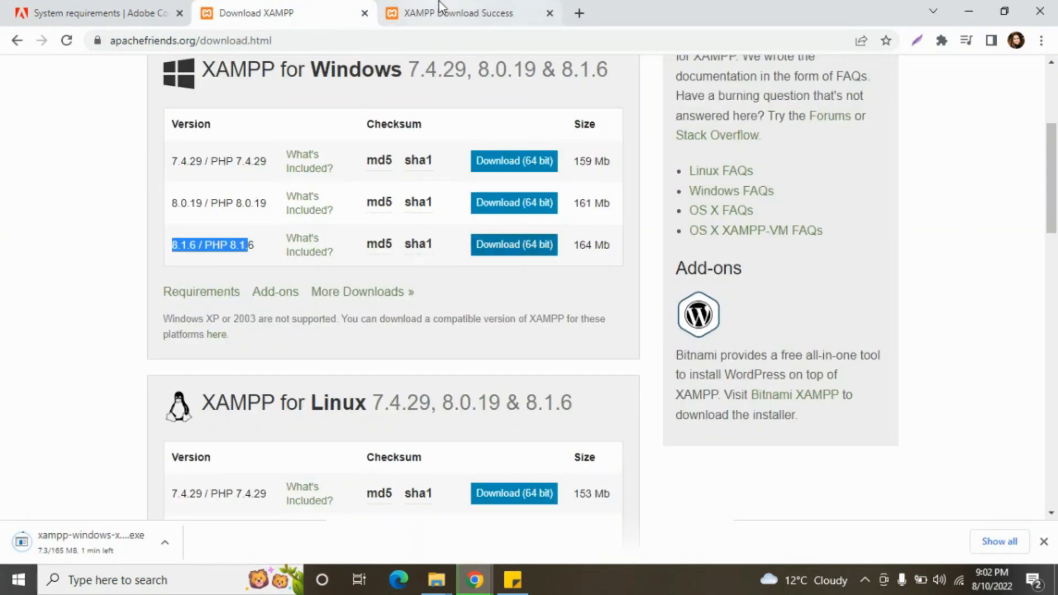
left_click(463, 13)
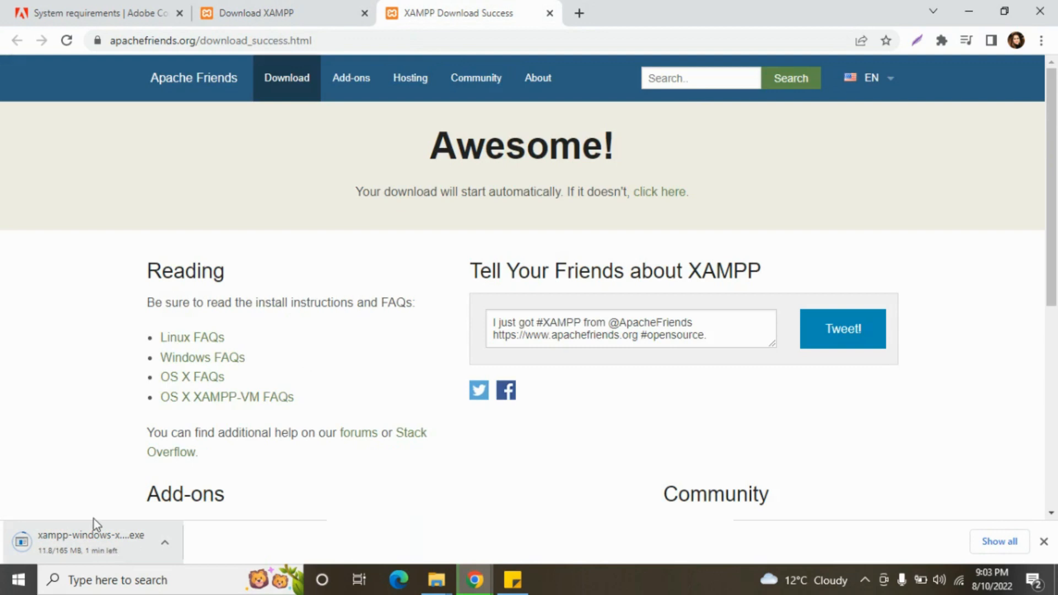
mouse_move(194, 528)
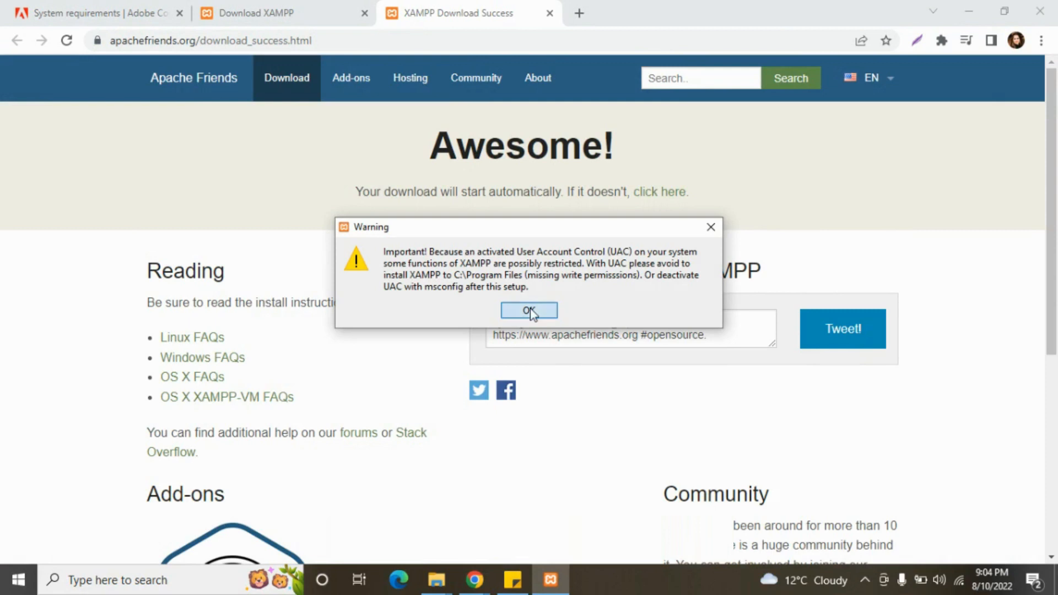
Step: Dismiss the UAC warning and set XAMPP to install in E:\xampp with English language
left_click(529, 310)
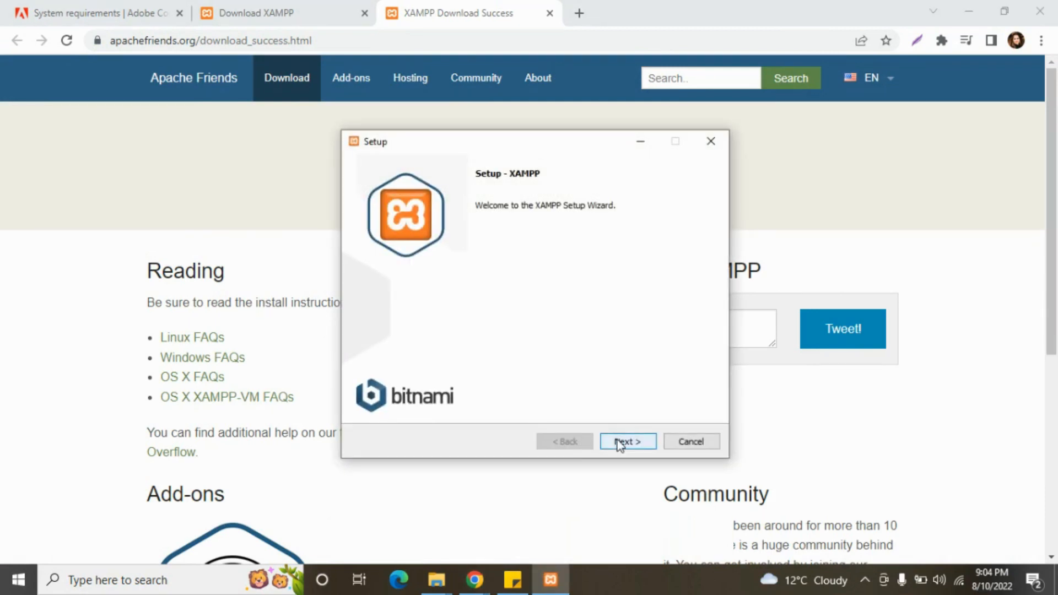
left_click(627, 441)
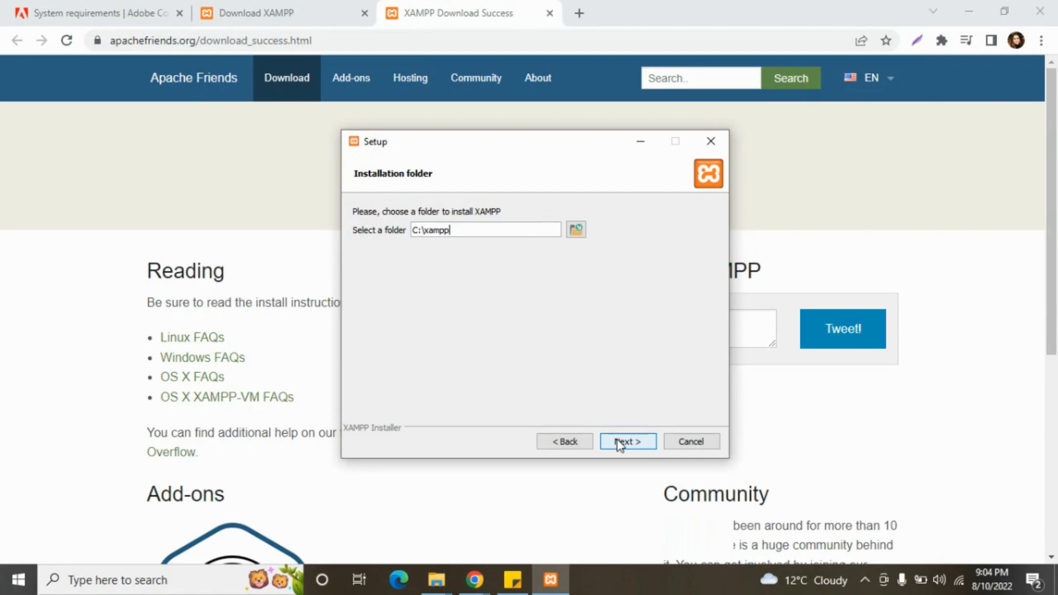
mouse_move(543, 255)
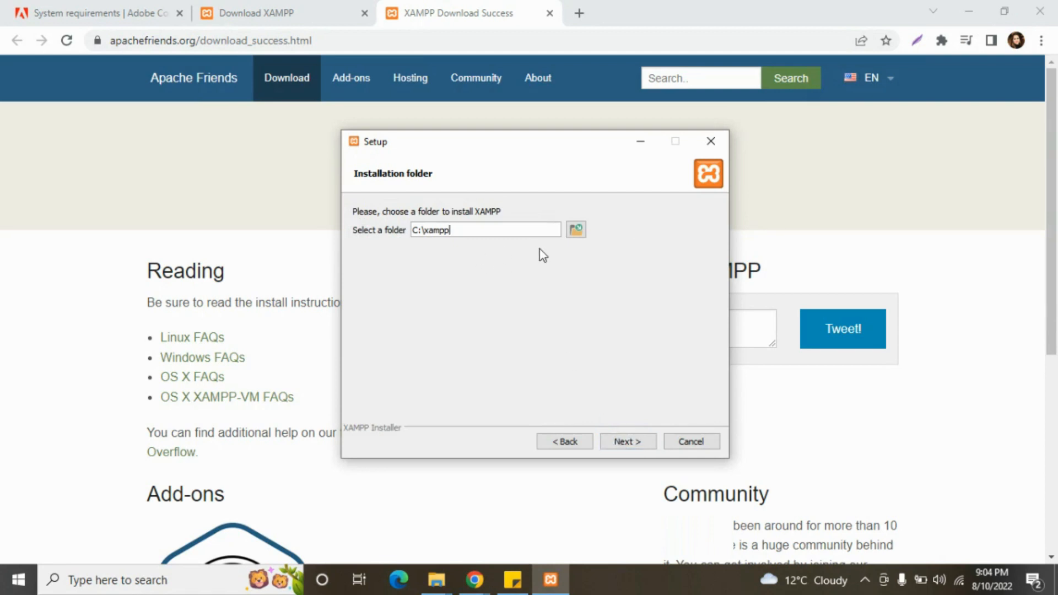
mouse_move(432, 247)
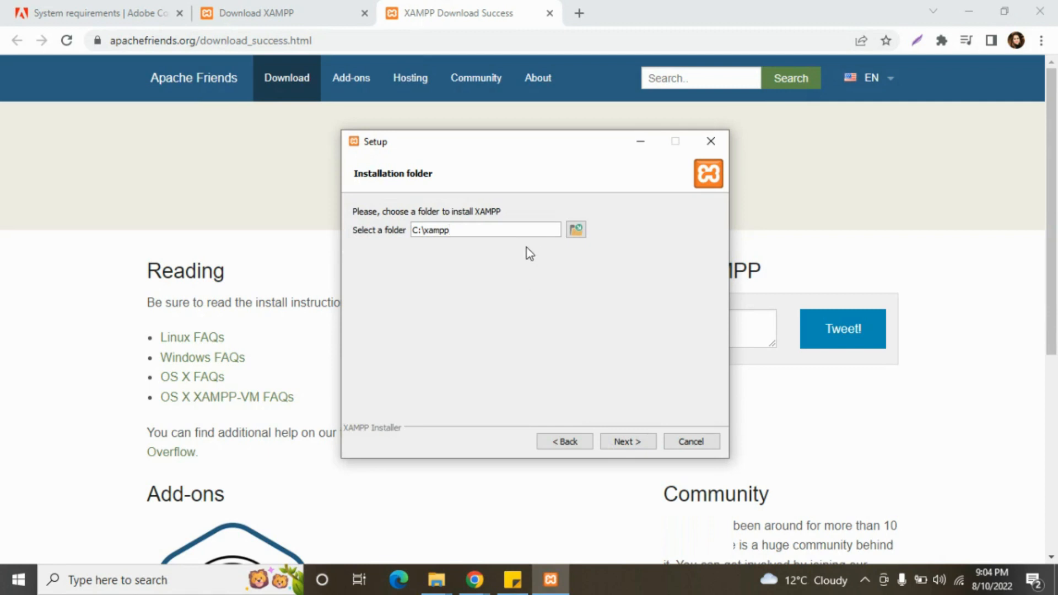
type("E:\\xampp")
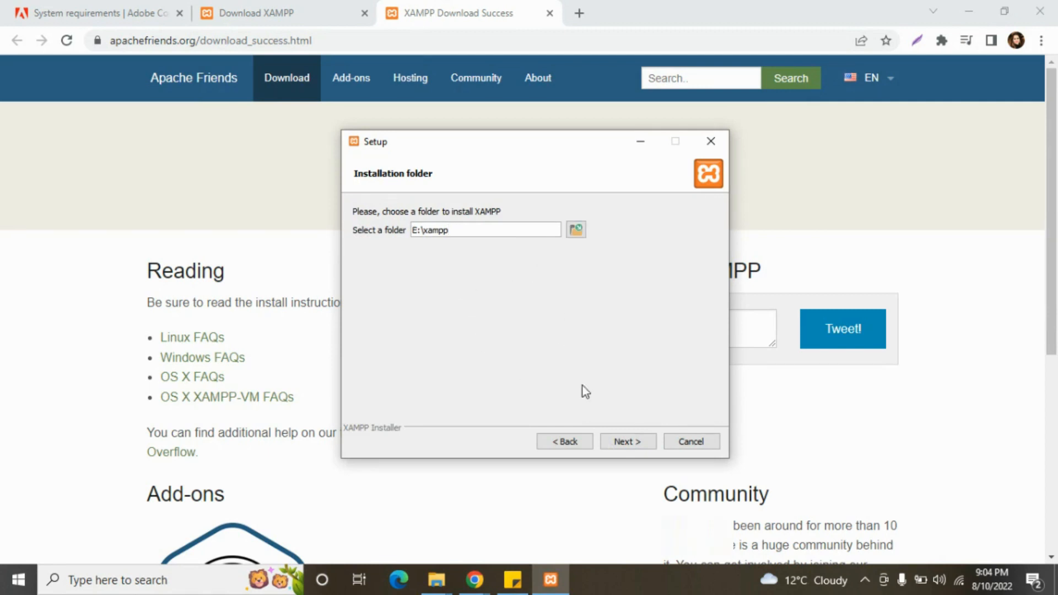
left_click(628, 442)
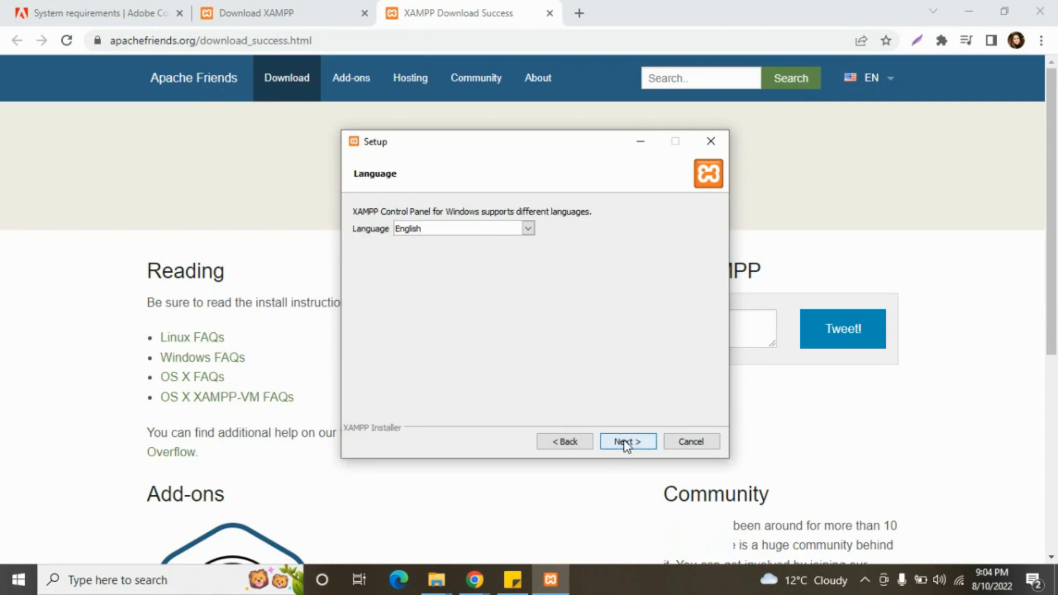
left_click(628, 441)
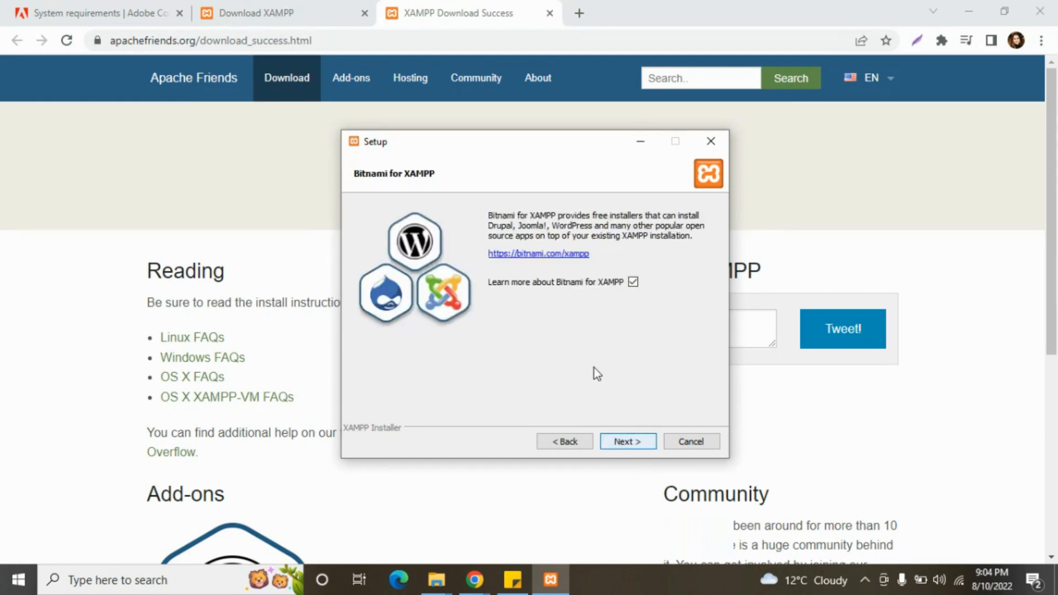
left_click(537, 254)
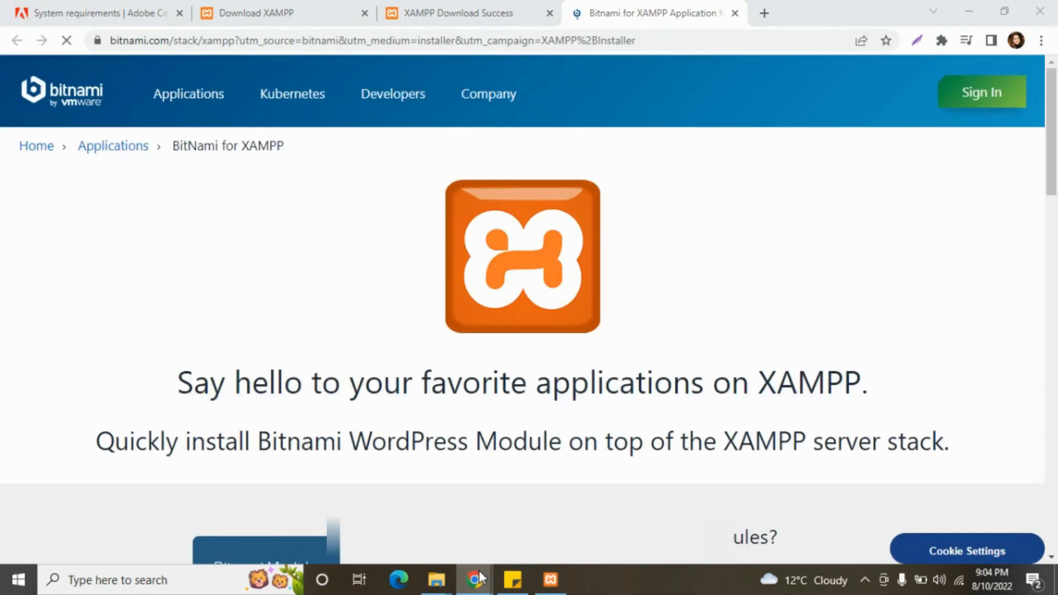
Step: Bring the XAMPP installer forward while files unpack, then return to the DevDocs tab
left_click(459, 13)
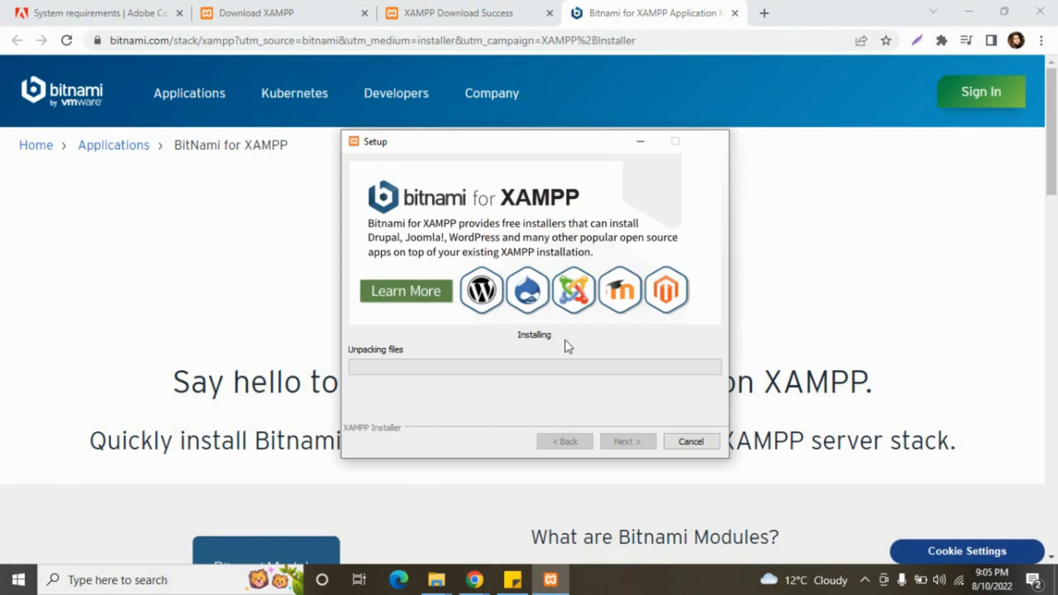
mouse_move(608, 393)
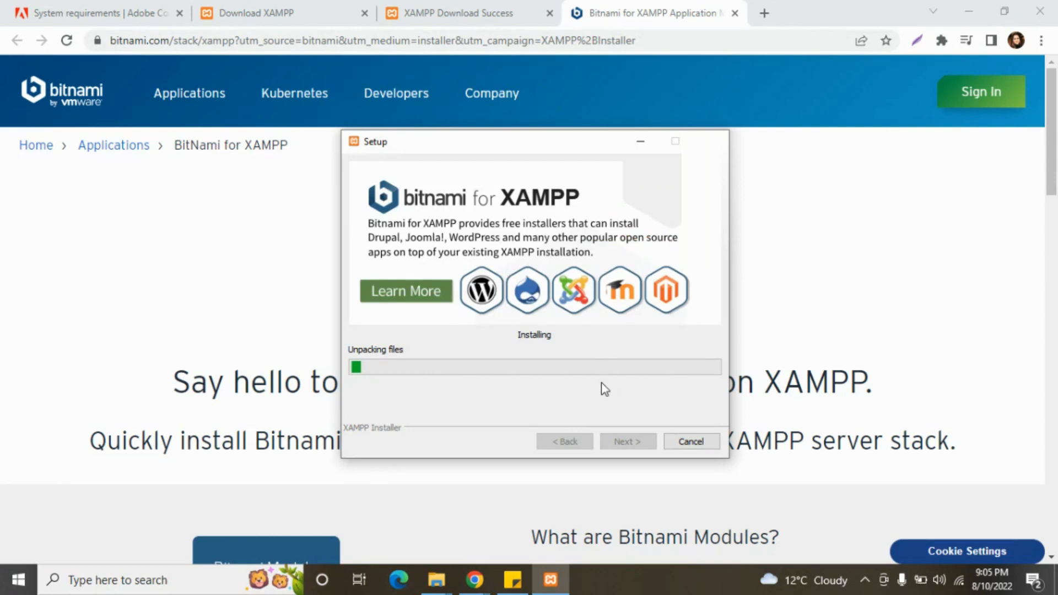
left_click(99, 14)
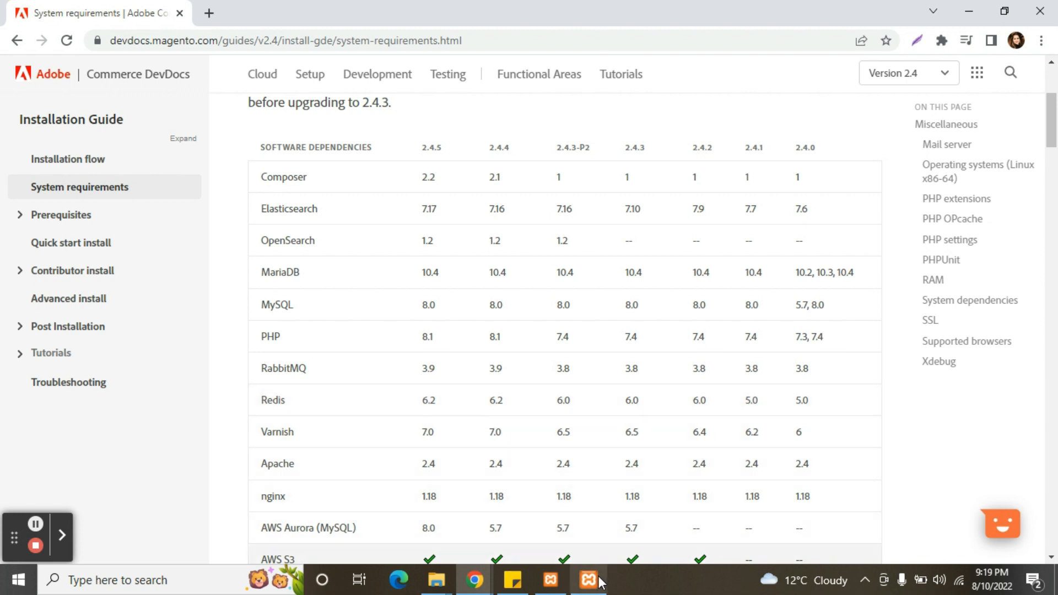
Step: Close the finished XAMPP wizard, start Apache and MySQL, and minimize the Control Panel
left_click(583, 578)
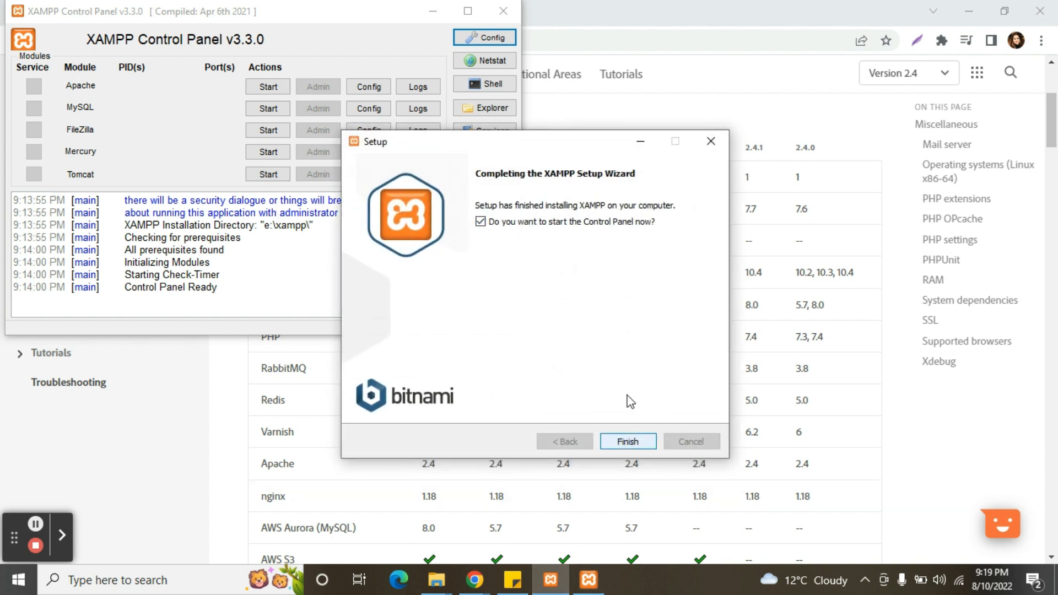
mouse_move(625, 445)
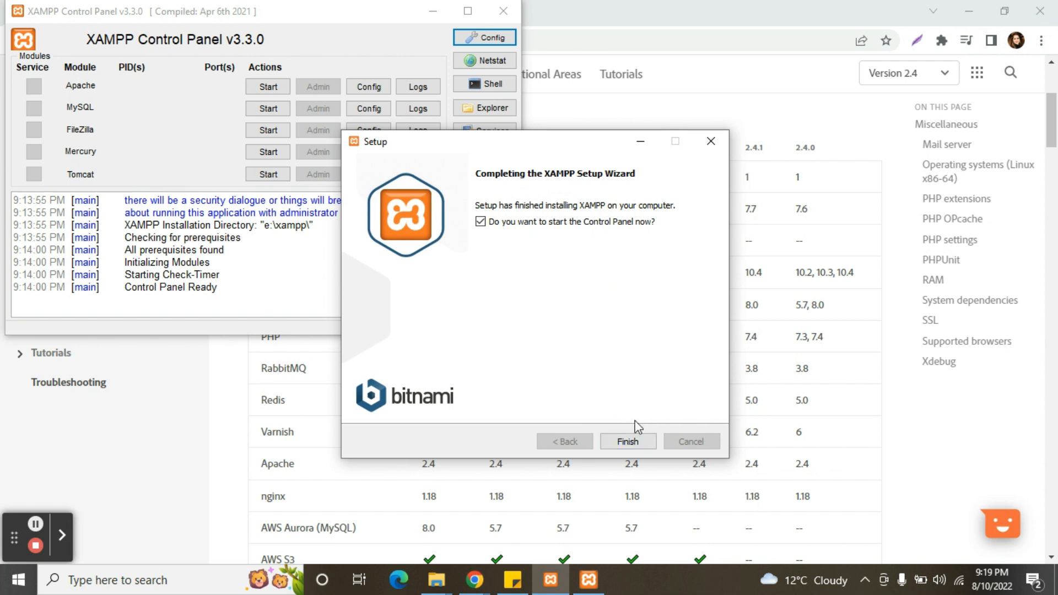
left_click(627, 442)
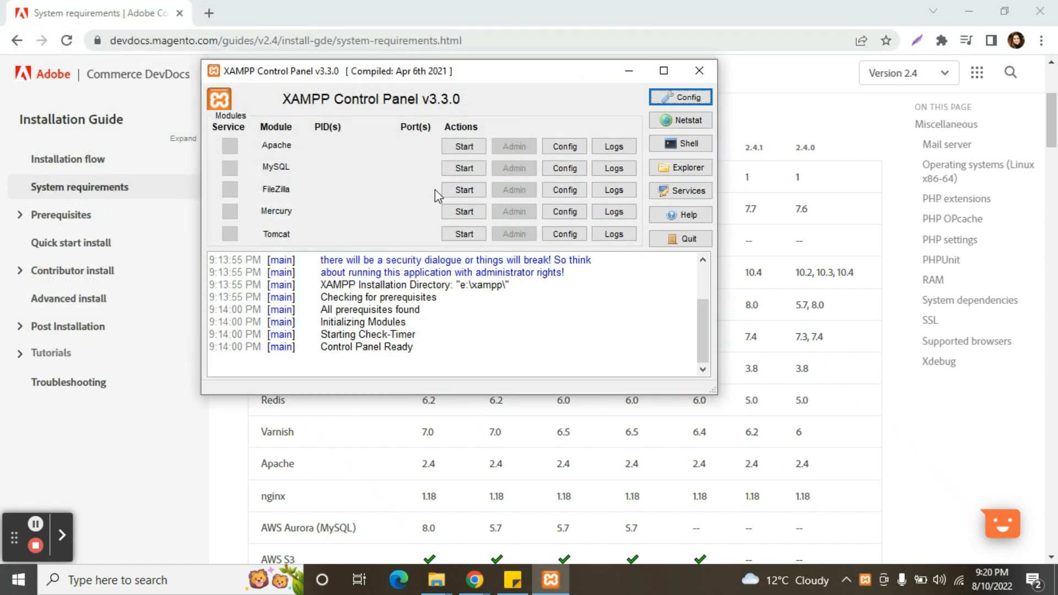
left_click(464, 146)
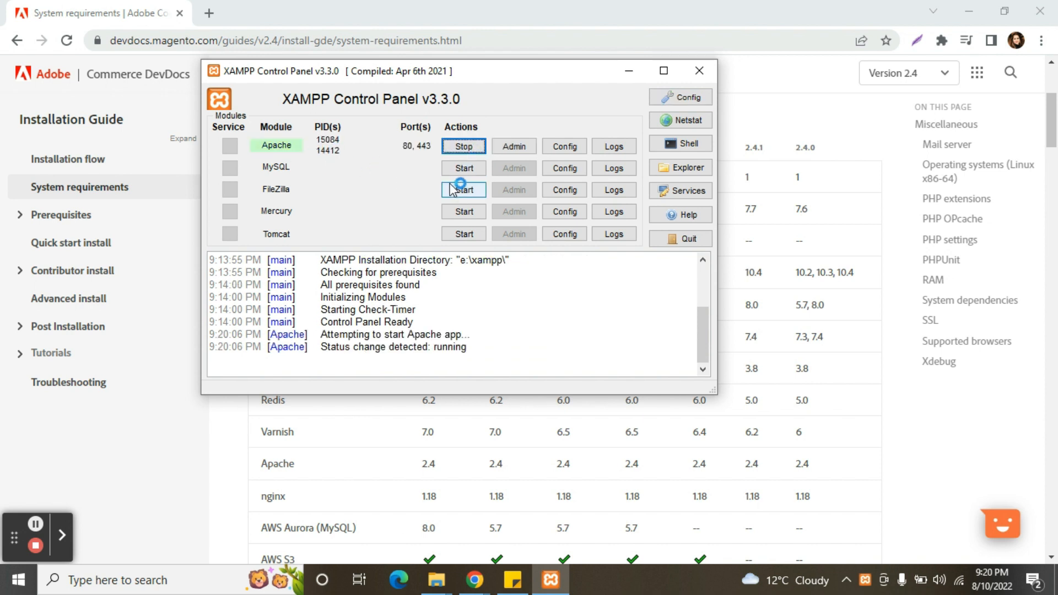
left_click(464, 168)
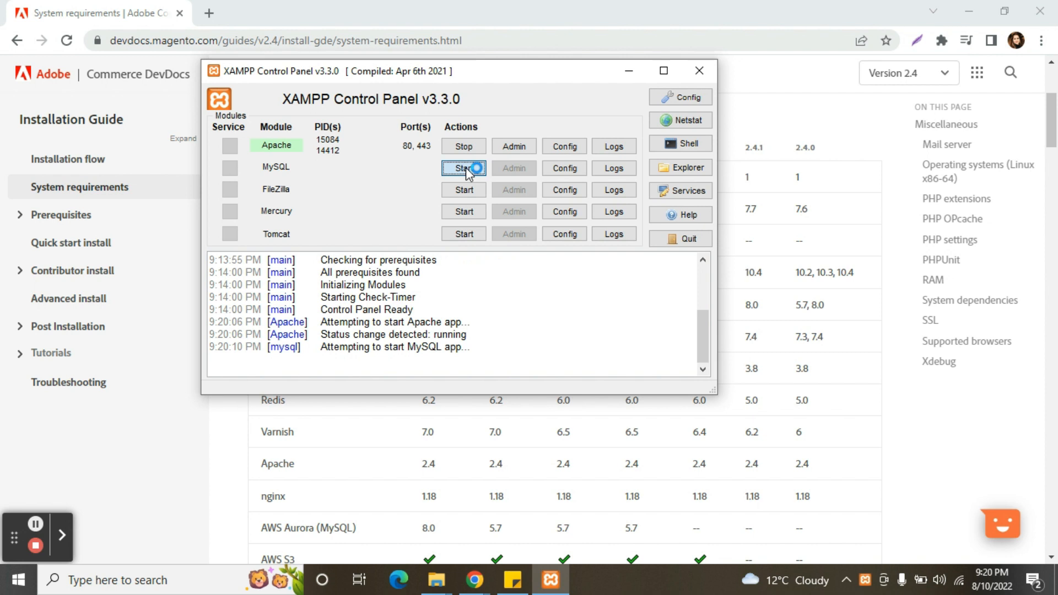
left_click(463, 168)
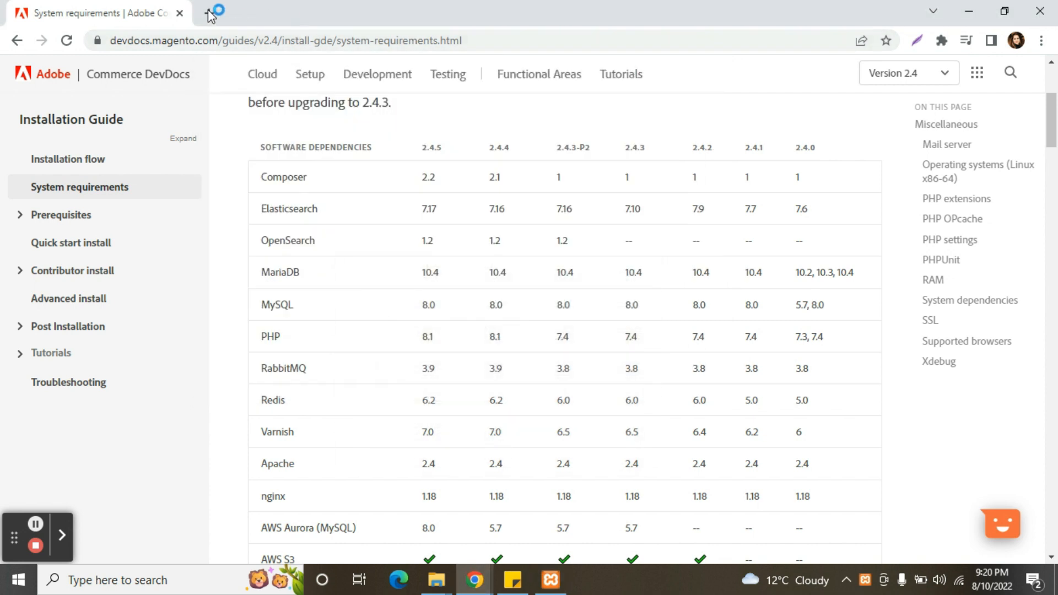
Step: View the five default databases in phpMyAdmin and close the 'Welcome to XAMPP' tab
left_click(211, 14)
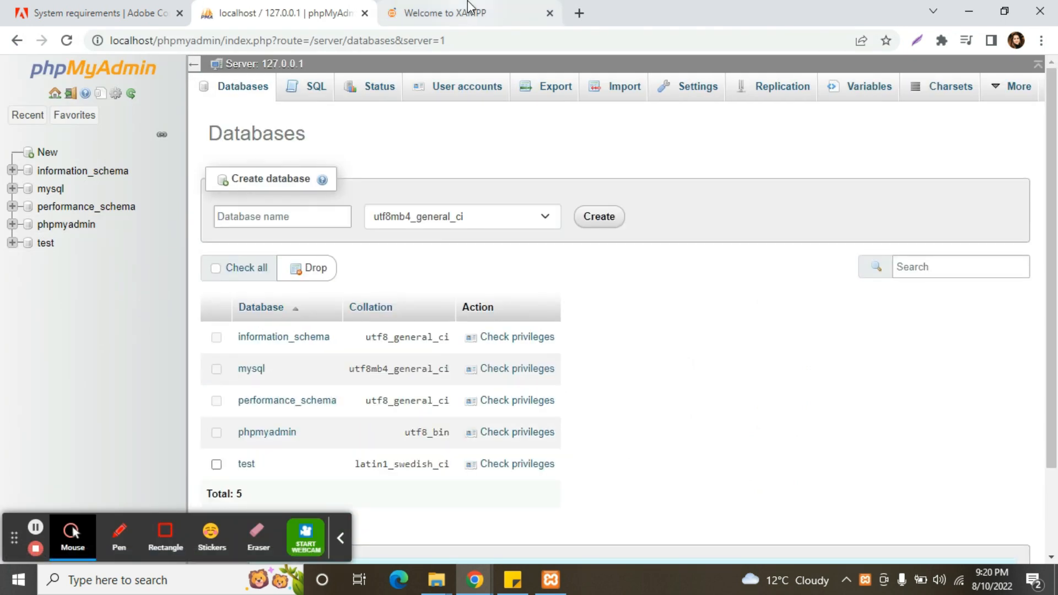
left_click(448, 12)
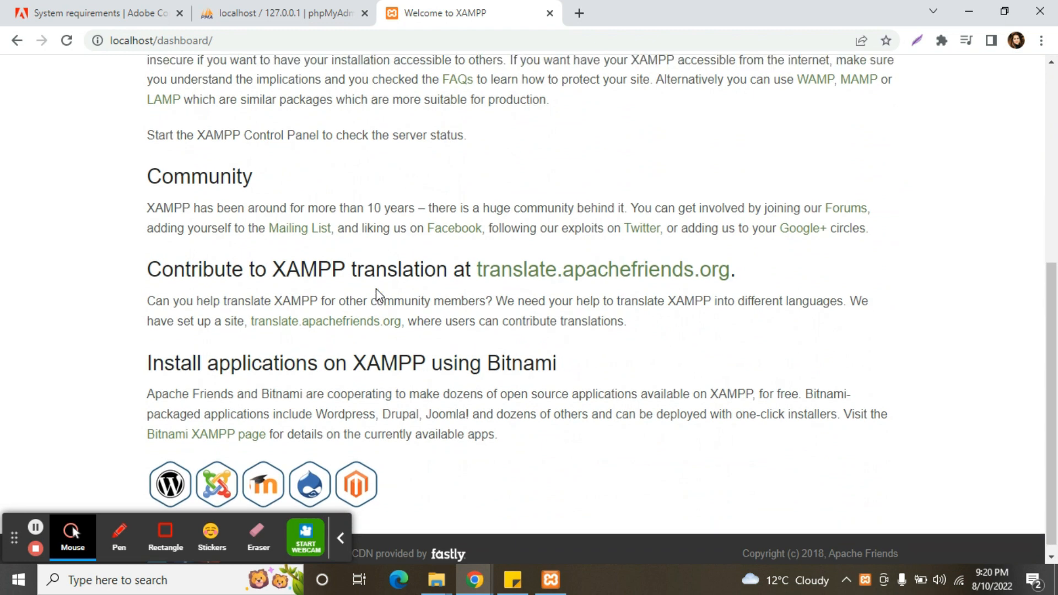
left_click(283, 13)
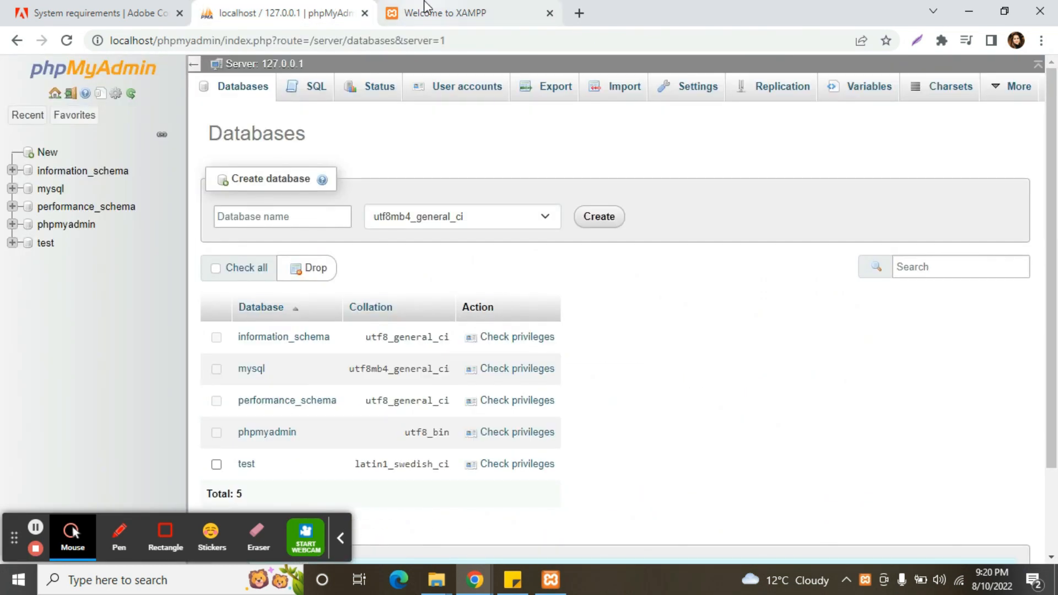
left_click(550, 12)
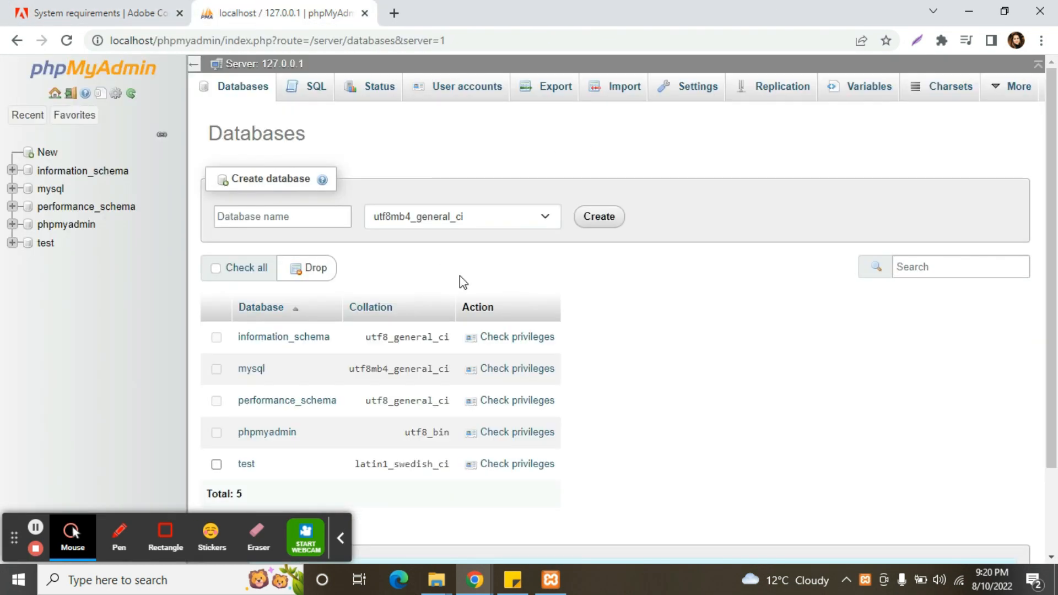
left_click(99, 13)
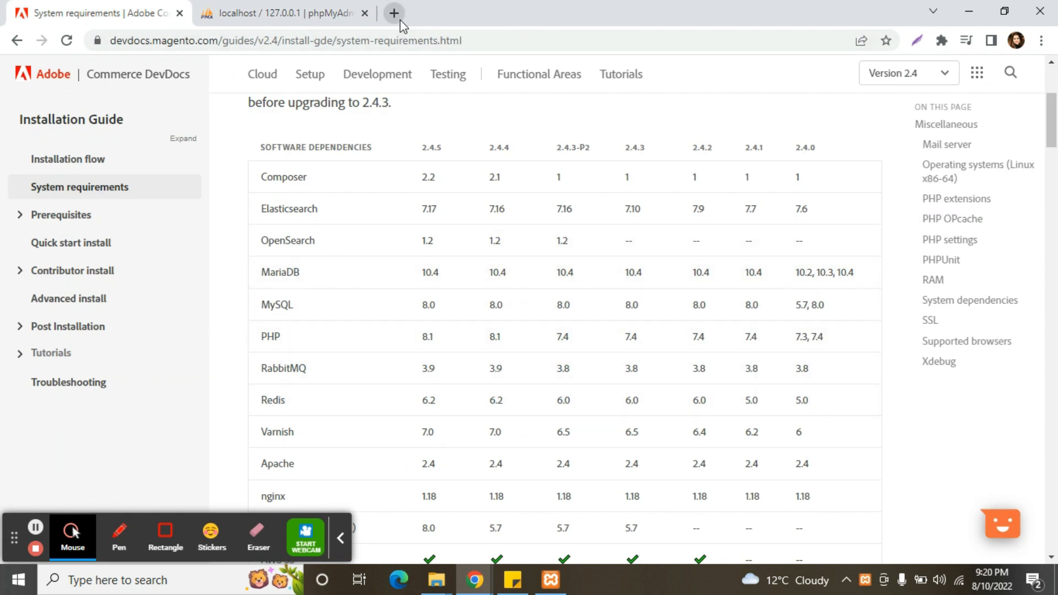
Step: Search 'composer download', go to getcomposer.org/download, and download Composer-Setup.exe
left_click(393, 14)
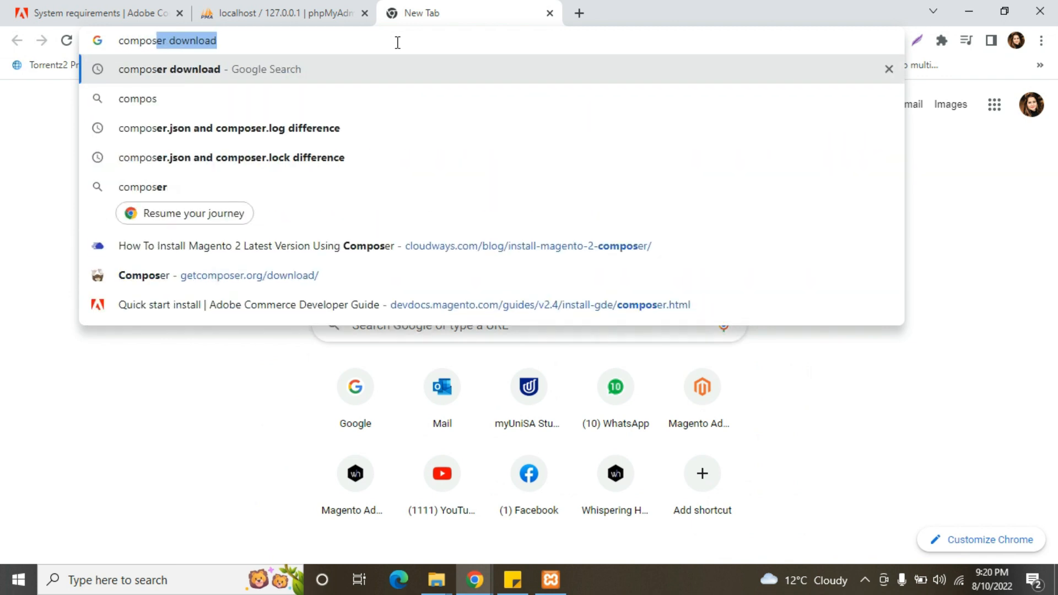
key("Enter")
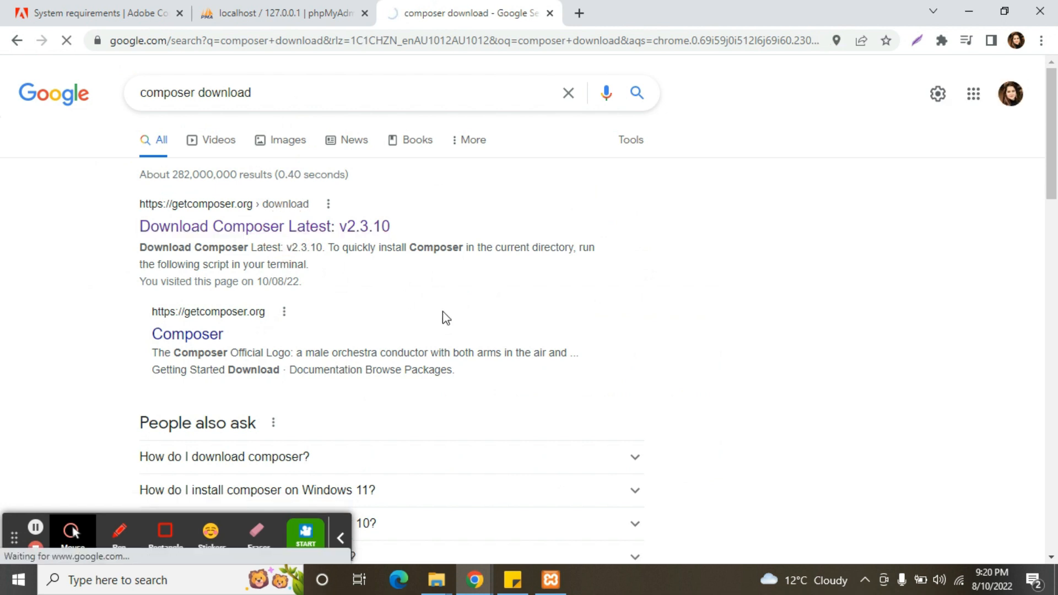
left_click(264, 226)
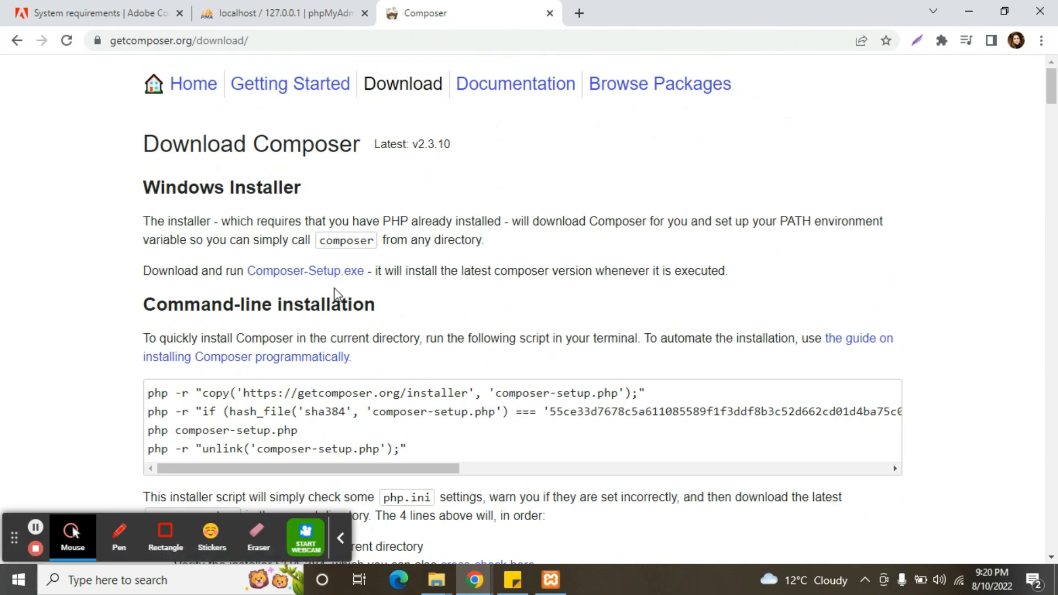
left_click(304, 270)
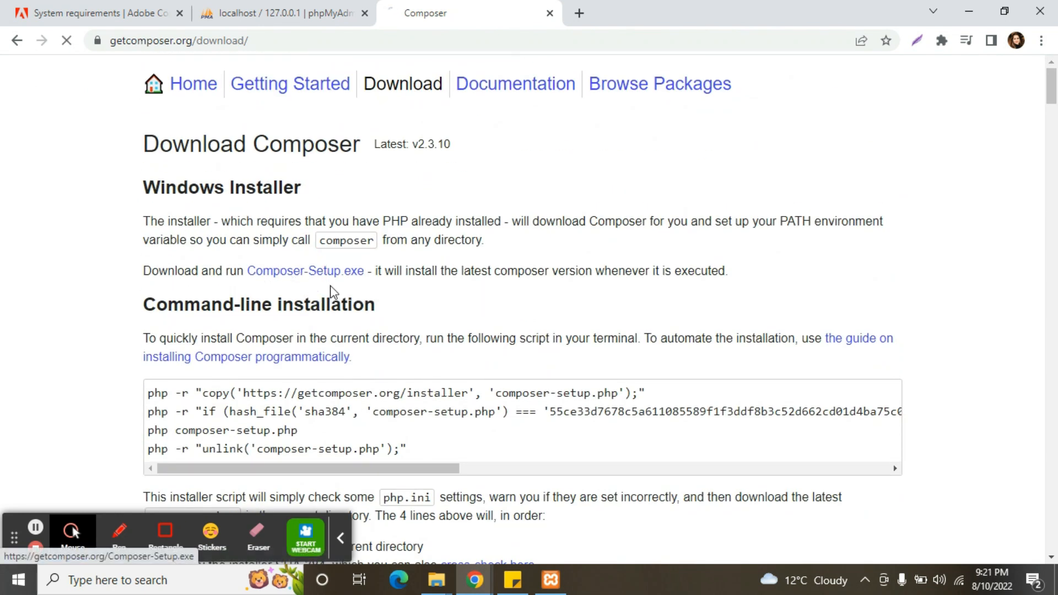
left_click(305, 271)
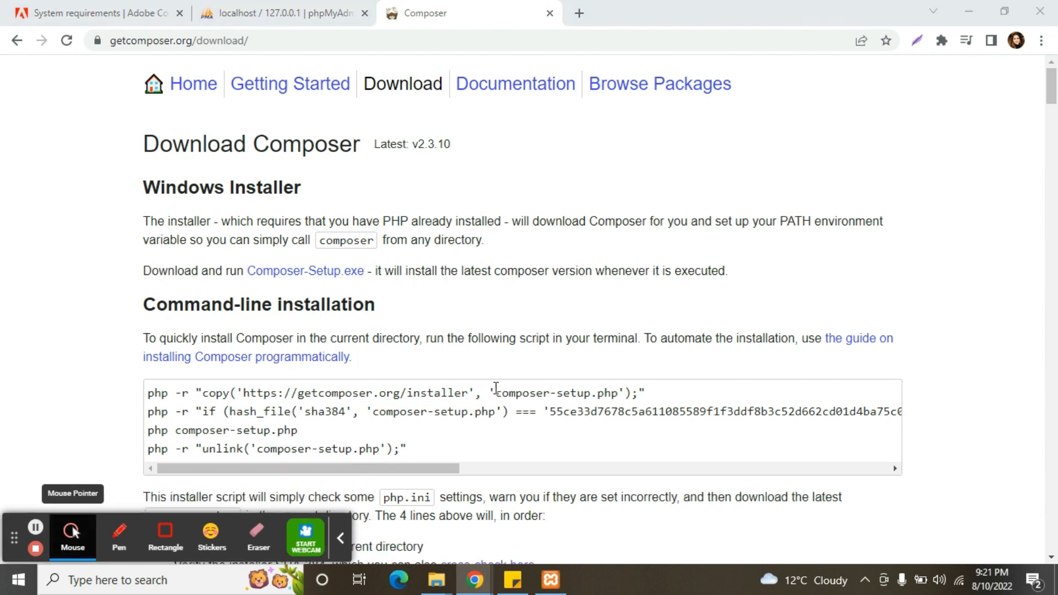
Step: Run Composer-Setup.exe for all users with default settings and no proxy, then finish
left_click(304, 271)
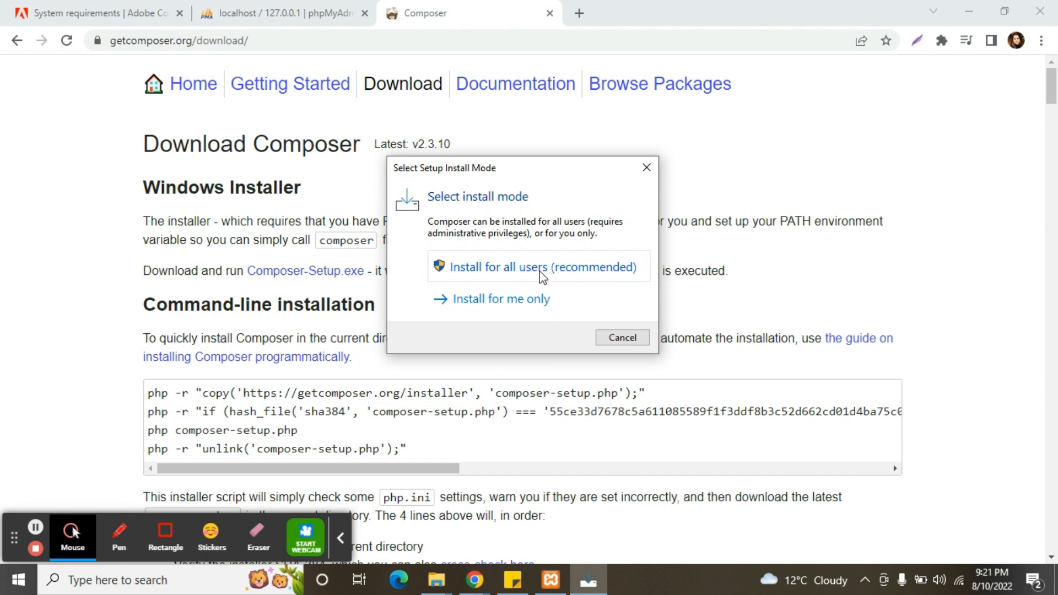
left_click(538, 267)
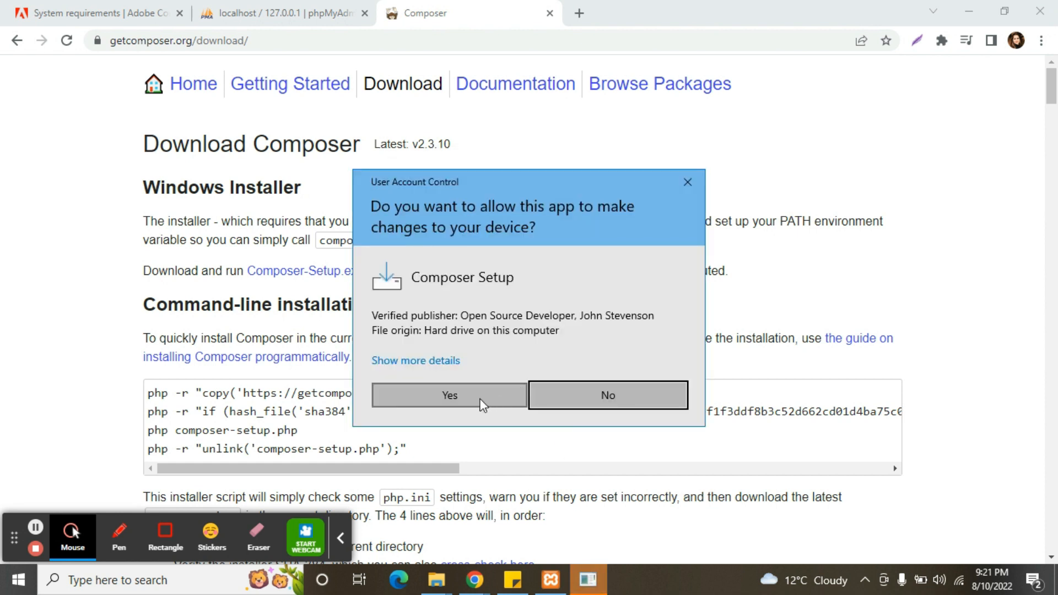
left_click(449, 395)
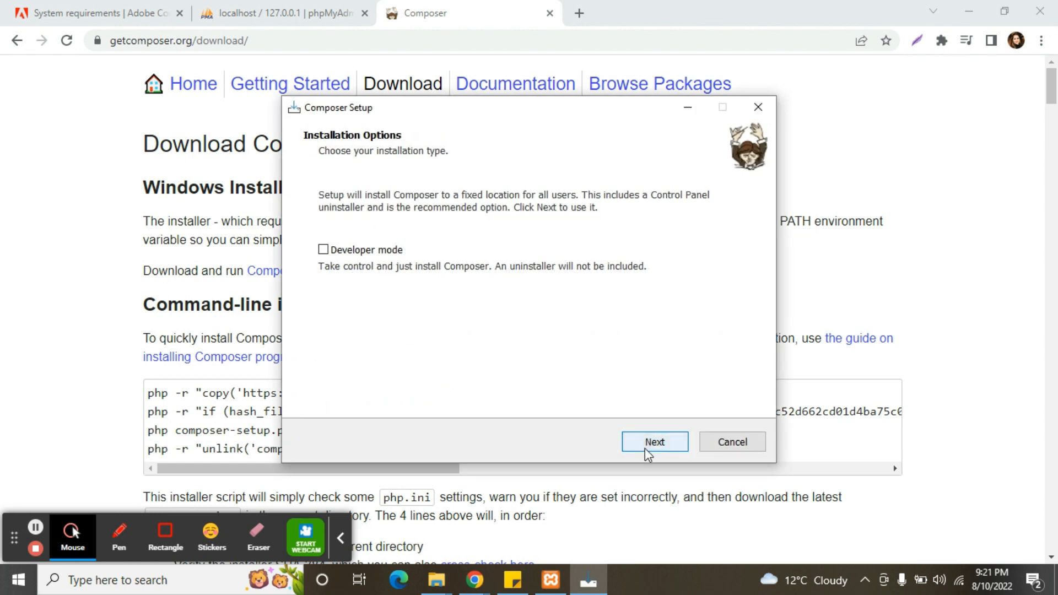
left_click(654, 442)
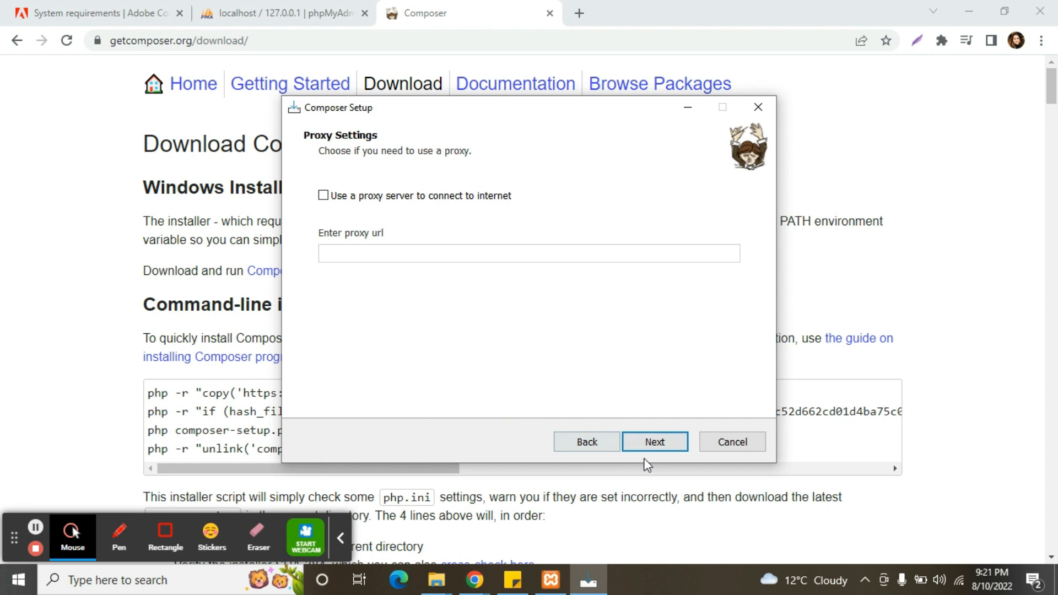
left_click(654, 441)
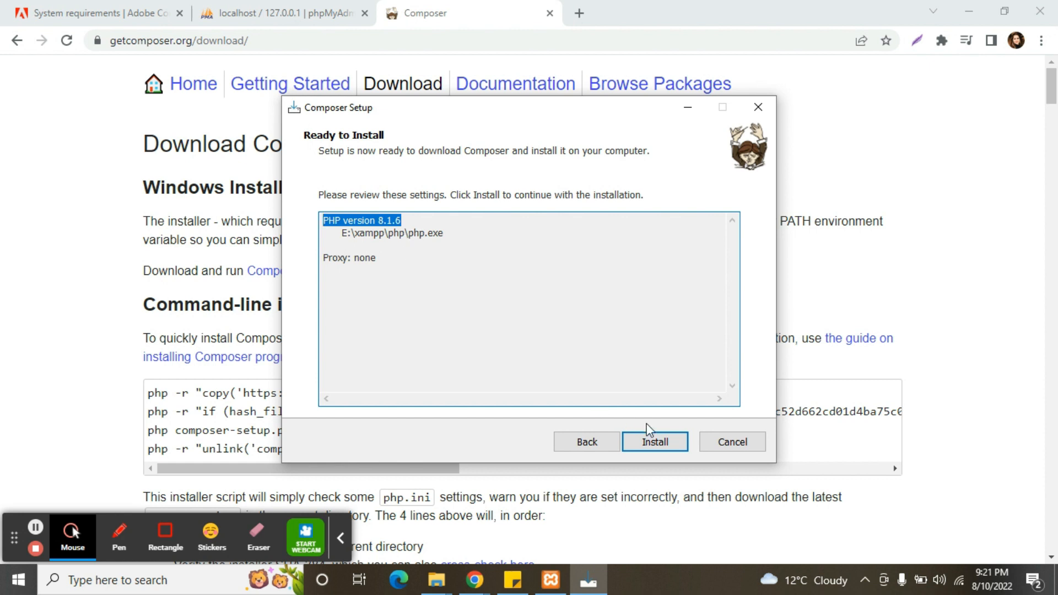
left_click(655, 442)
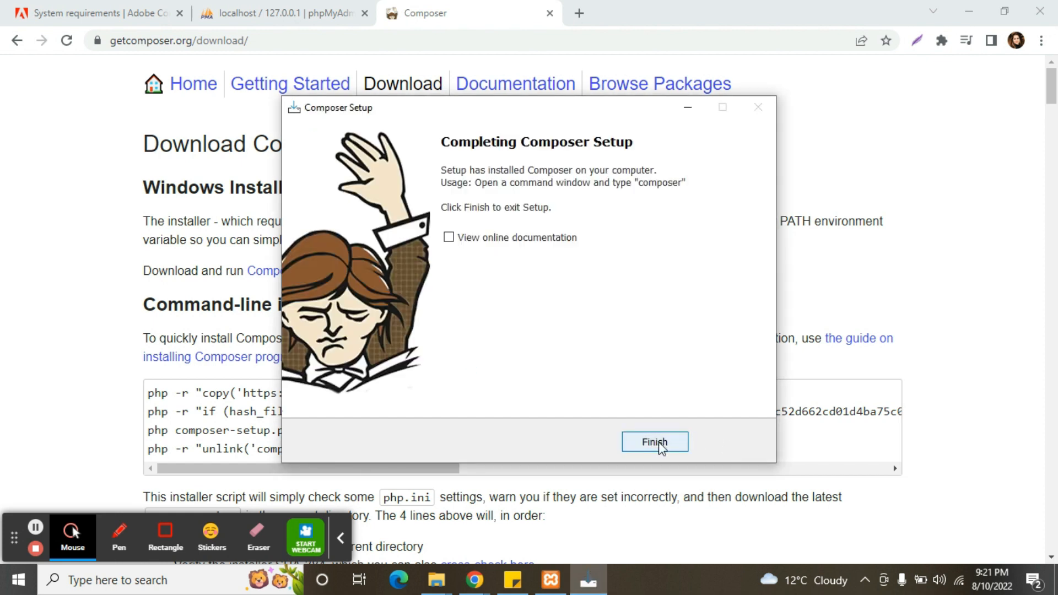
left_click(654, 442)
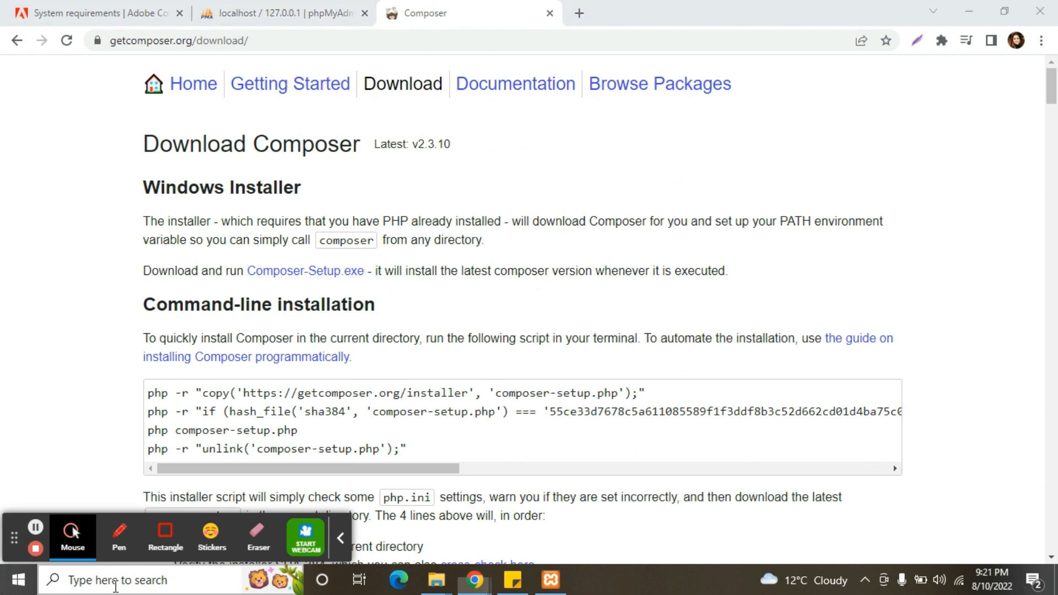
Step: Run composer in Command Prompt, confirming version 2.3.10 responds, then return to Chrome
type("co")
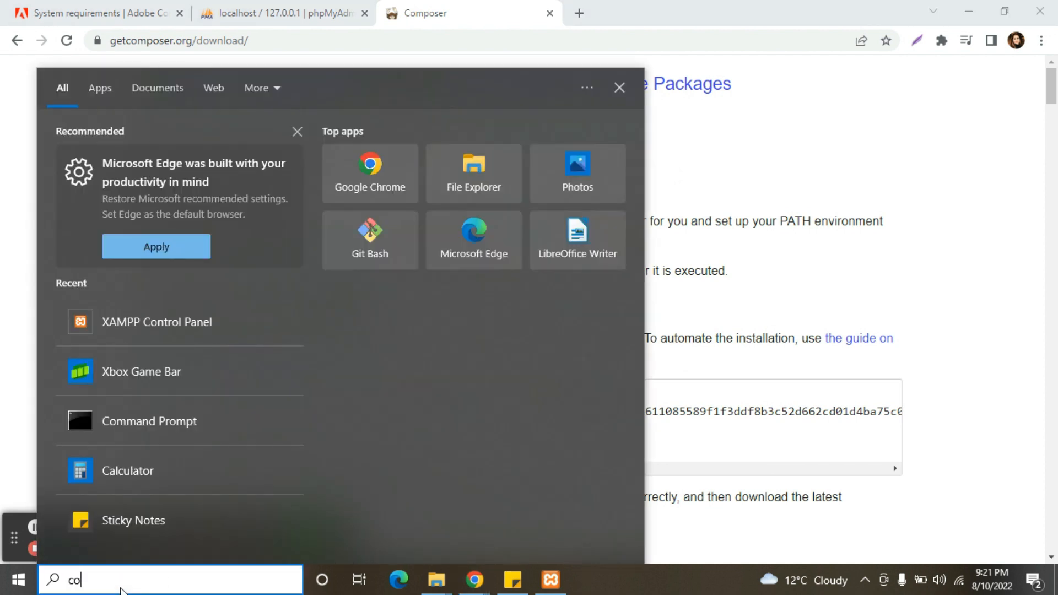
type("md")
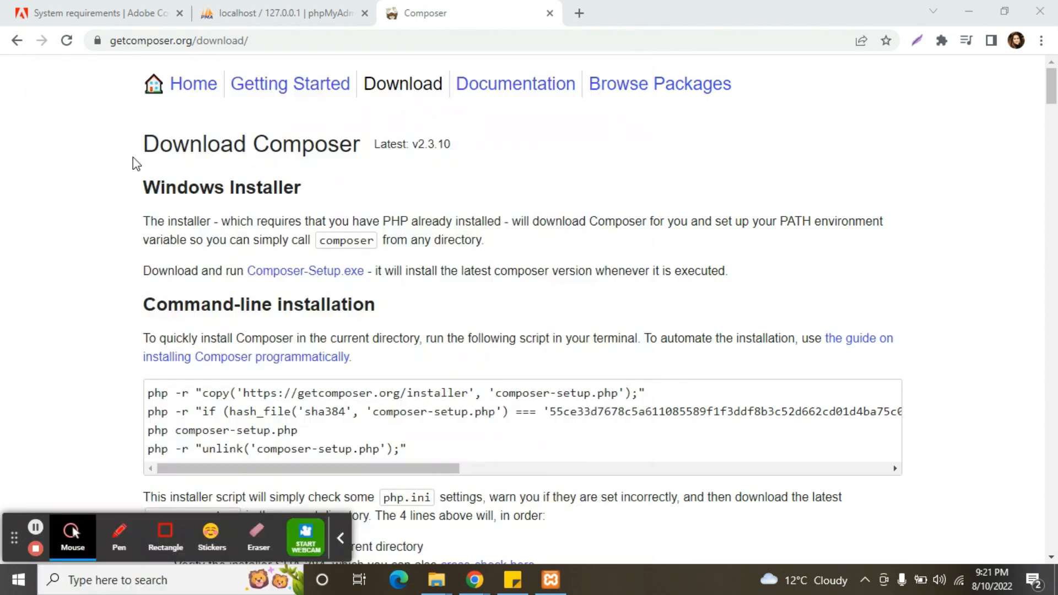
left_click(584, 579)
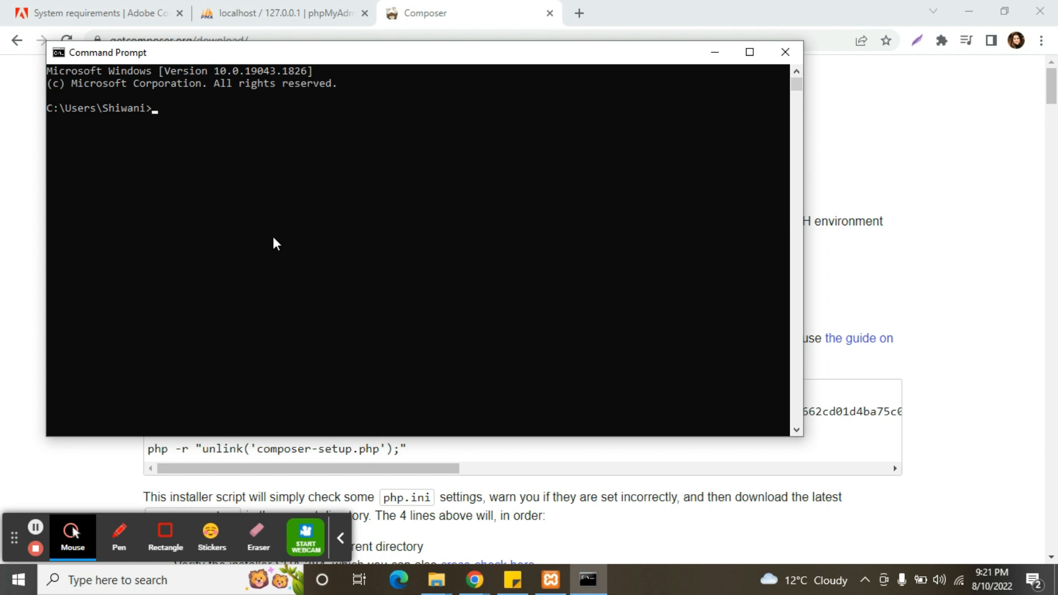
type("composer")
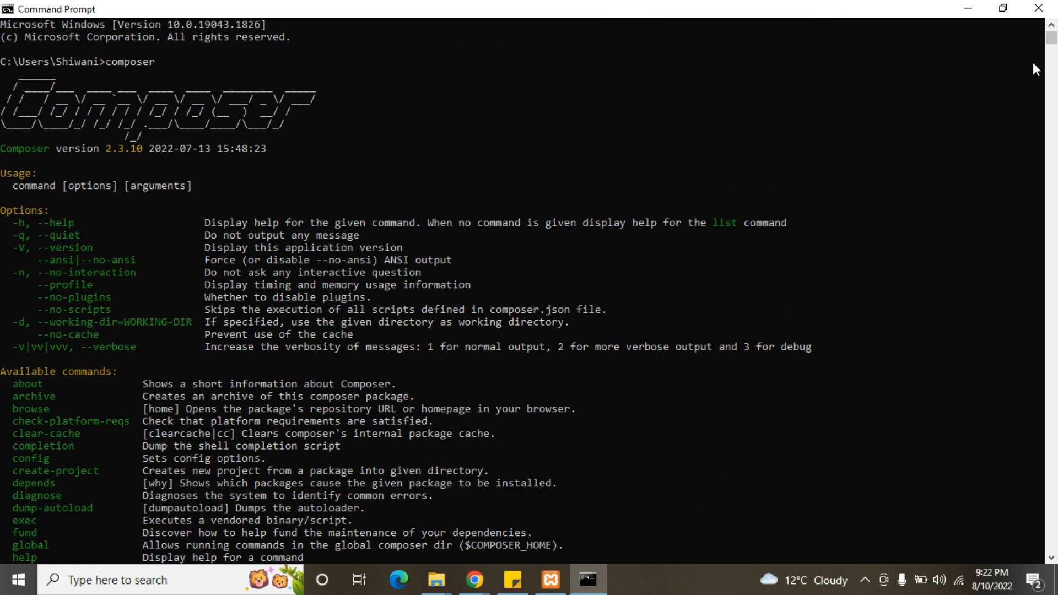
left_click(476, 580)
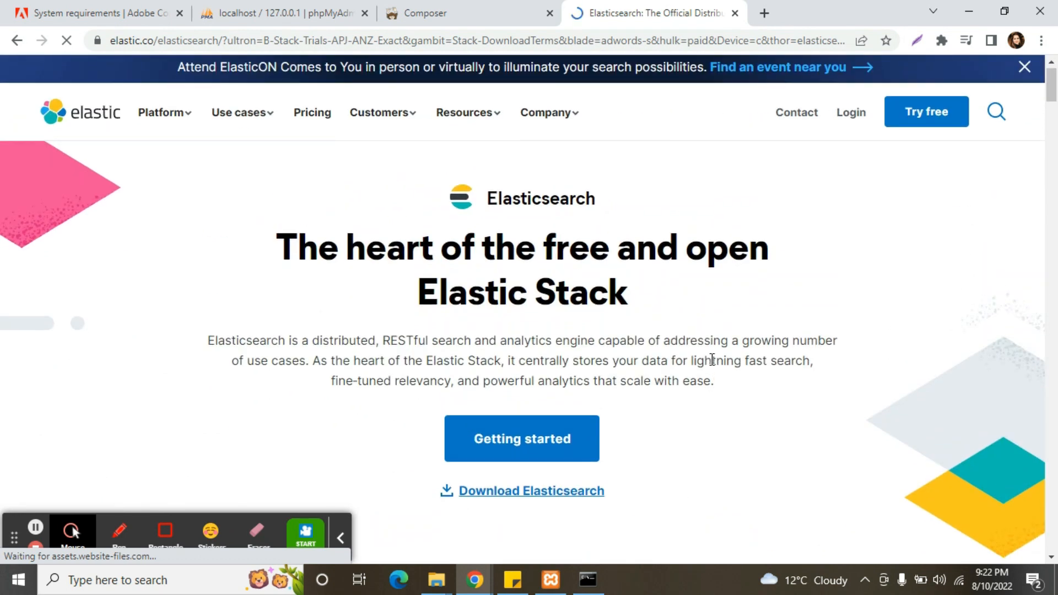
Step: Download the Elasticsearch 8.3.3 Windows package from elastic.co's download page
scroll("down", 3)
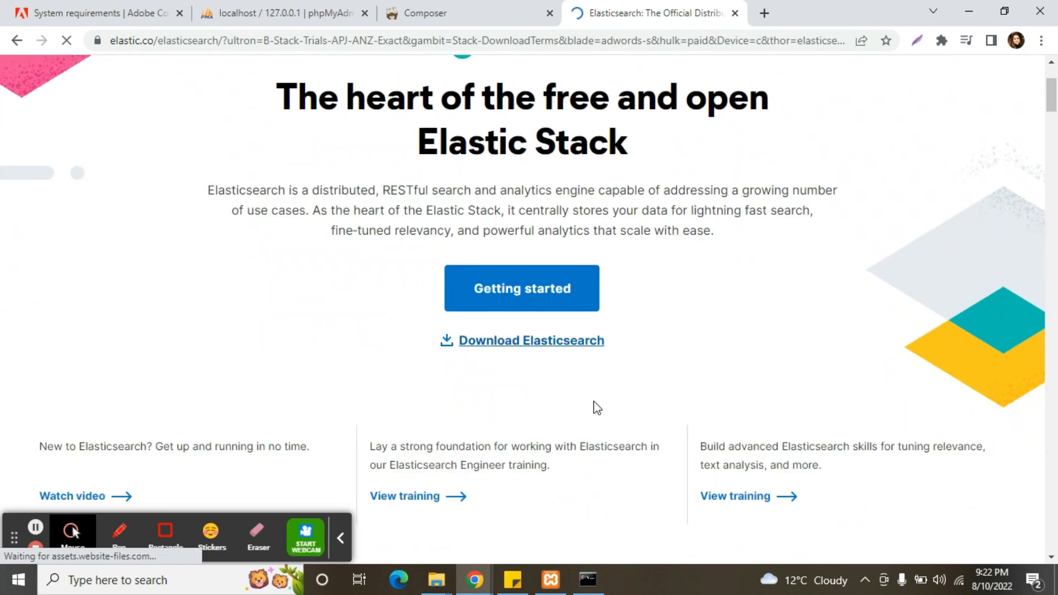
left_click(531, 341)
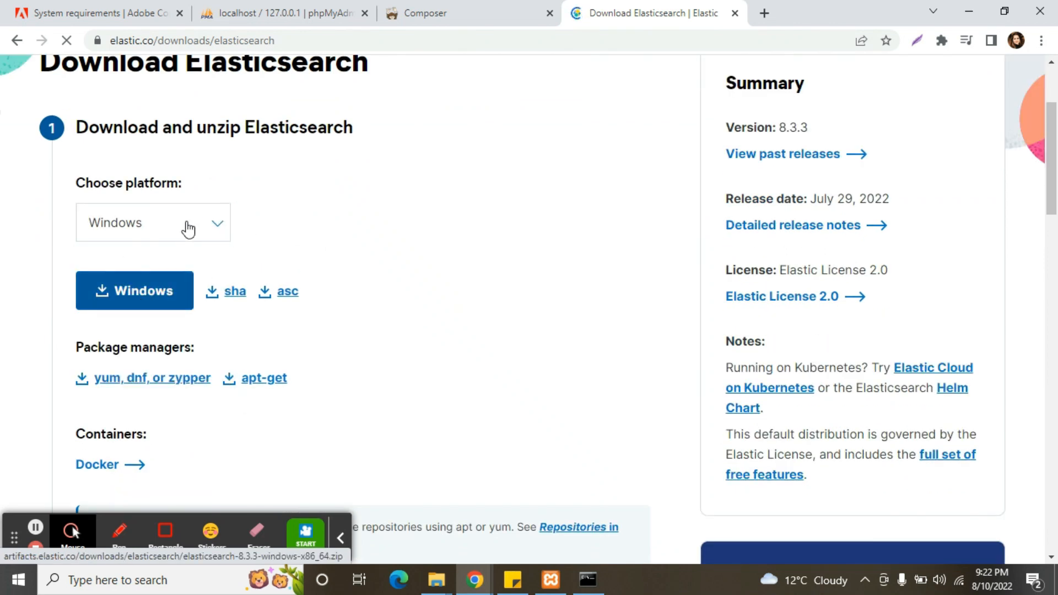
left_click(134, 291)
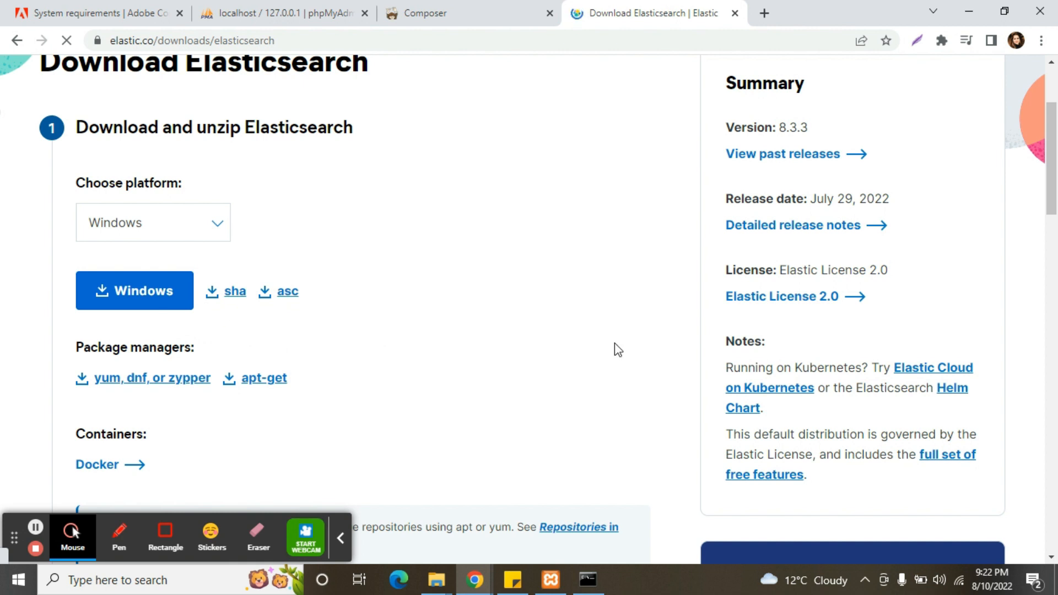
left_click(134, 290)
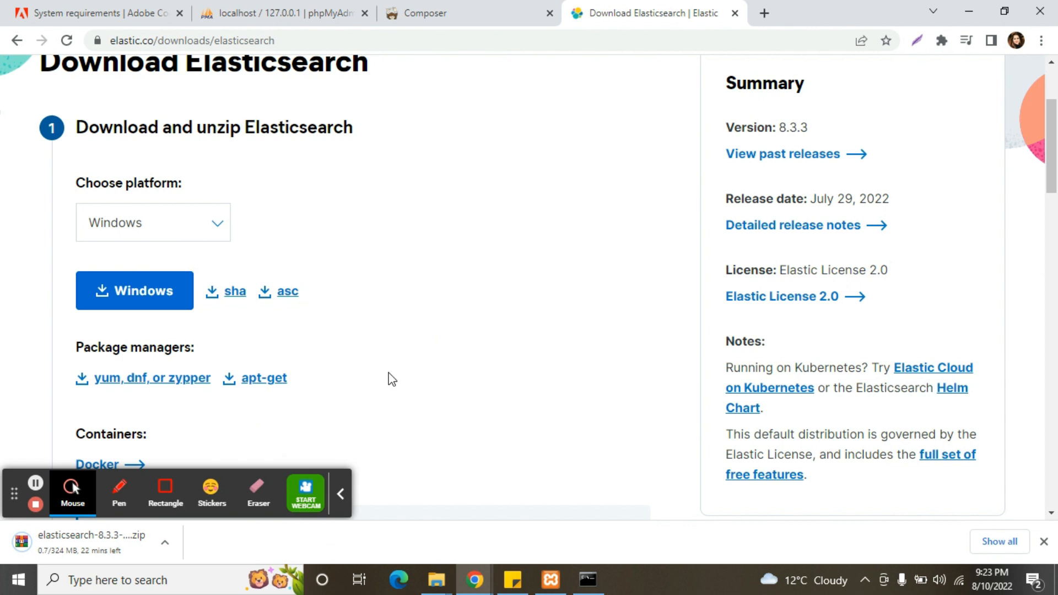
left_click(96, 14)
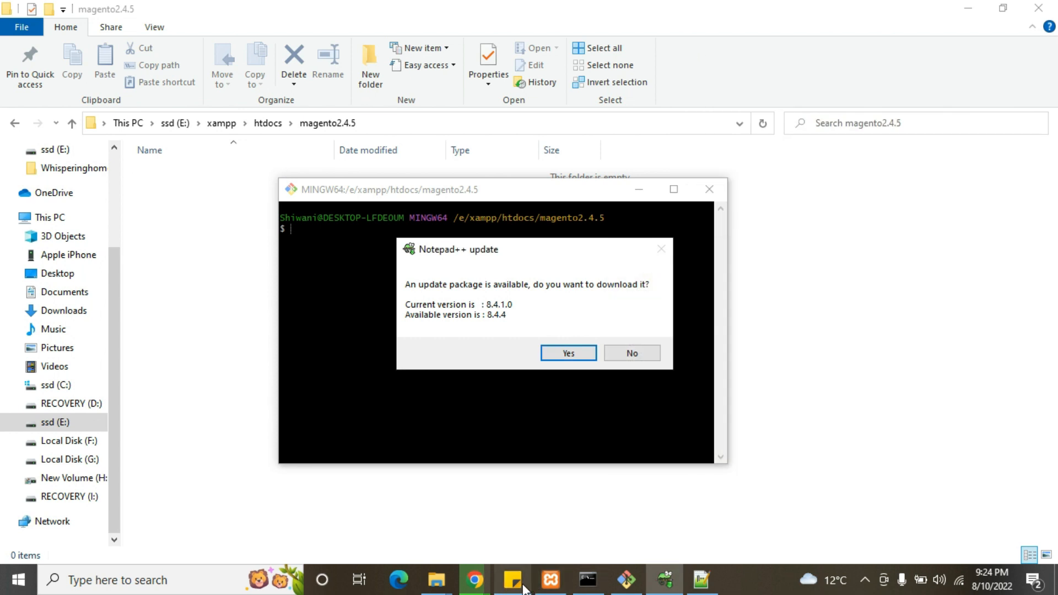
Step: Let the Notepad++ update download continue and select the Magento 2.4.5 composer create-project command
left_click(568, 353)
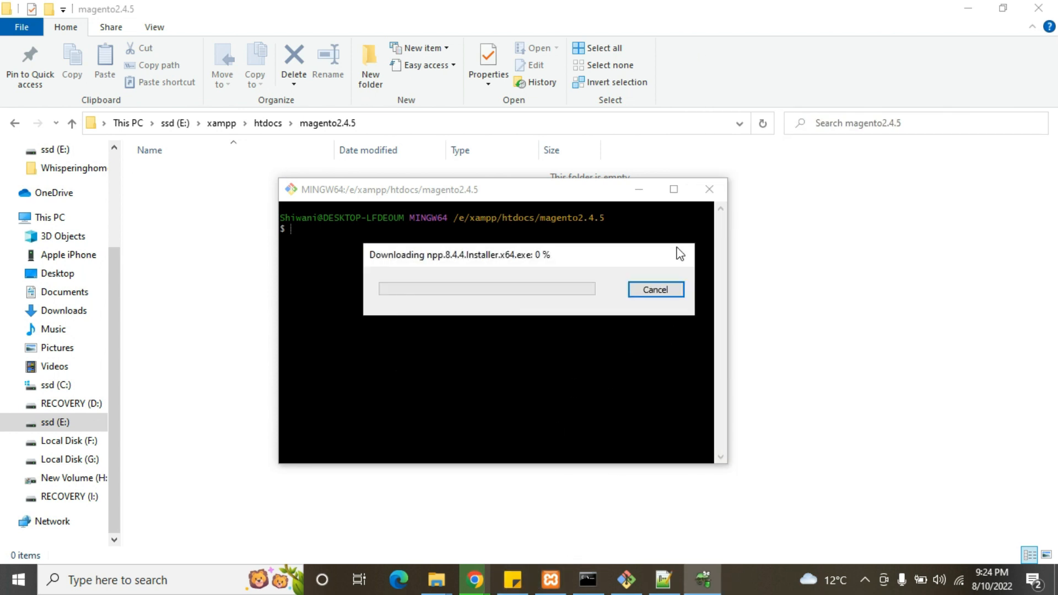
left_click(655, 290)
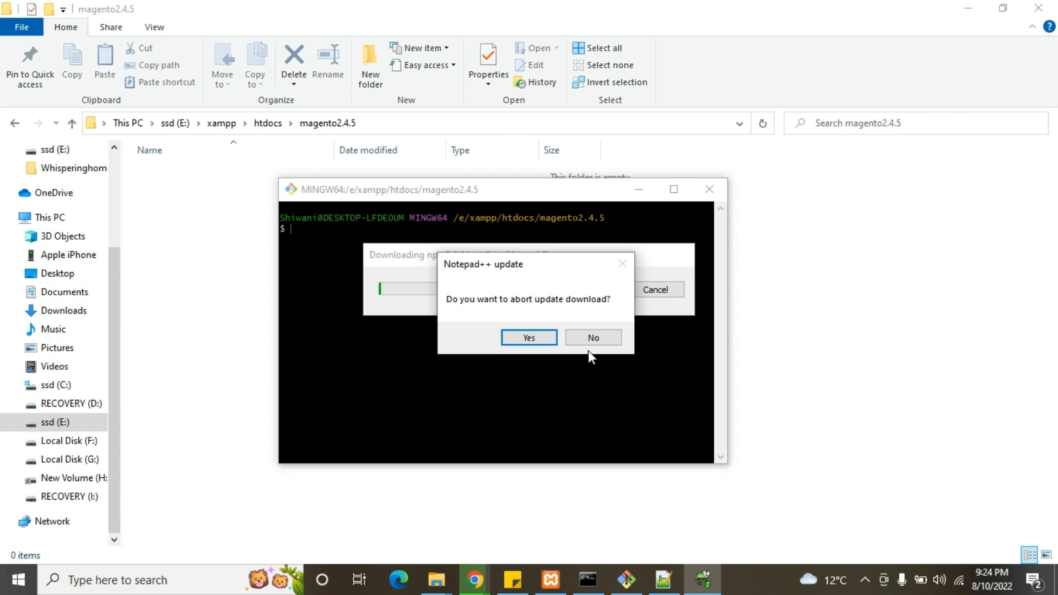
left_click(593, 338)
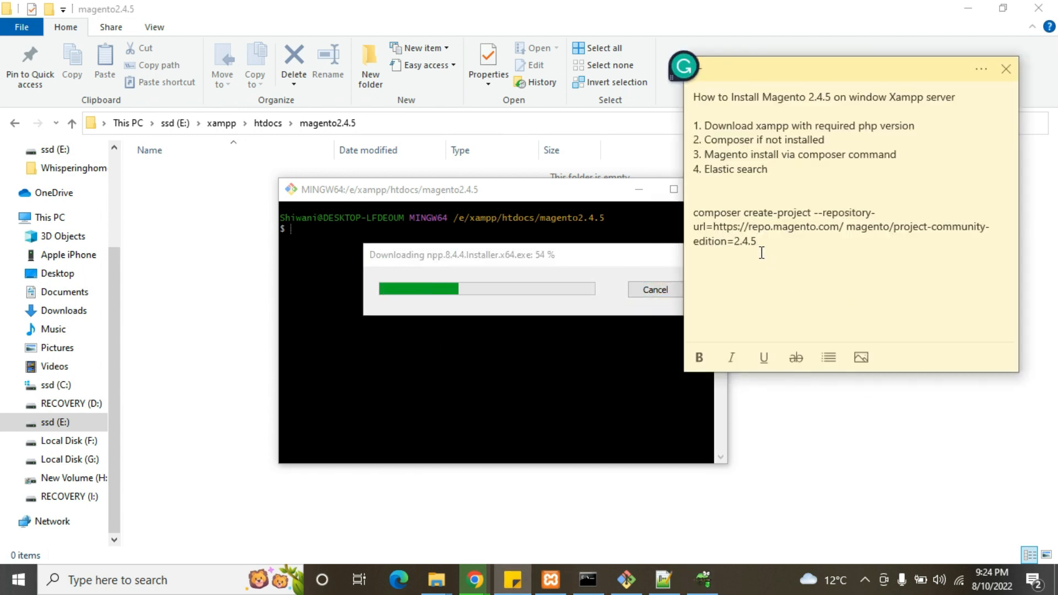
left_click_drag(694, 211, 757, 241)
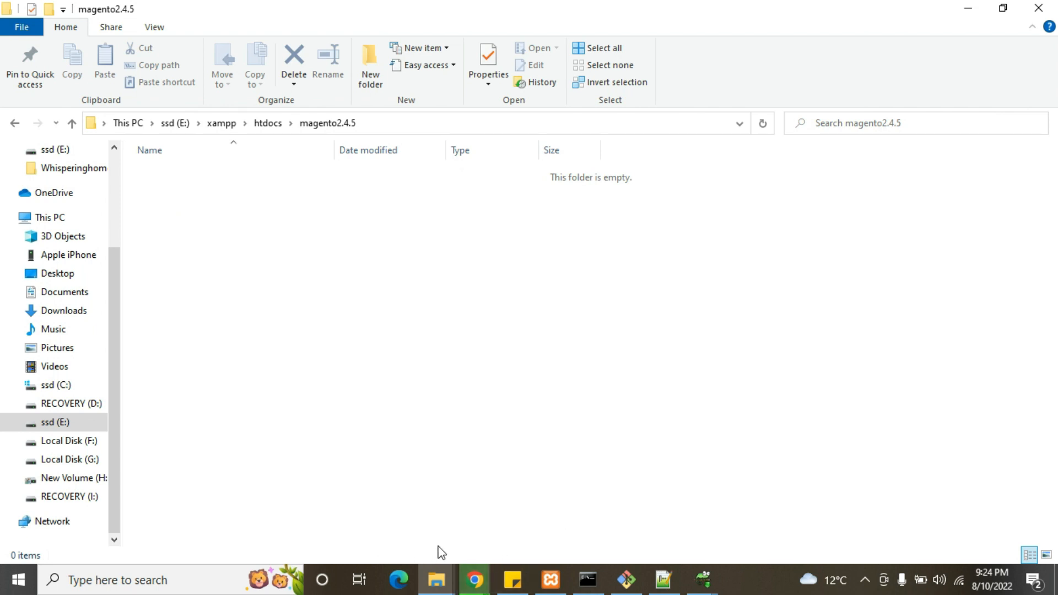
mouse_move(452, 574)
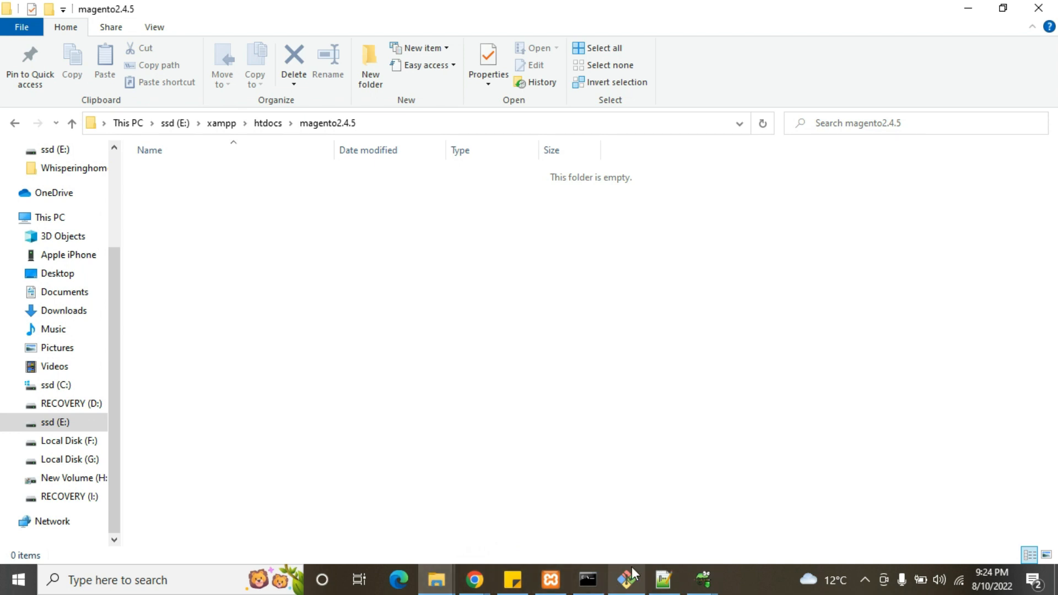
mouse_move(620, 466)
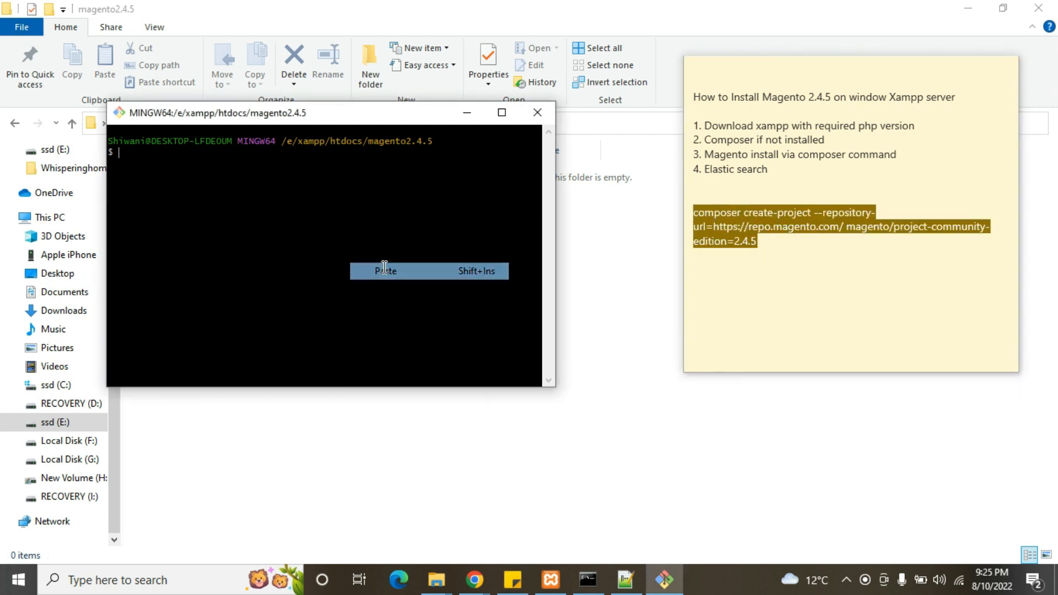
Step: Paste and run the Magento 2.4.5 composer create-project command, then maximize Git Bash
left_click(385, 271)
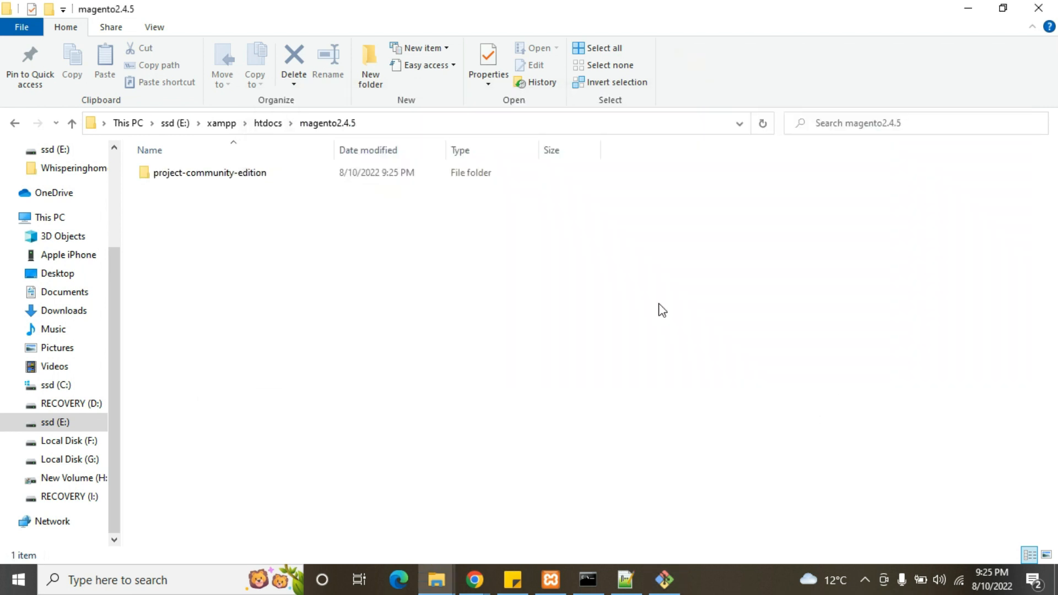
left_click(510, 578)
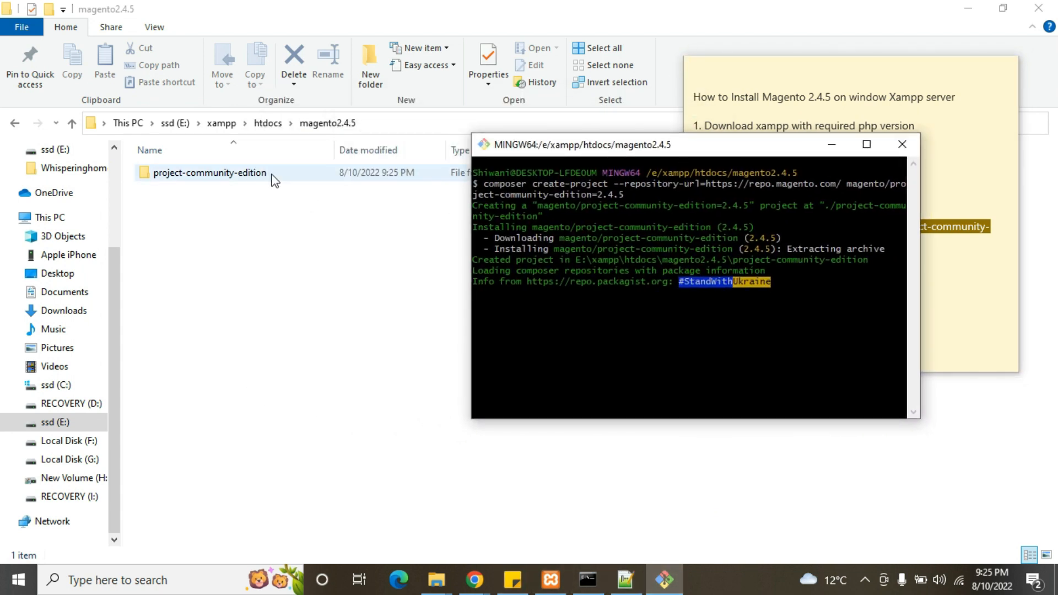
double_click(206, 173)
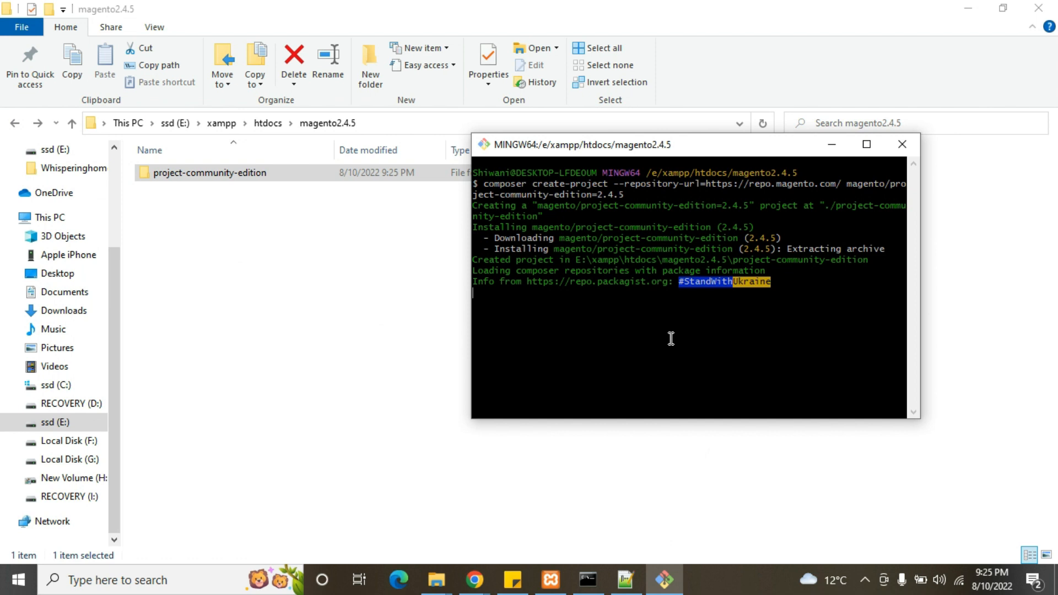
mouse_move(816, 164)
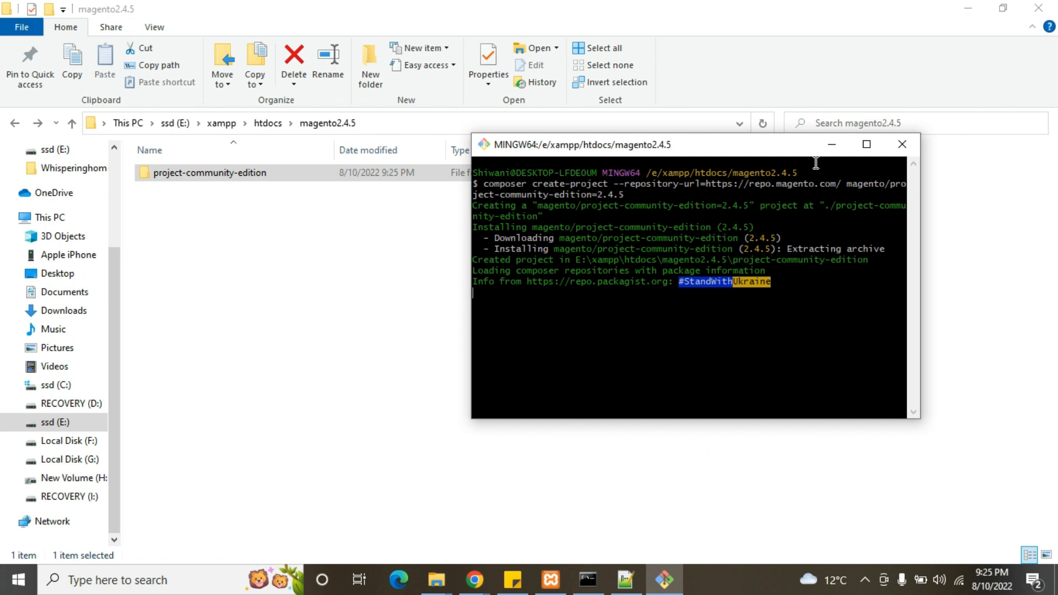
left_click(865, 144)
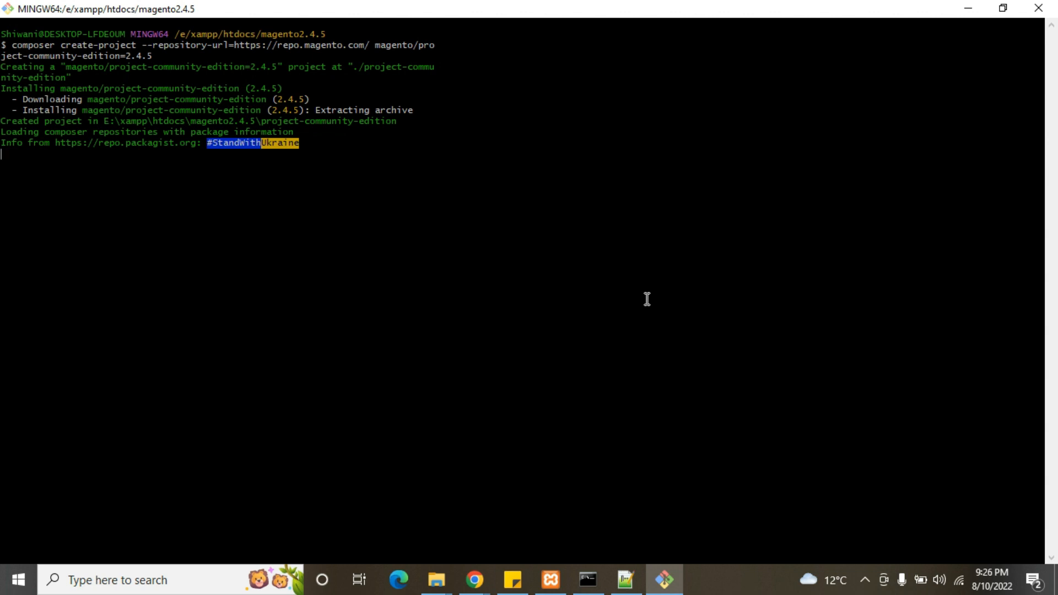
mouse_move(462, 522)
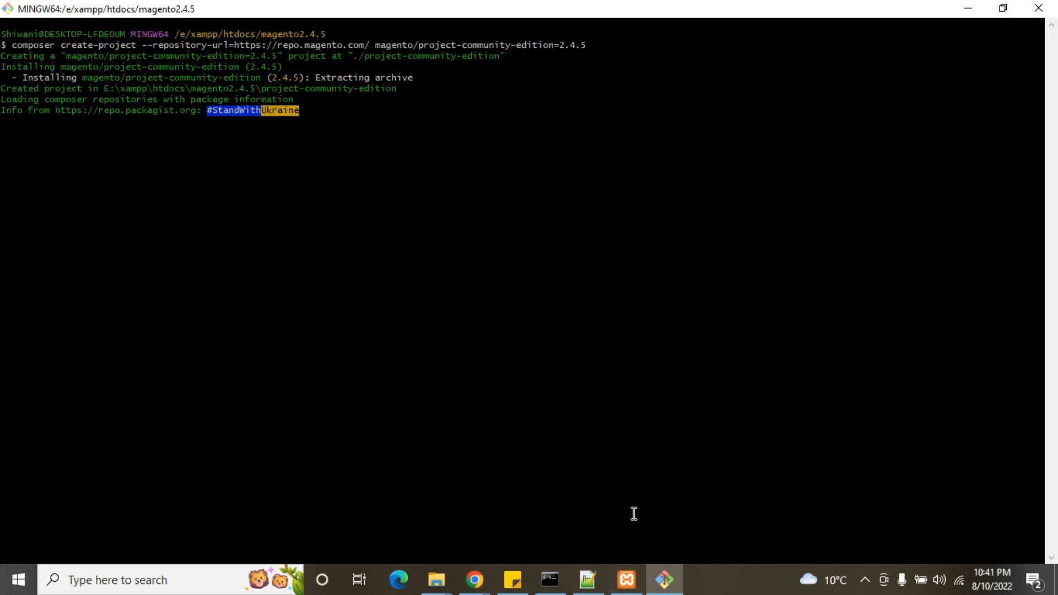
mouse_move(403, 230)
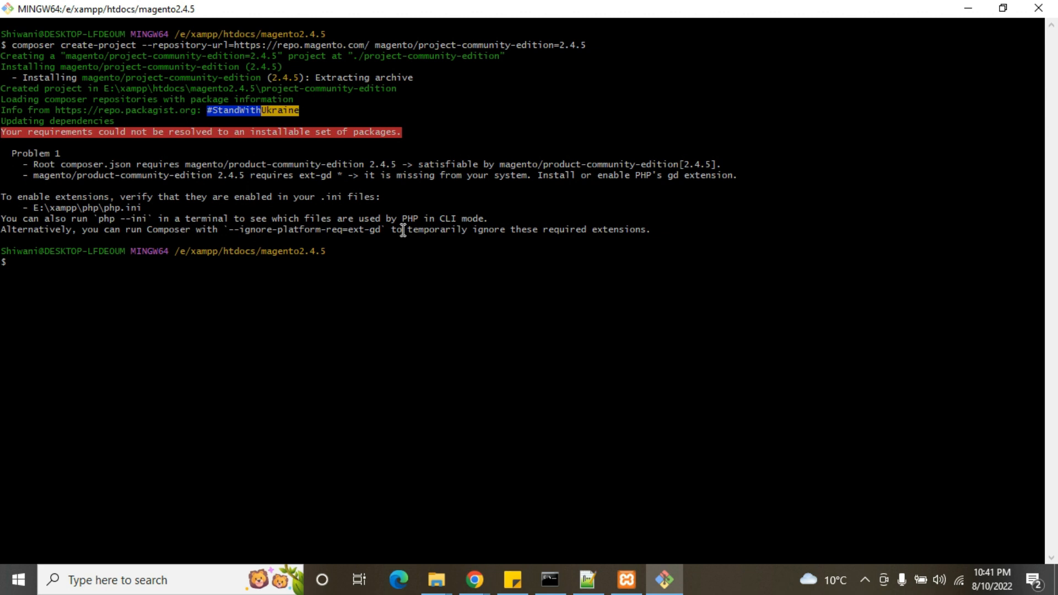
mouse_move(395, 200)
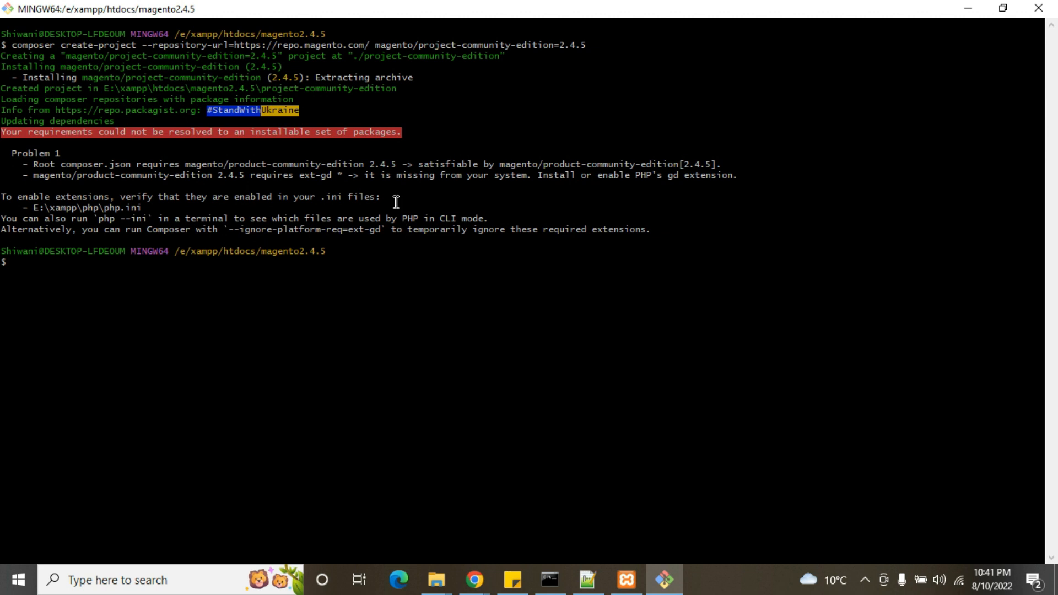
mouse_move(530, 246)
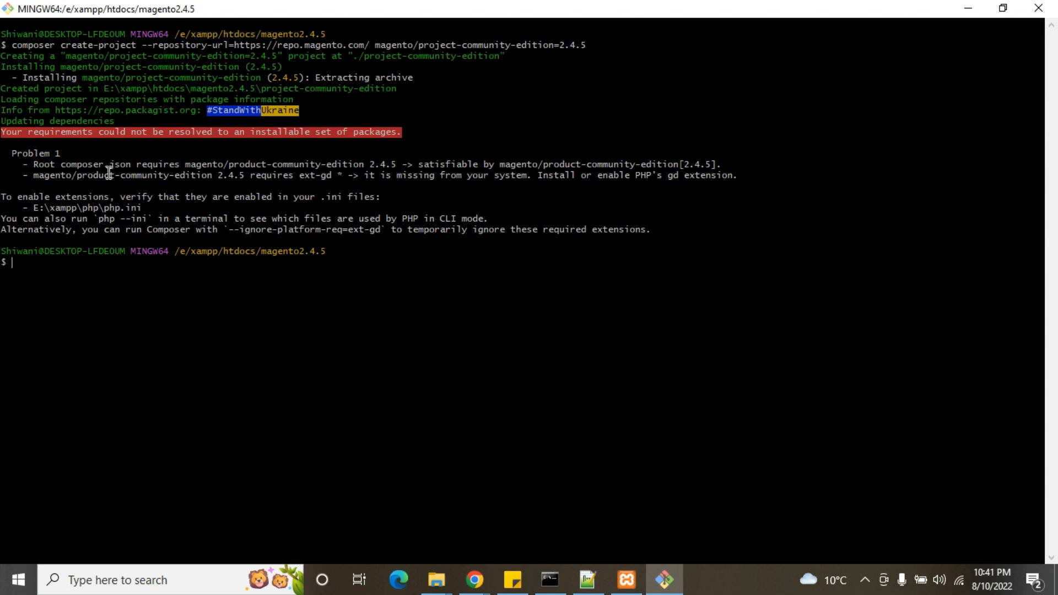
mouse_move(384, 194)
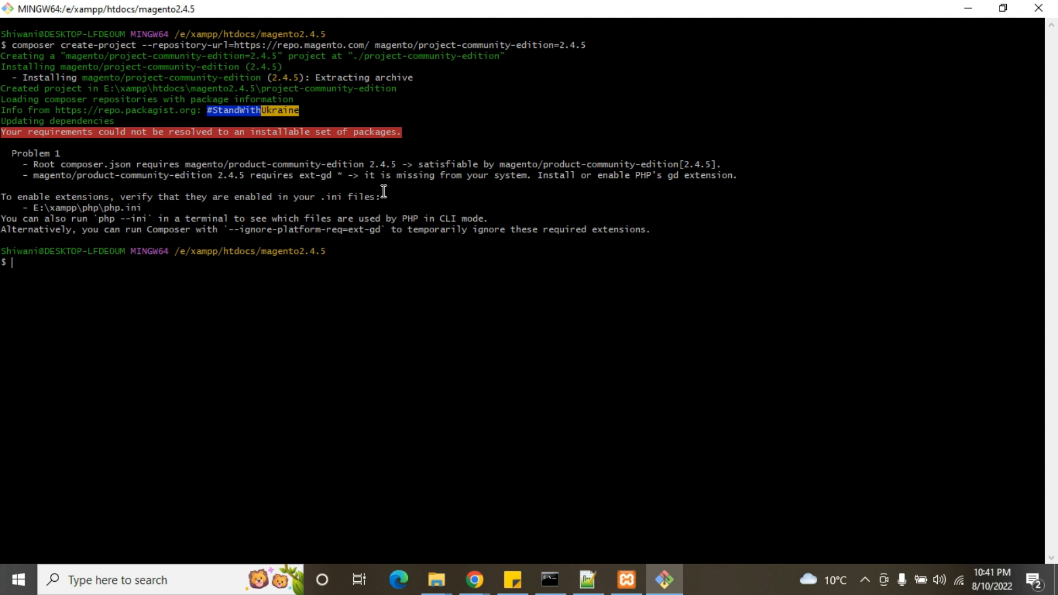
mouse_move(318, 192)
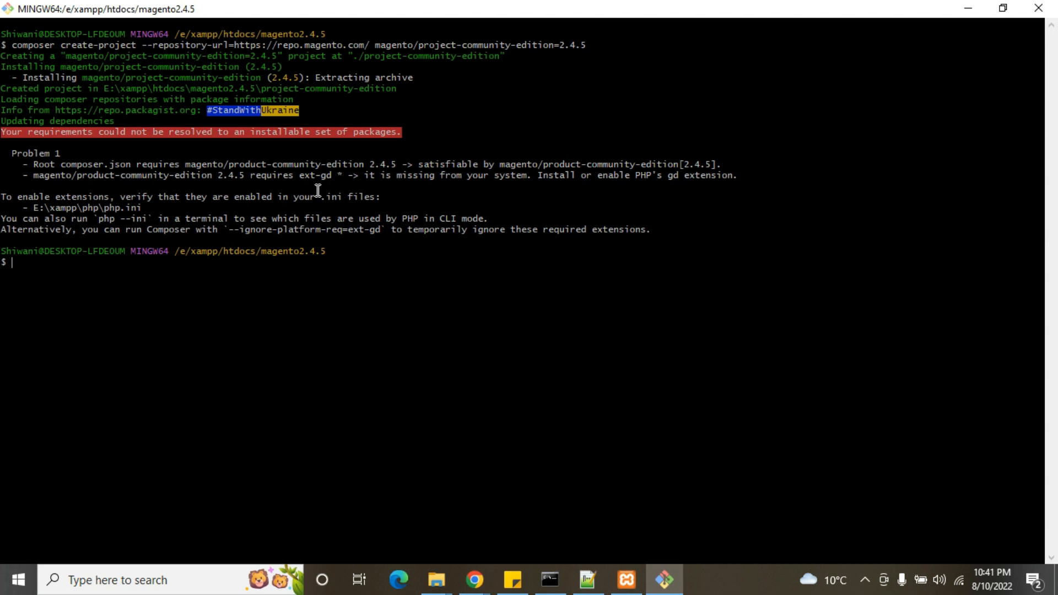
mouse_move(320, 194)
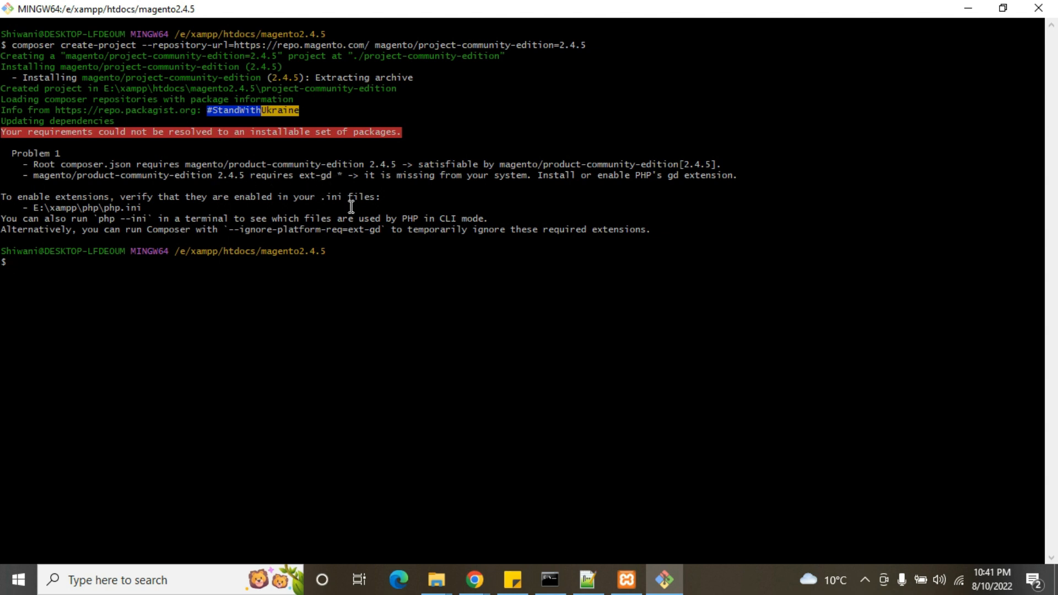
mouse_move(579, 382)
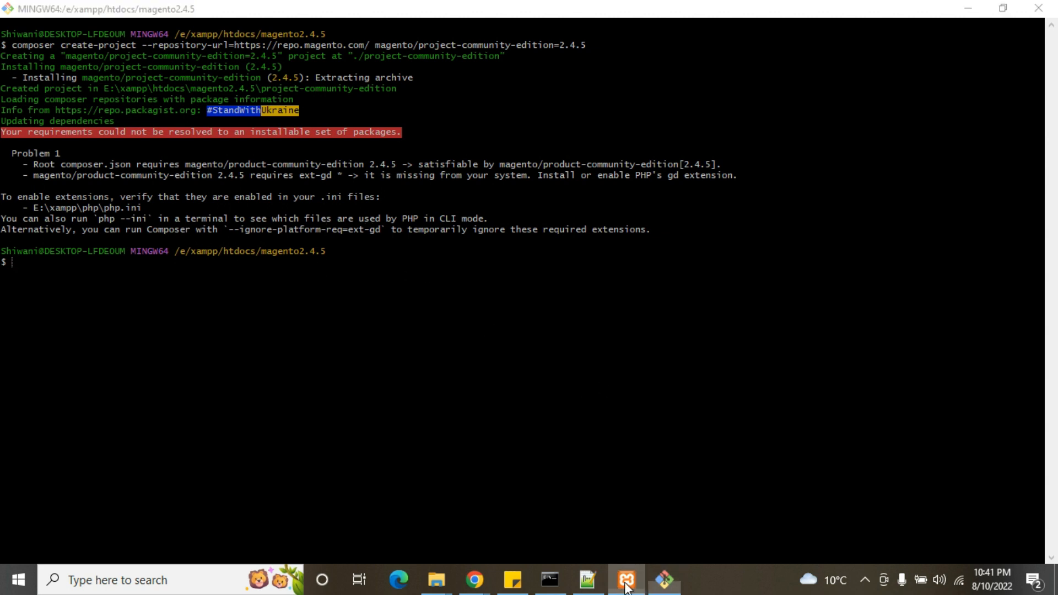
Step: Open XAMPP's php.ini, find the extension=gd line, and uncomment it
left_click(627, 578)
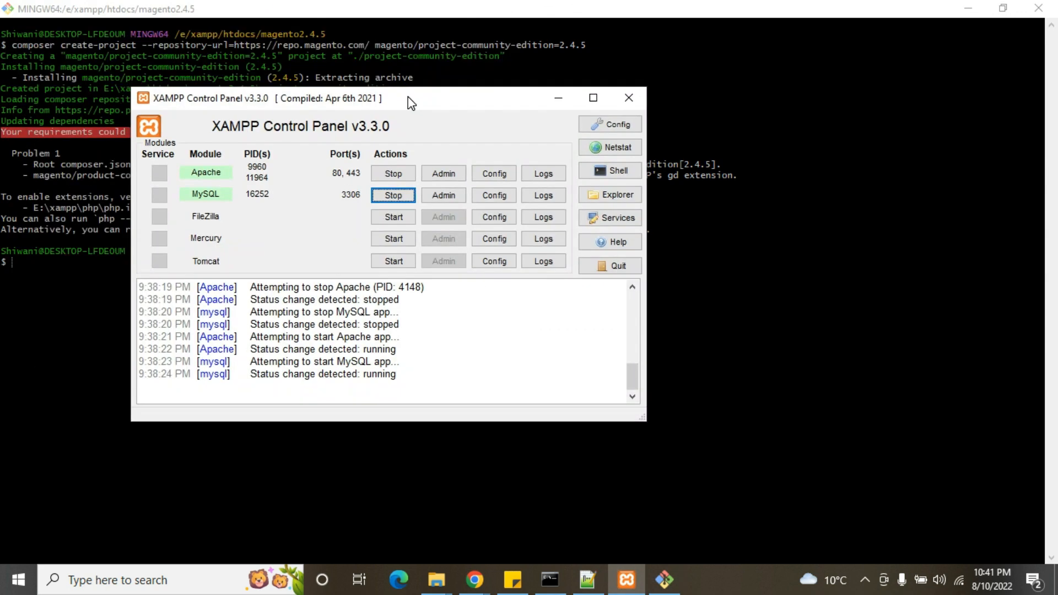
mouse_move(191, 125)
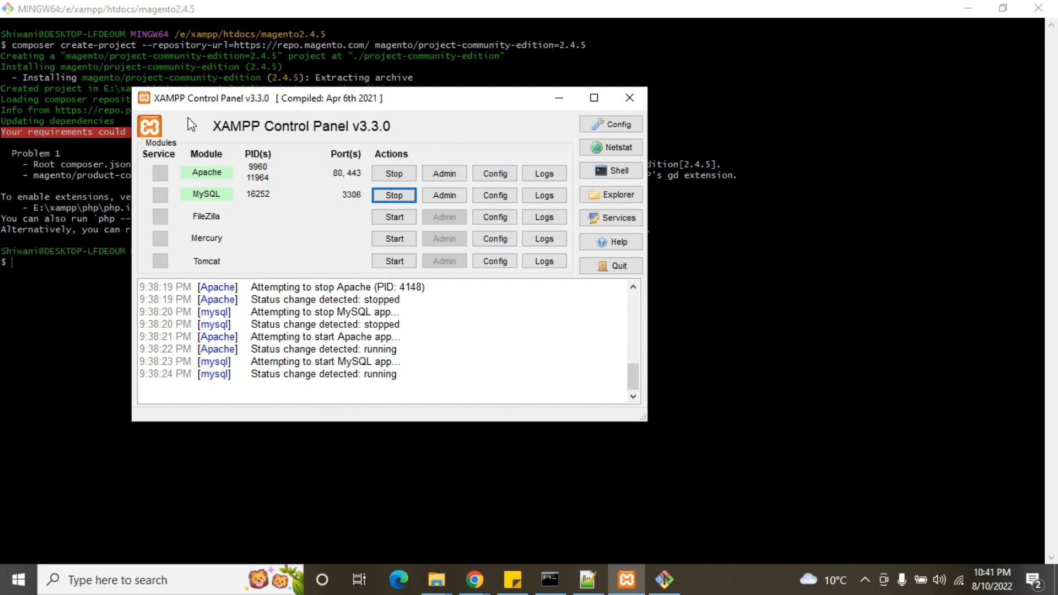
mouse_move(494, 177)
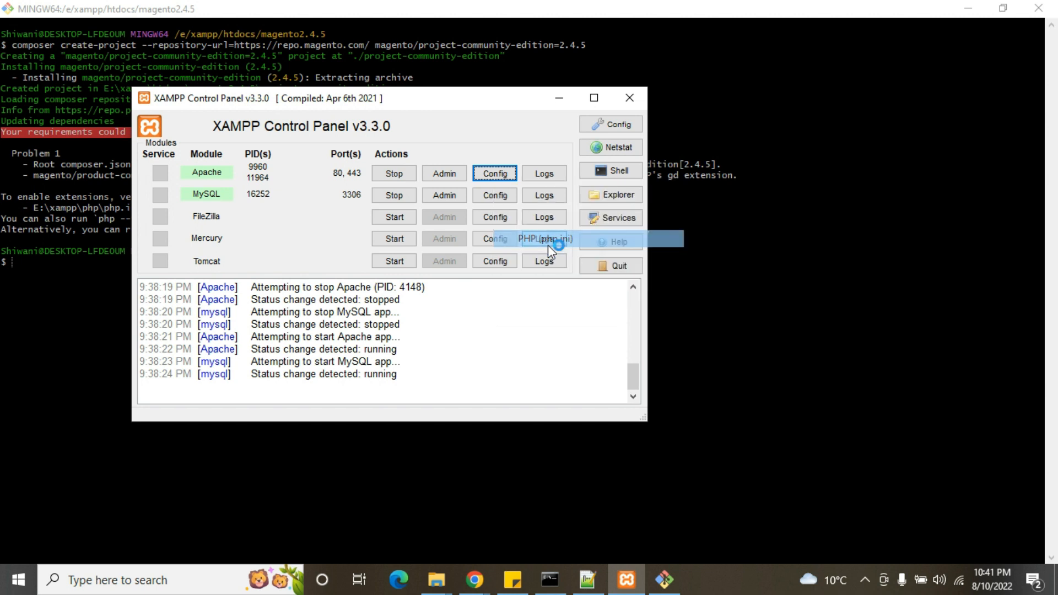
left_click(544, 239)
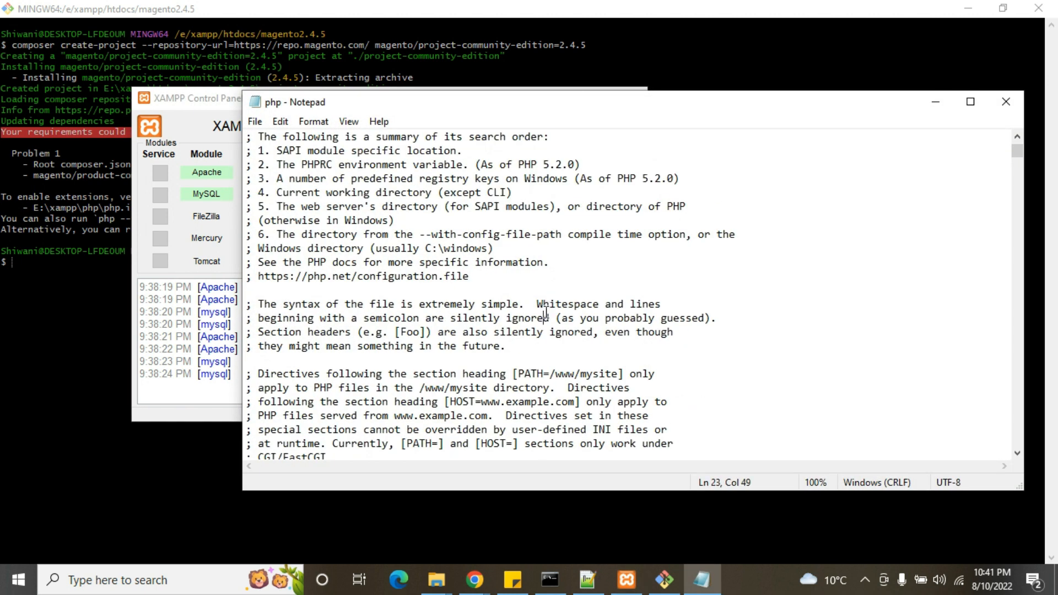
key("Ctrl+f")
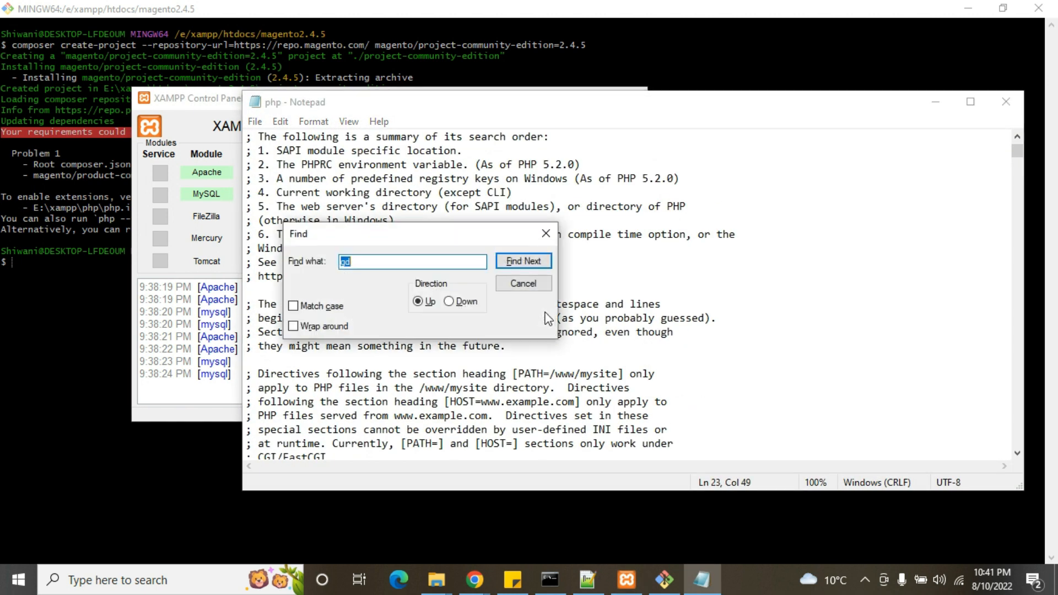
left_click(523, 261)
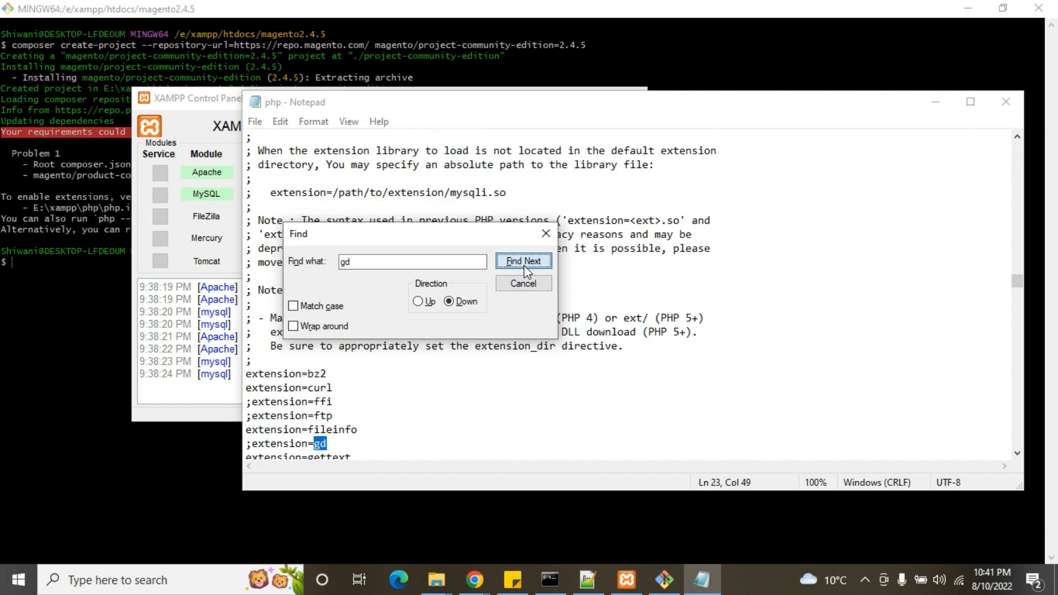
left_click(523, 260)
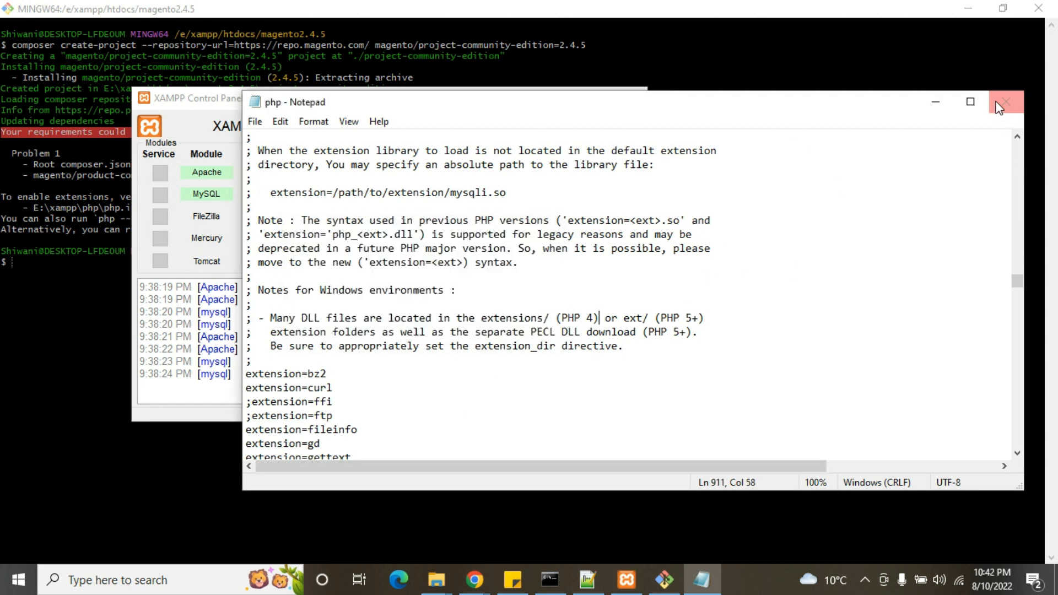
Step: Close php.ini, stop and start the XAMPP servers, and return to Git Bash
left_click(1006, 102)
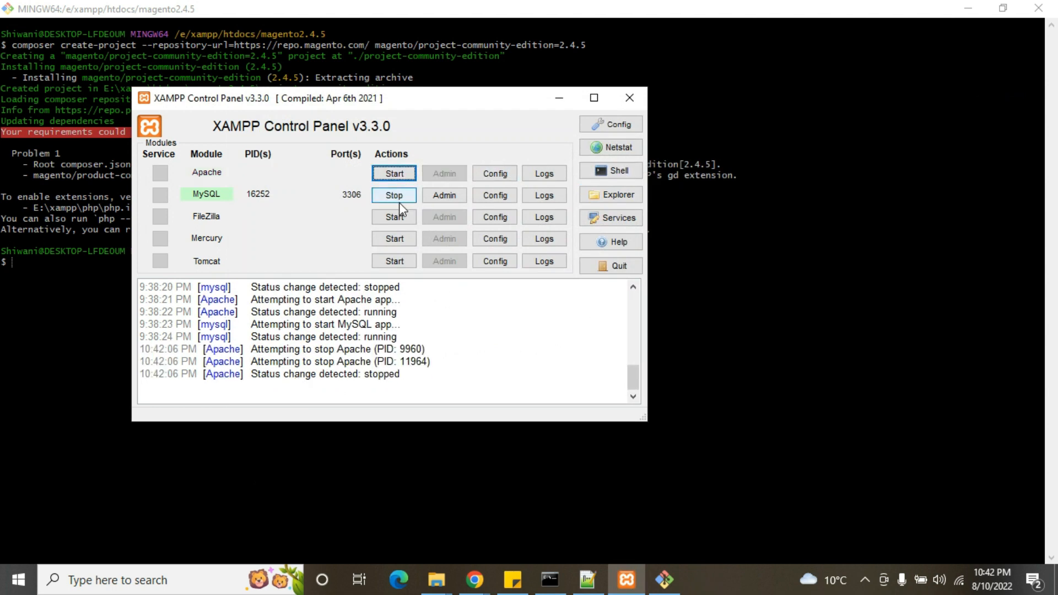
left_click(394, 195)
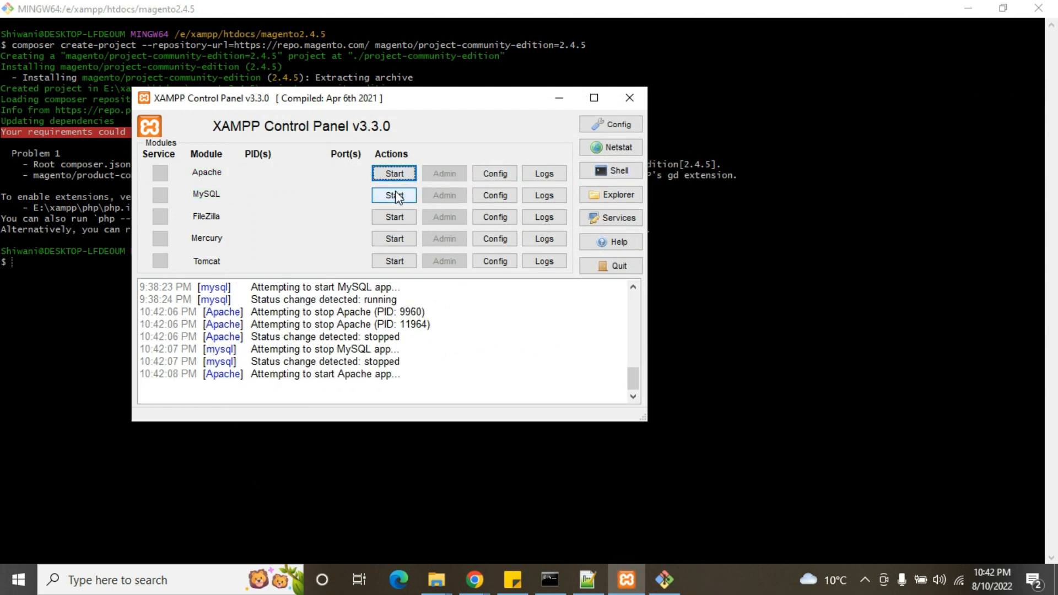
left_click(394, 195)
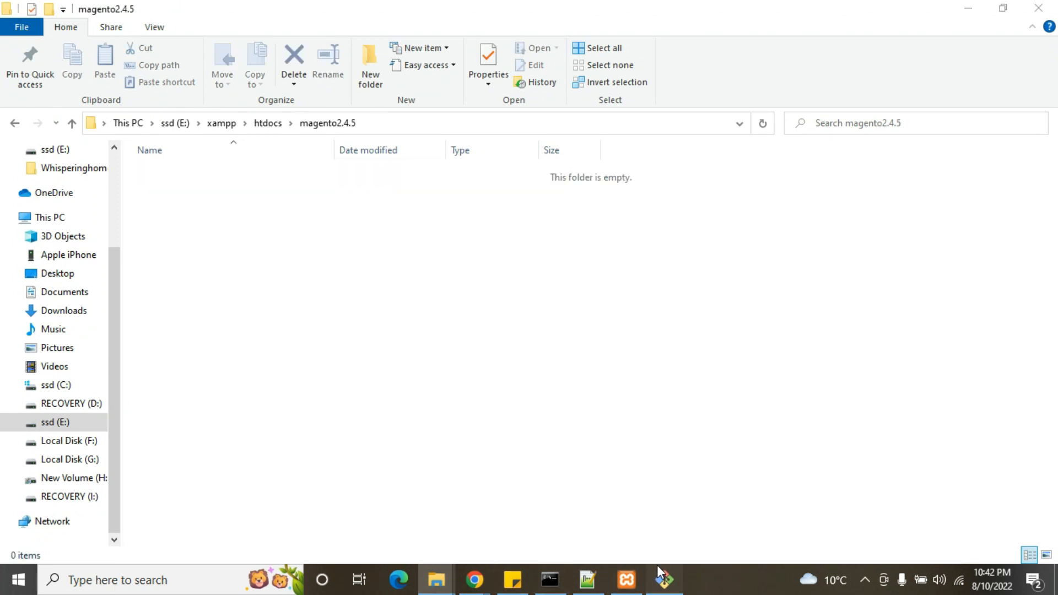
left_click(663, 578)
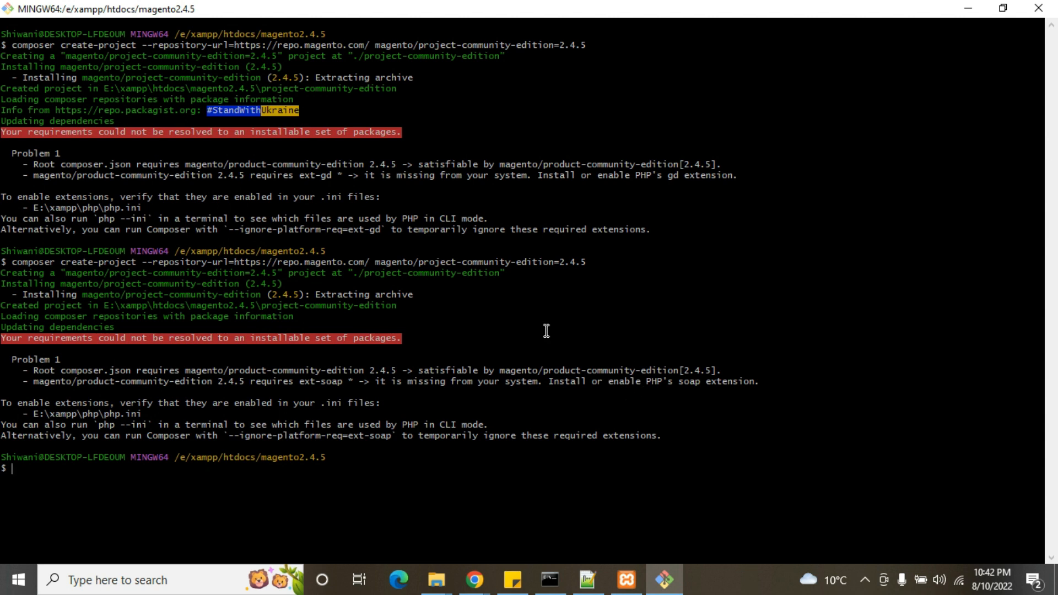
mouse_move(265, 399)
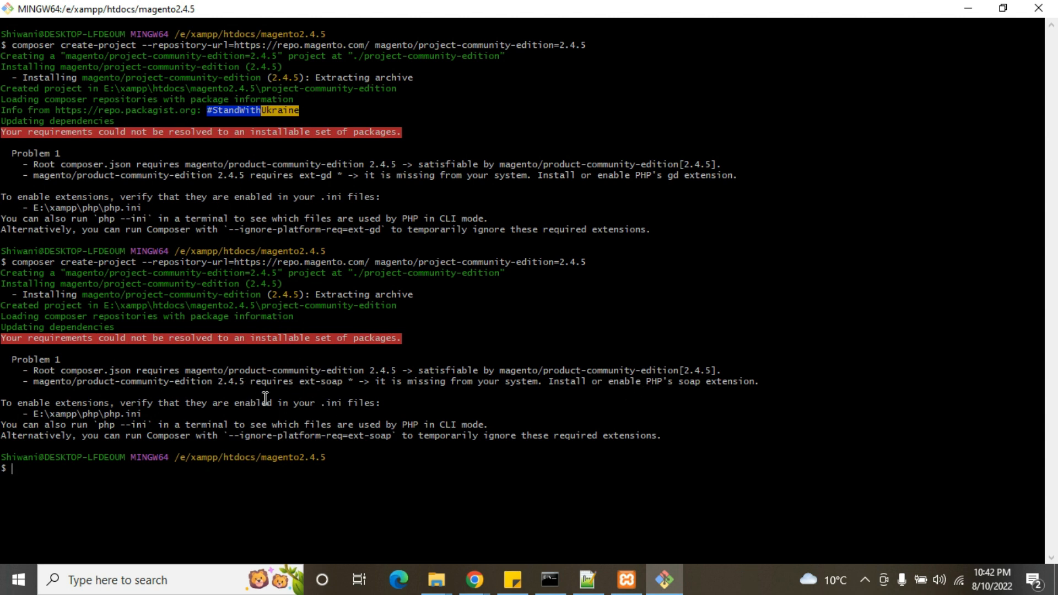
mouse_move(315, 392)
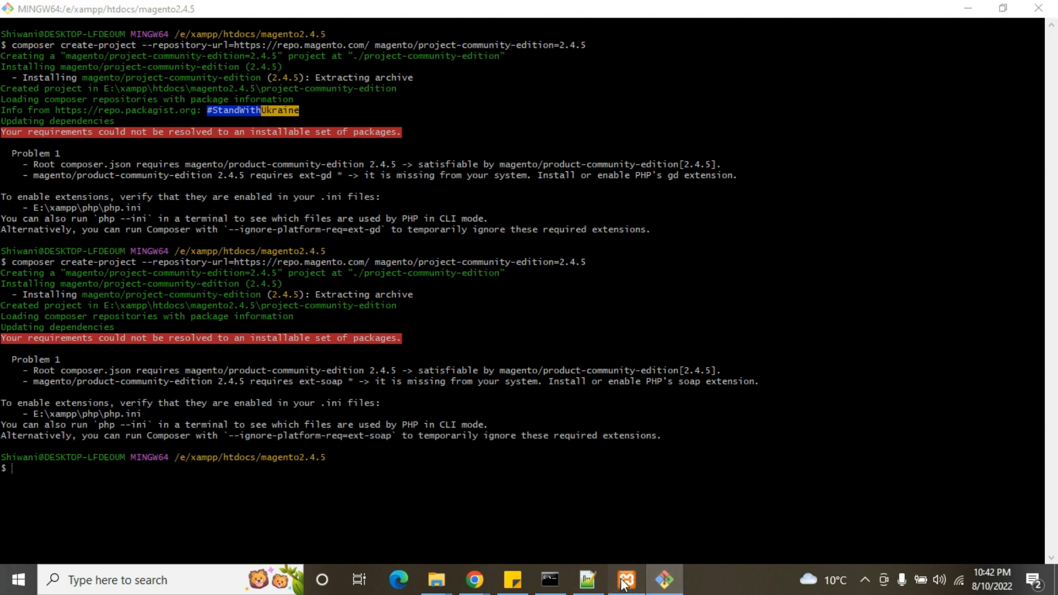
Step: Uncomment extension=soap in XAMPP's php.ini and close the file
left_click(622, 579)
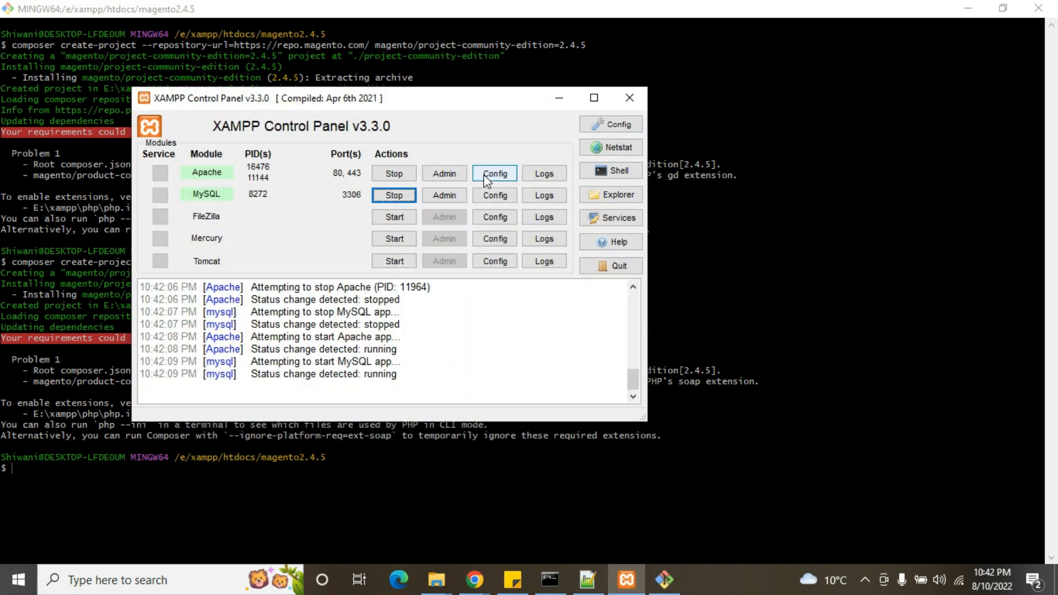
left_click(494, 173)
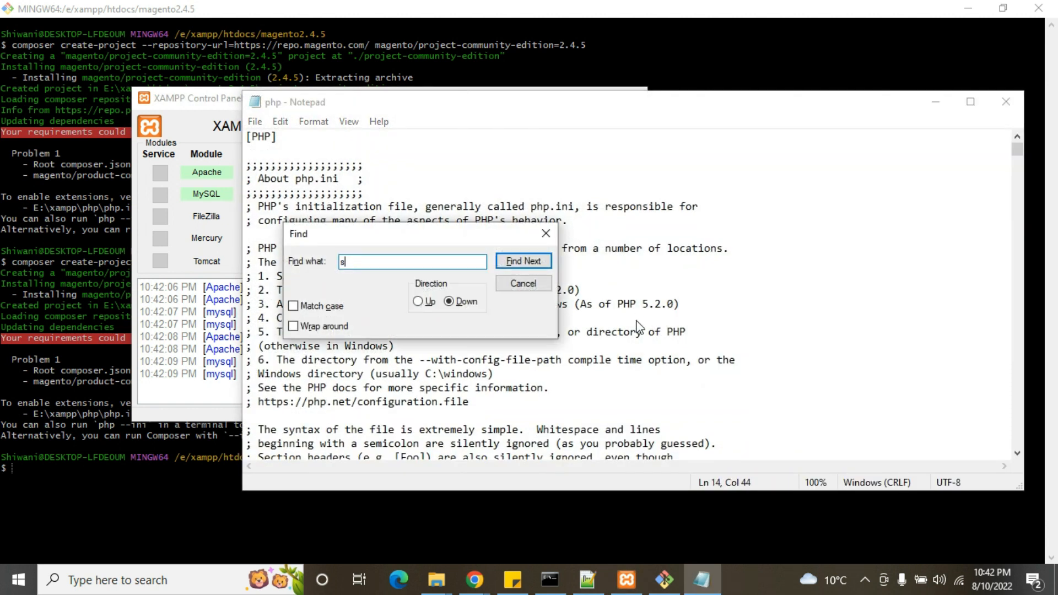
type("oap")
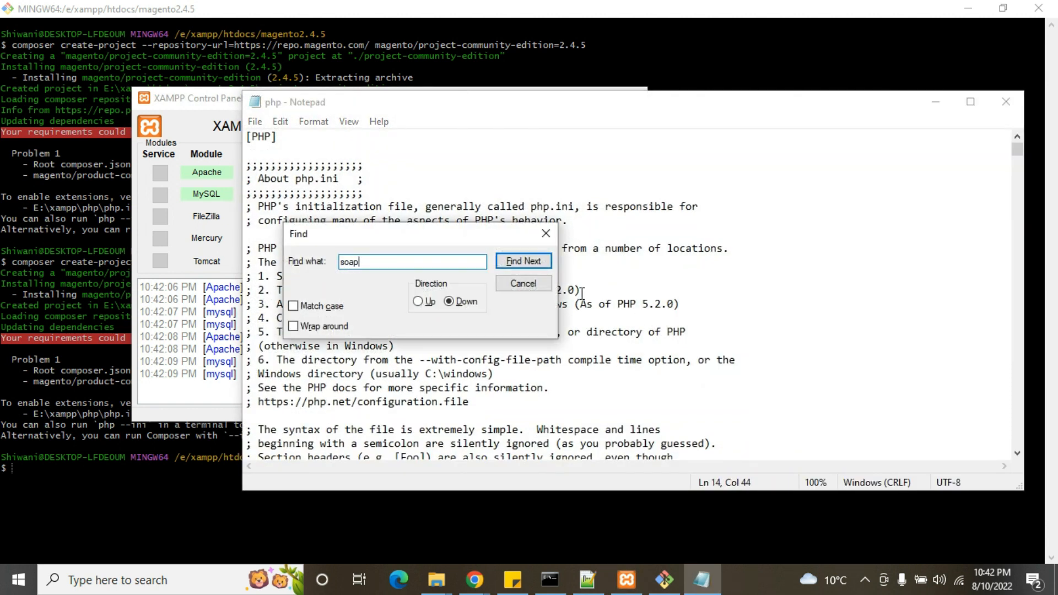
left_click(523, 260)
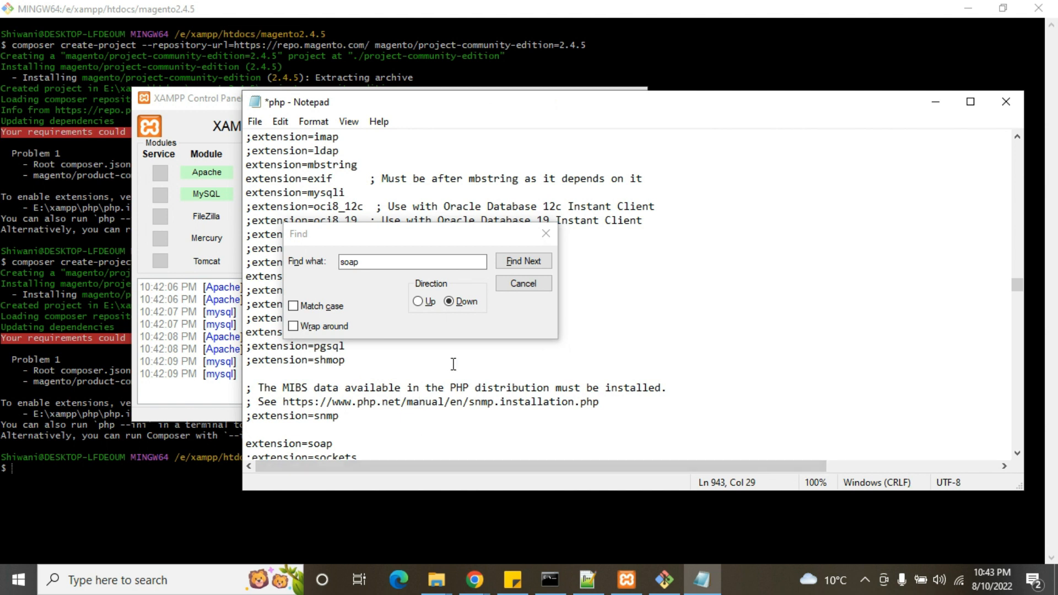
left_click(523, 283)
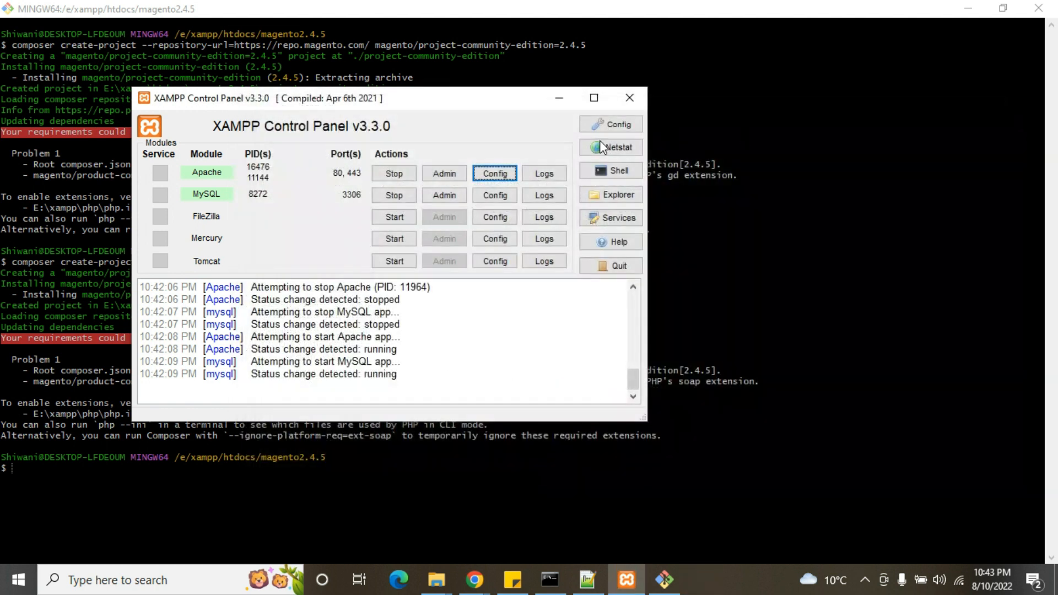
Step: Stop Apache and MySQL, then start MySQL again after it crashes
left_click(394, 173)
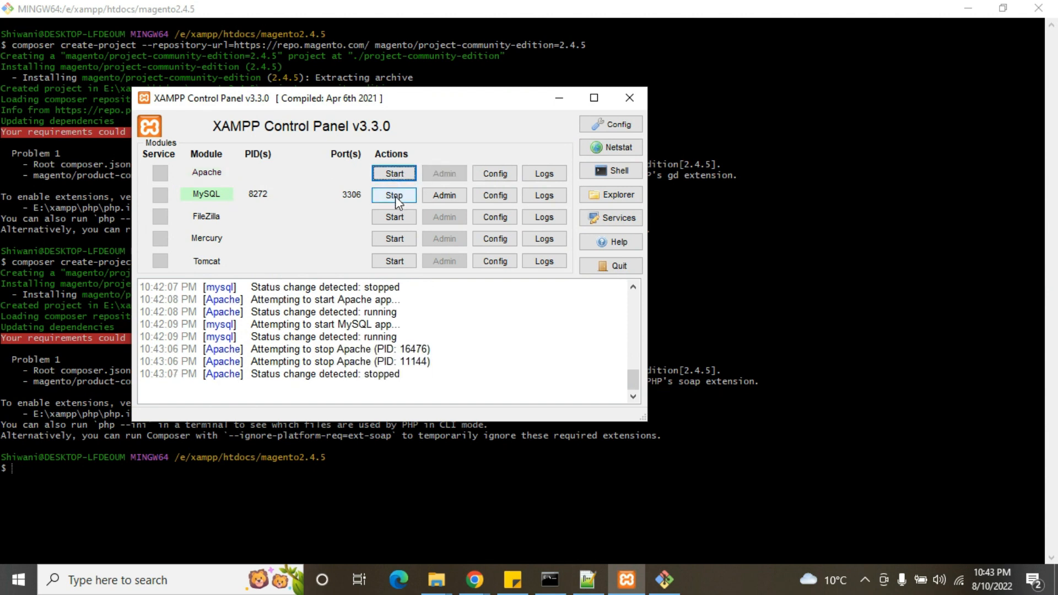
left_click(394, 196)
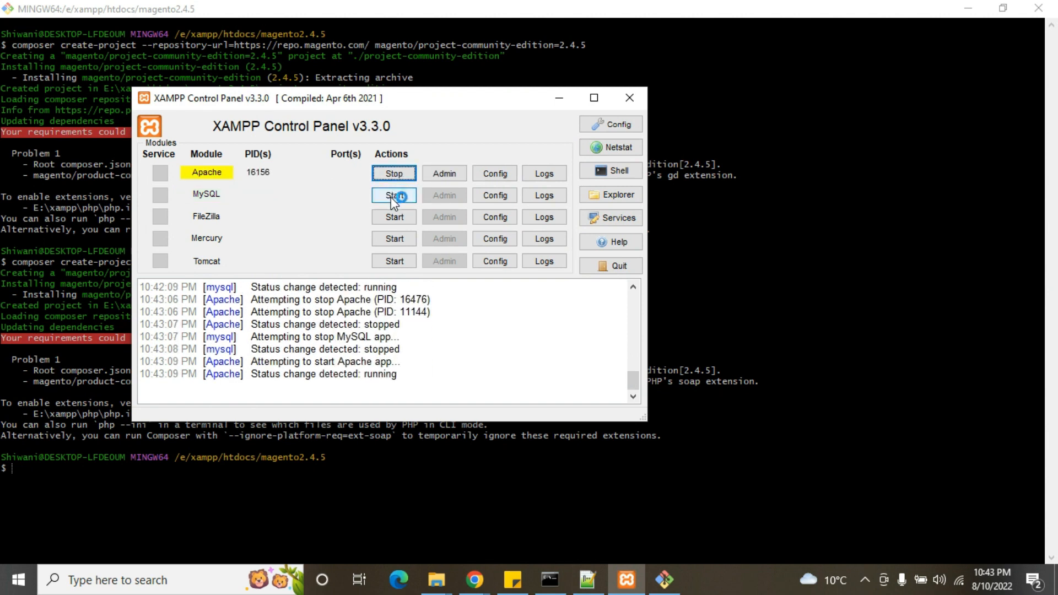
left_click(394, 195)
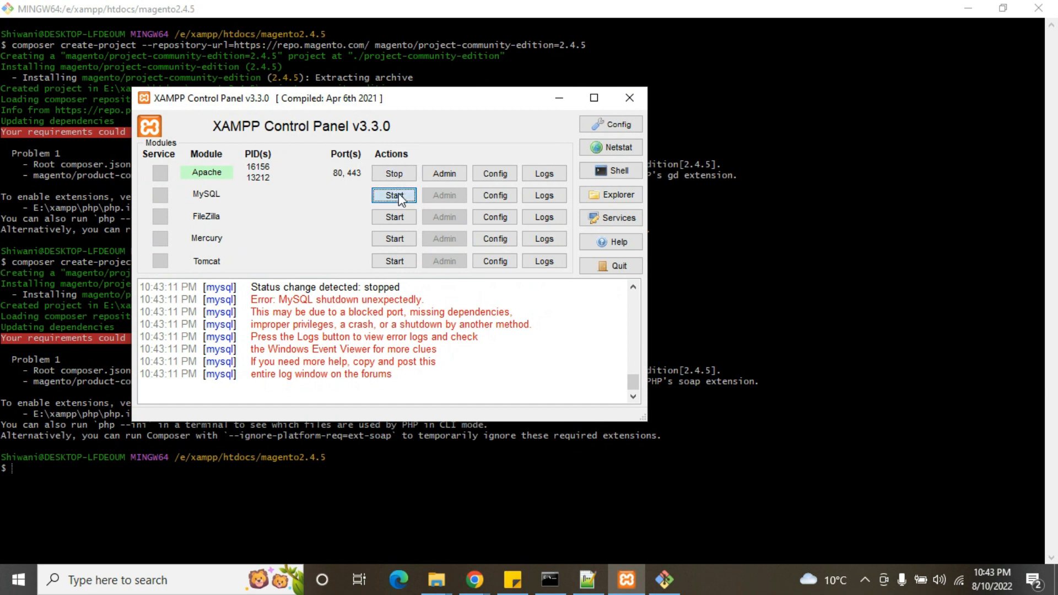
left_click(394, 195)
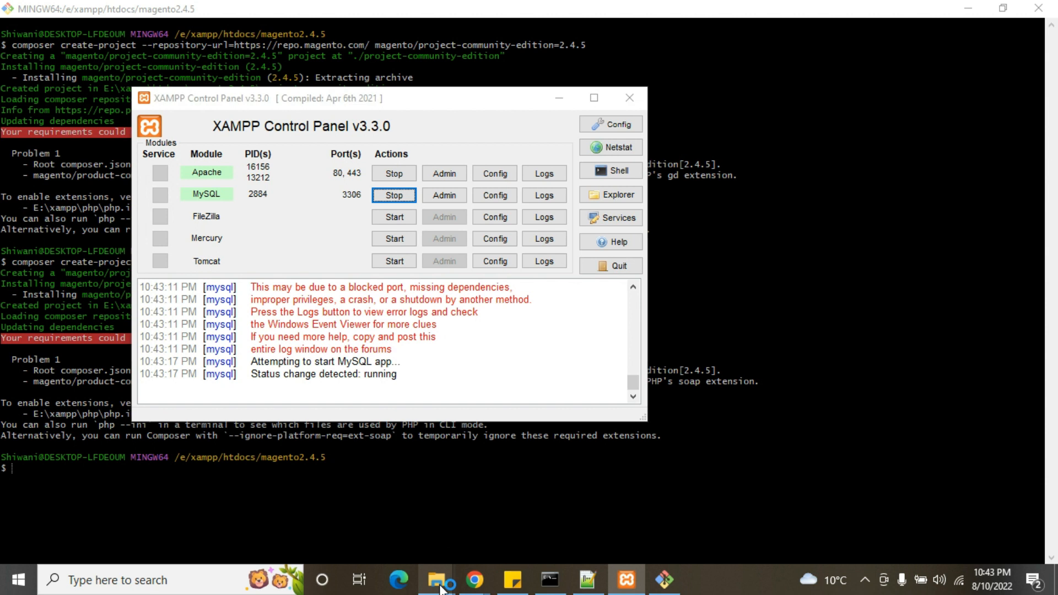
Step: Rerun composer create-project for magento/project-community-edition=2.4.5 from repo.magento.com
left_click(436, 579)
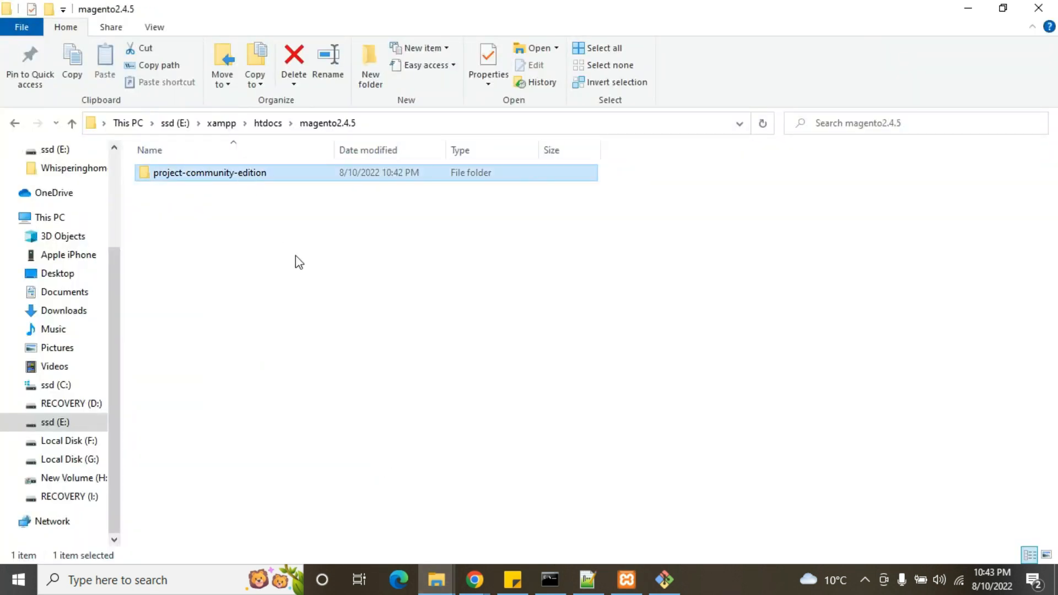
left_click(662, 578)
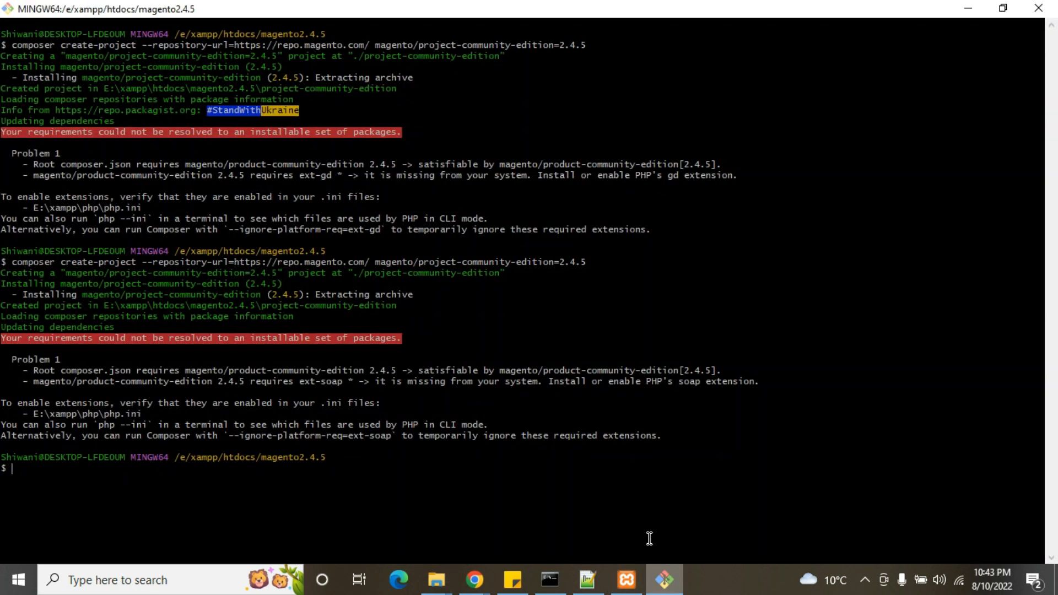
type("composer create-project --repository-url=https://repo.magento.com/ magento/project-community-edition=2.4.5")
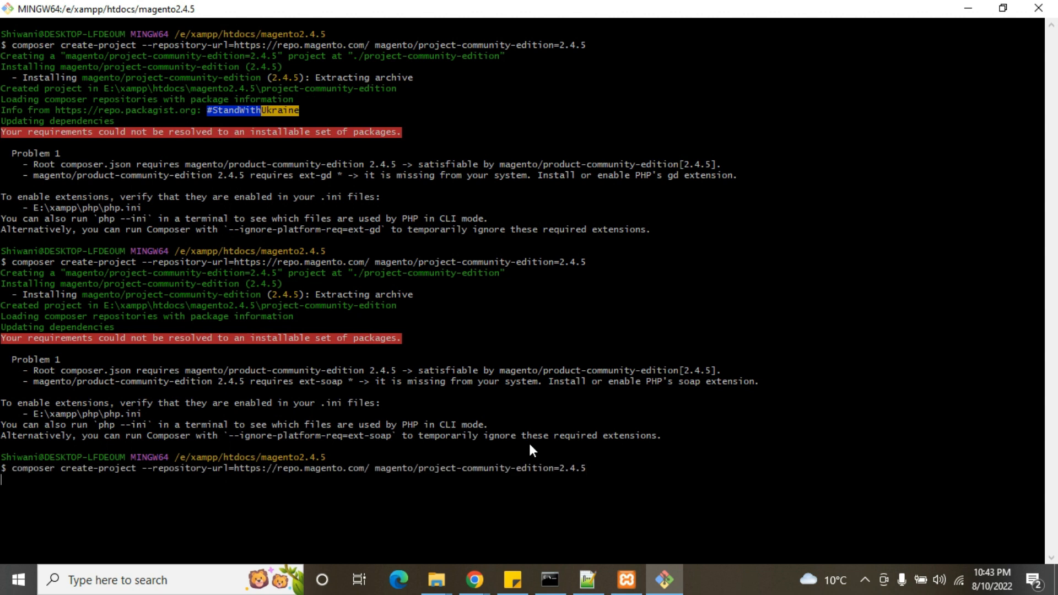
key("Enter")
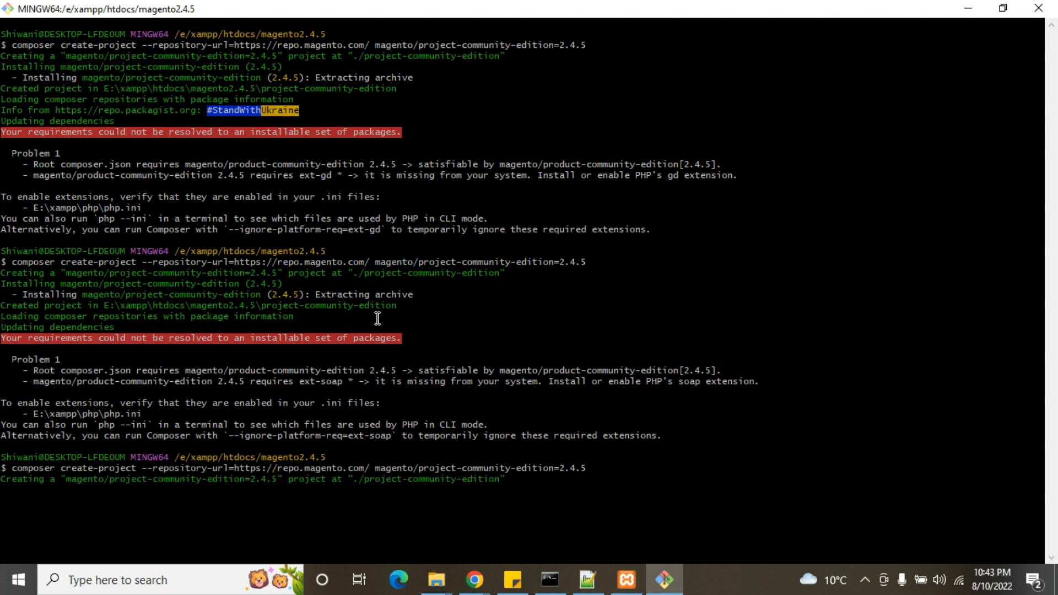
mouse_move(388, 338)
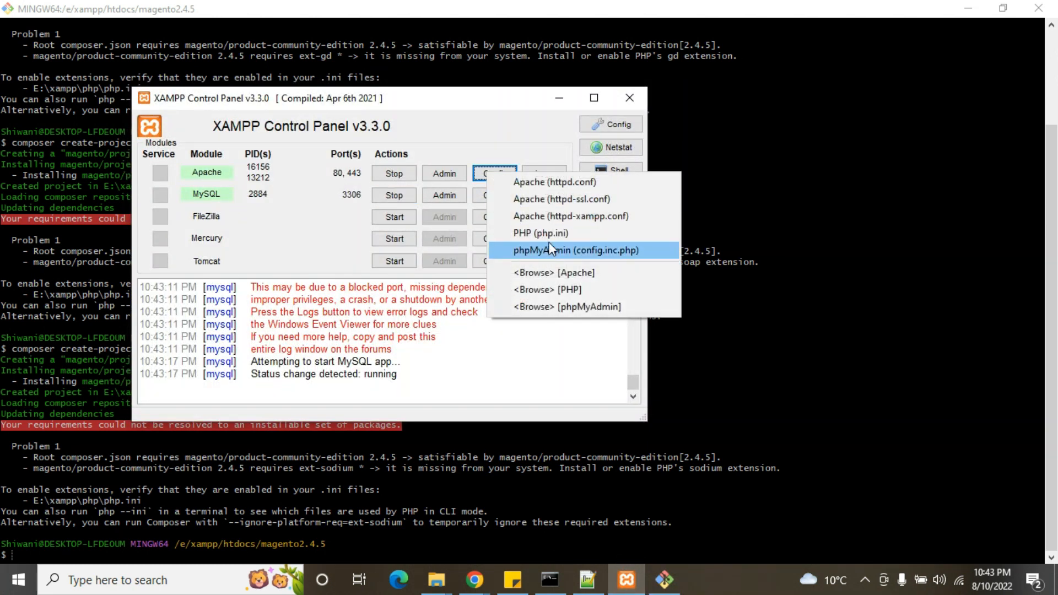
Step: Find extension=sodium in php.ini, remove its semicolon, then save and close Notepad
left_click(538, 232)
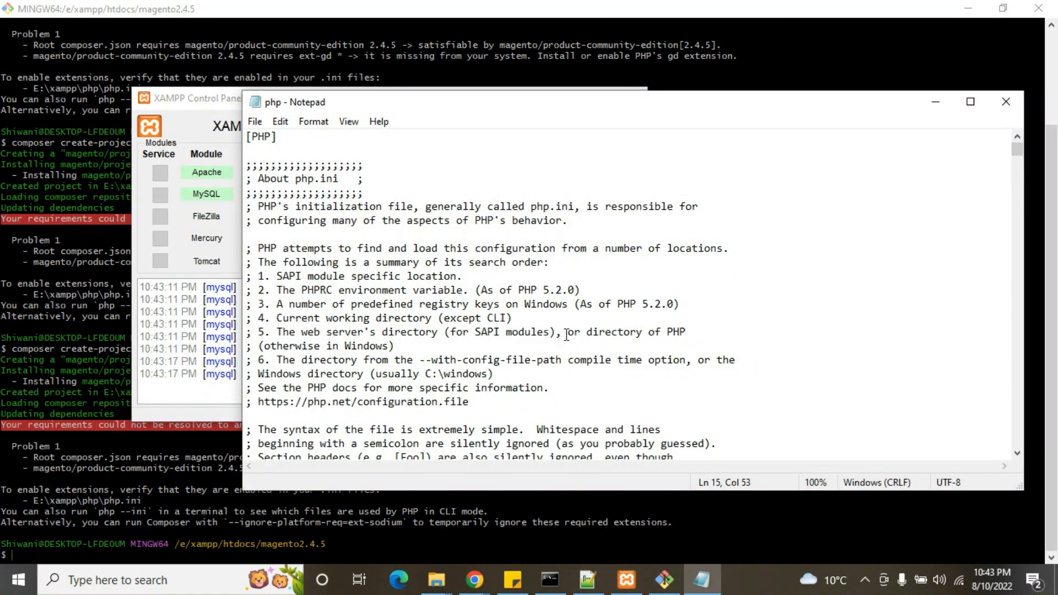
type("sodium")
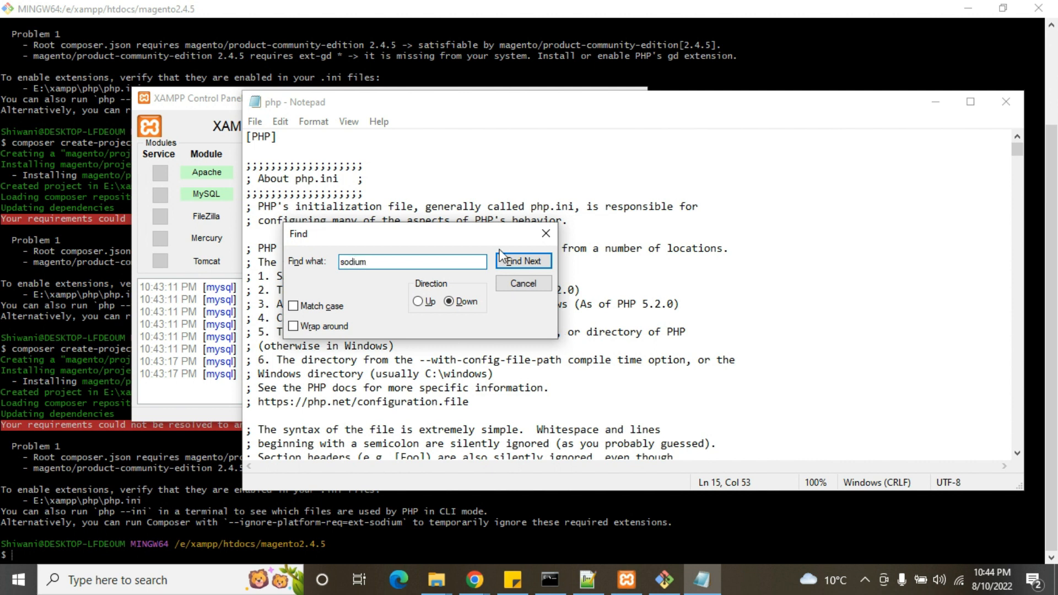
left_click(523, 260)
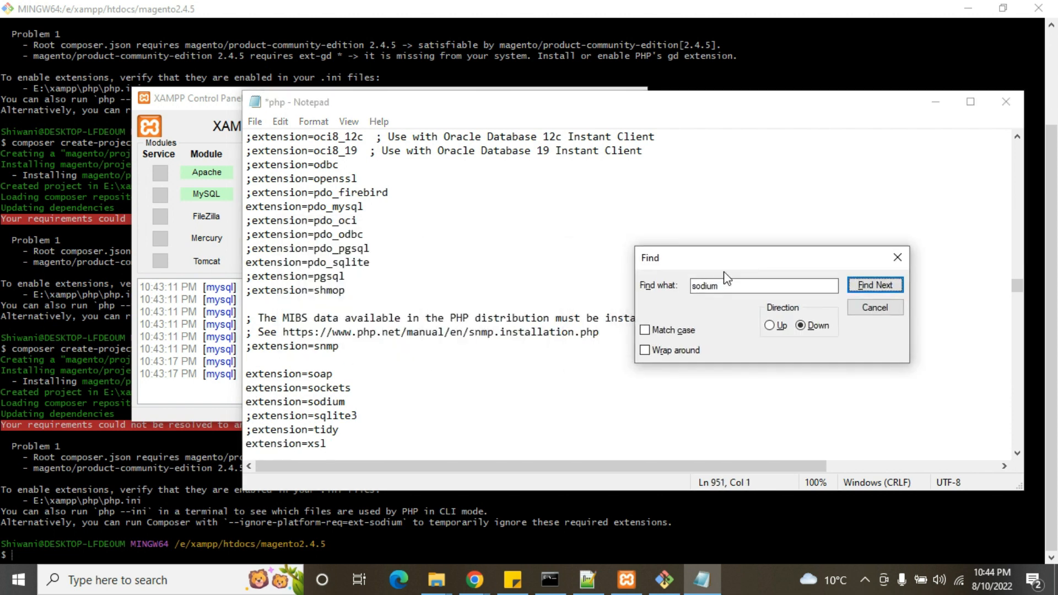
left_click(874, 284)
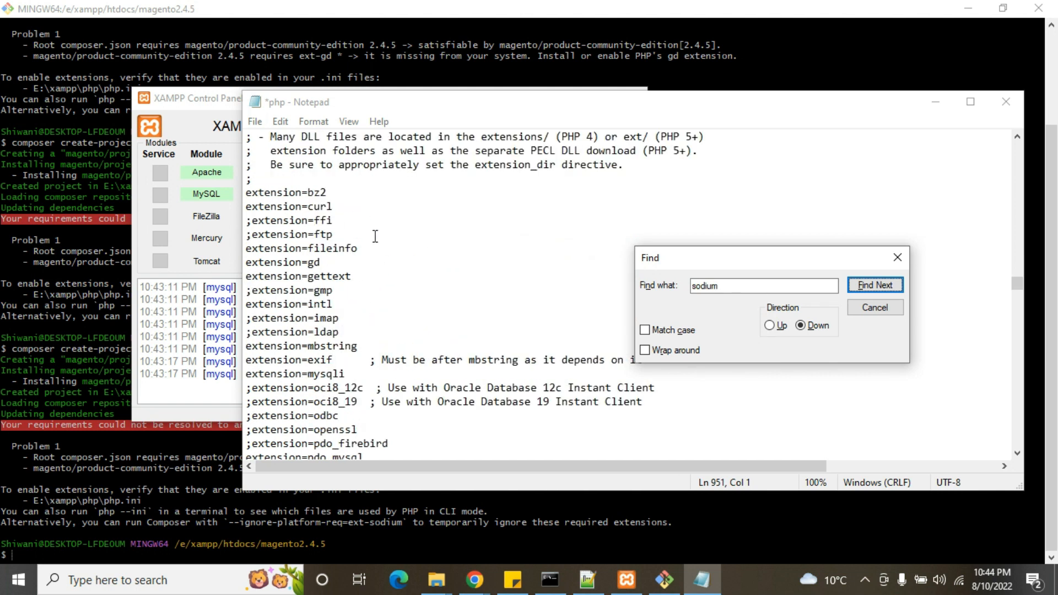
scroll("down", 3)
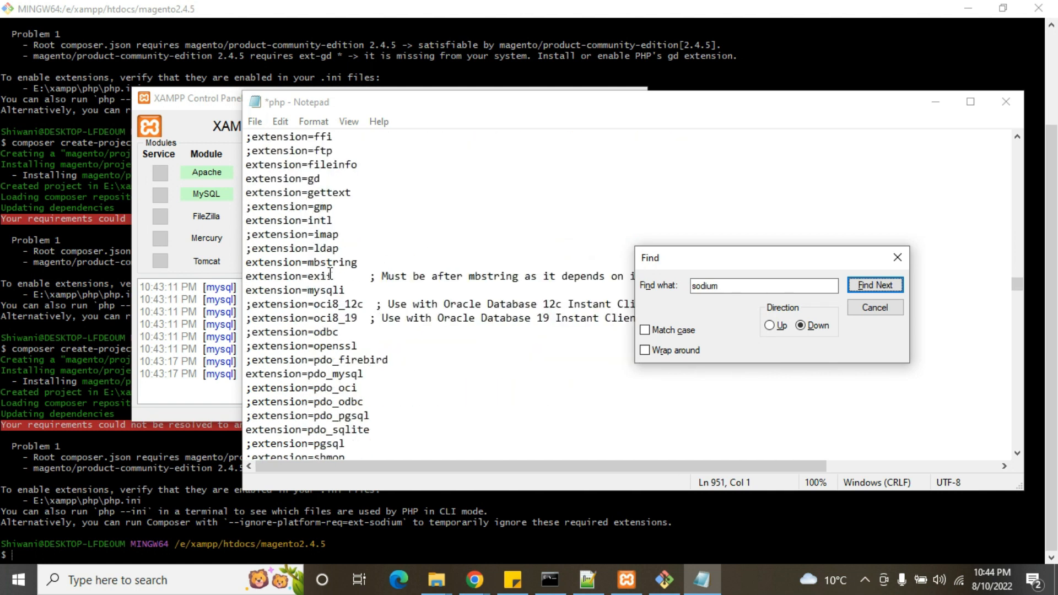
left_click(874, 285)
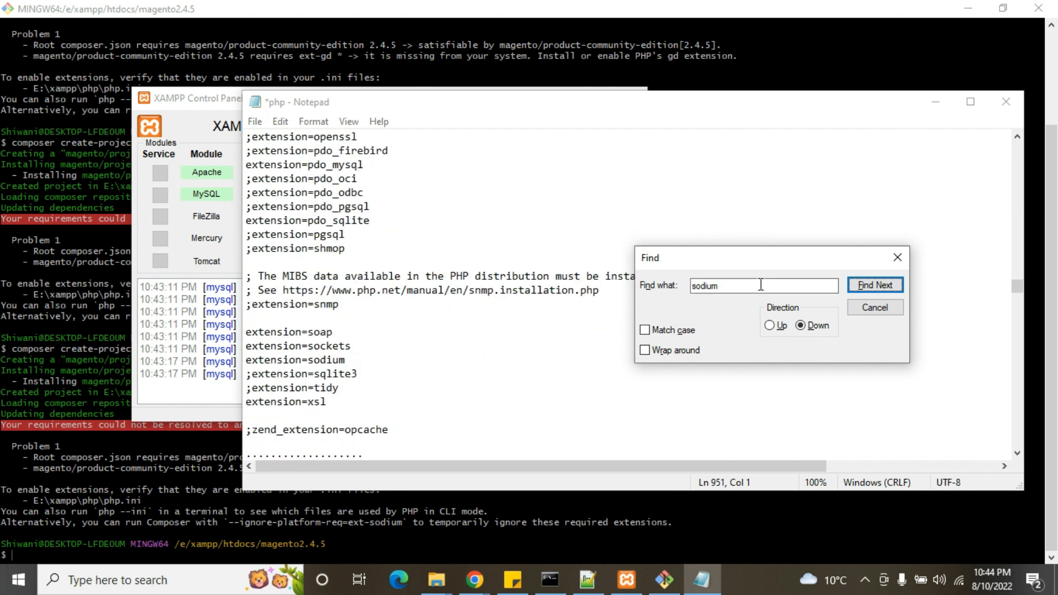
left_click(874, 307)
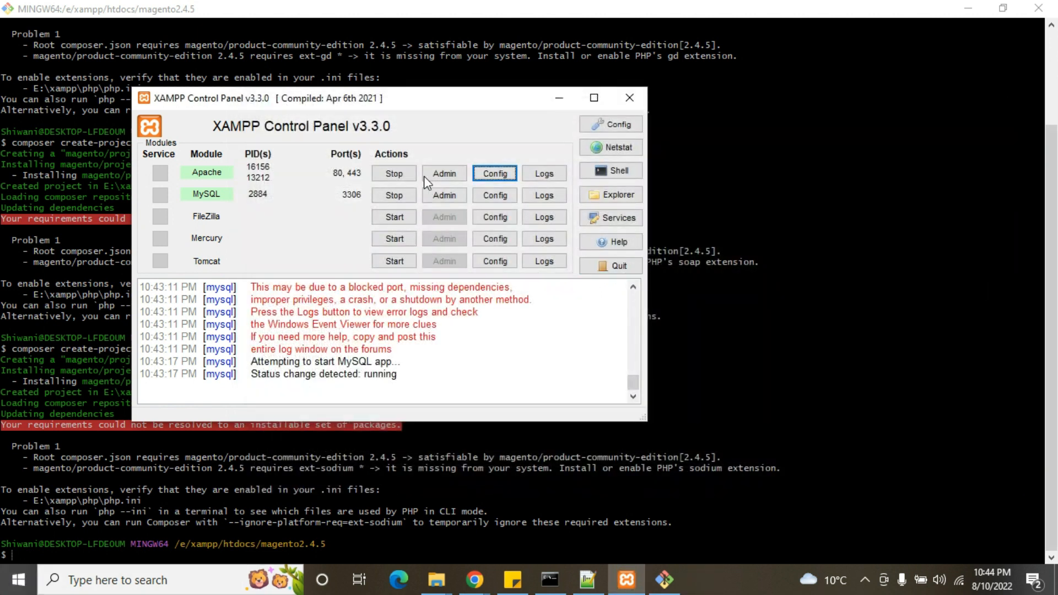
Step: Restart Apache and MySQL, then retype the Magento 2.4.5 composer create-project command
left_click(393, 172)
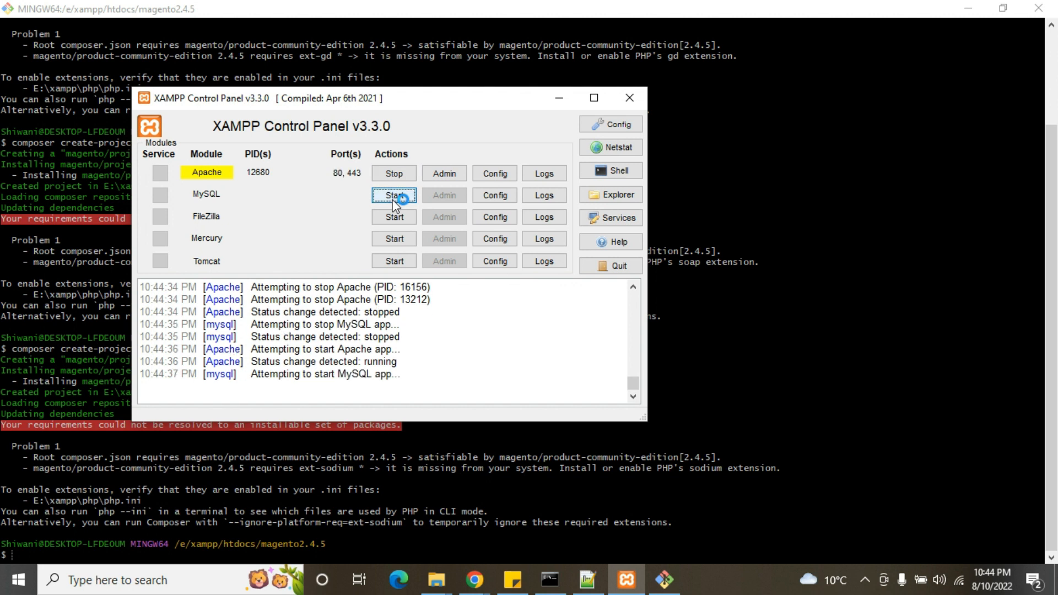
left_click(629, 98)
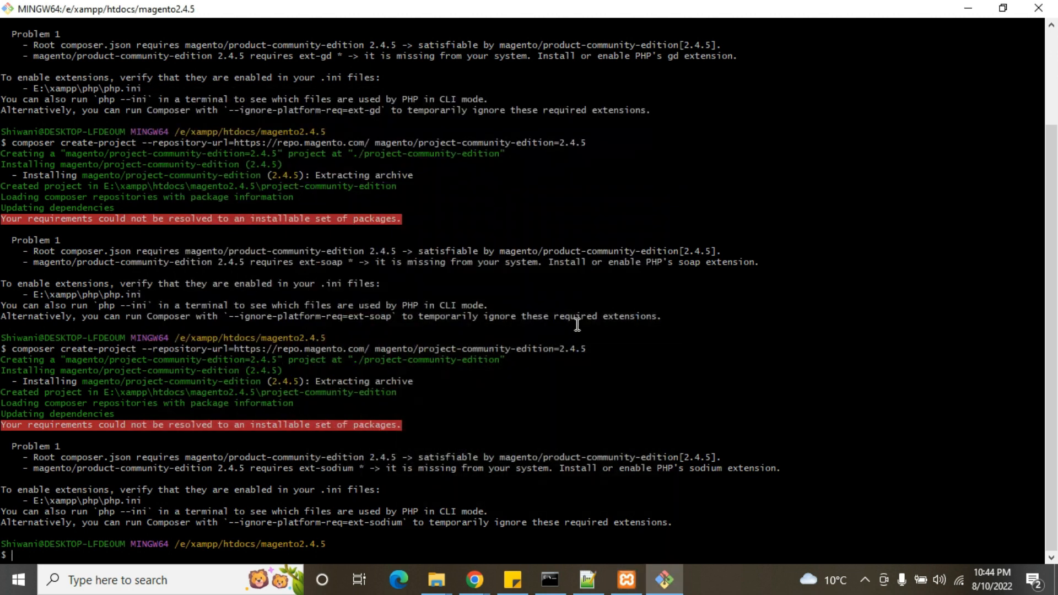
type("composer create-project --repository-url=https://repo.magento.com/ magento/project-community-edition=2.4.5")
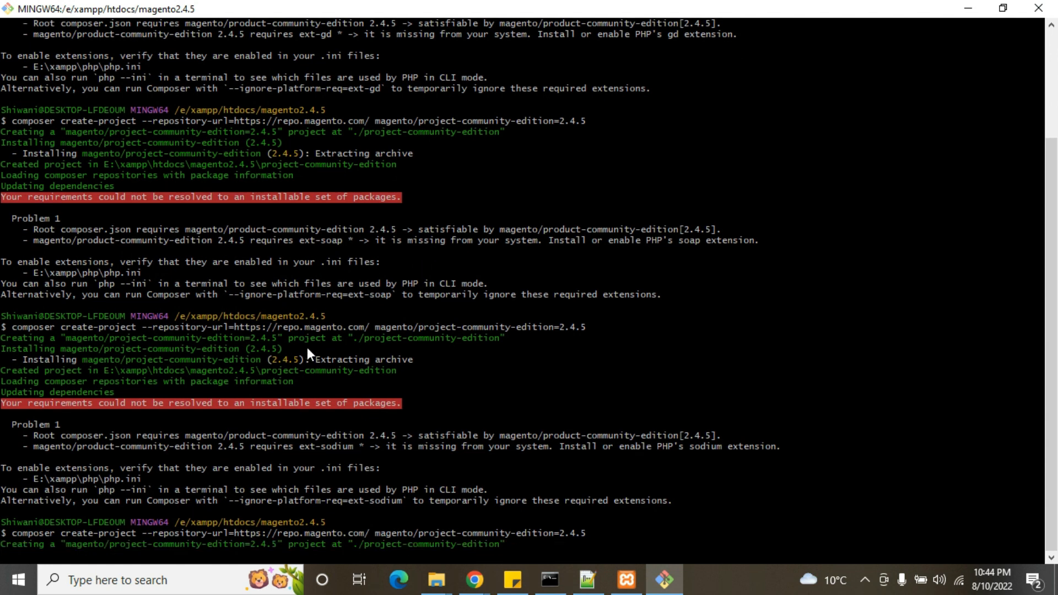
Step: Follow Composer's output until all 435 packages install and autoload files generate
scroll("down", 3)
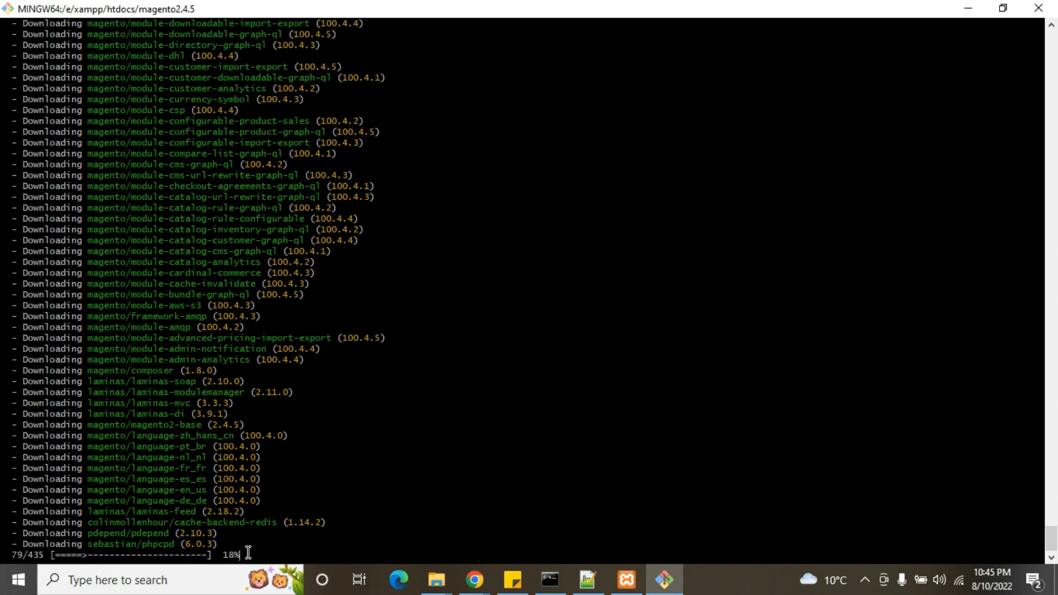
mouse_move(412, 500)
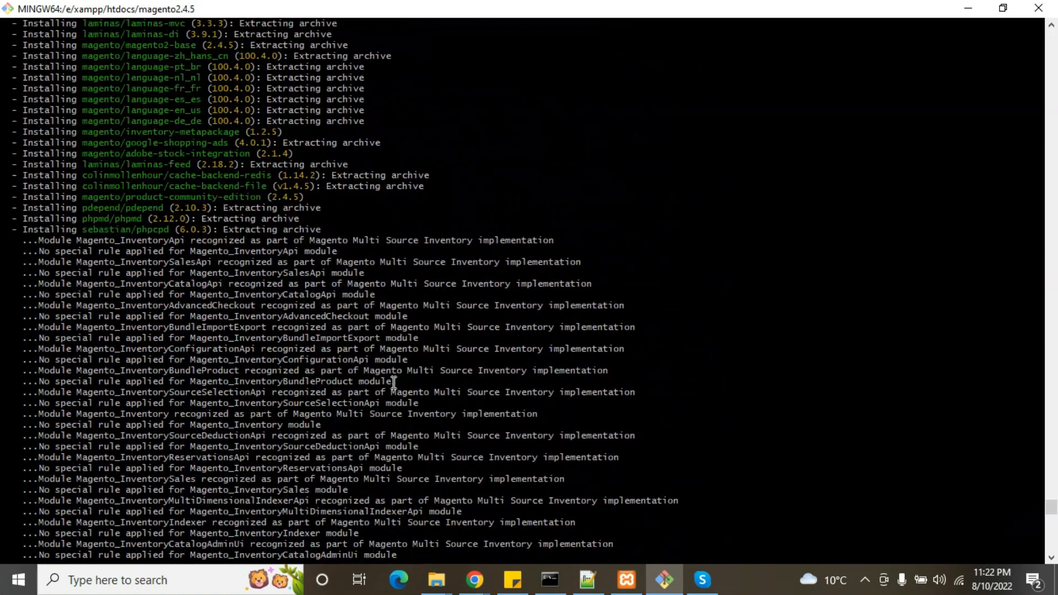
scroll("down", 3)
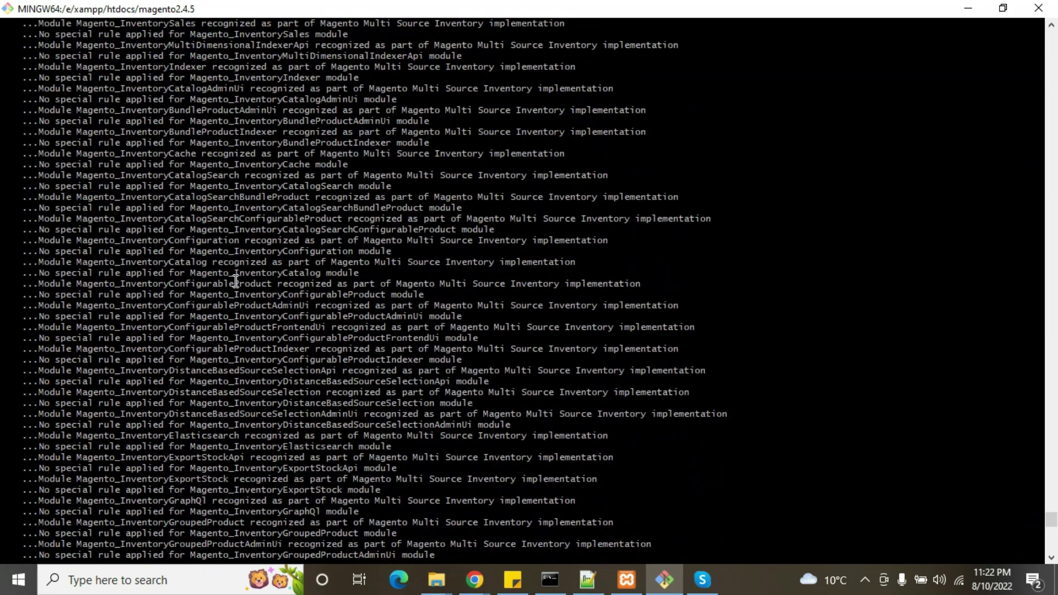
scroll("down", 3)
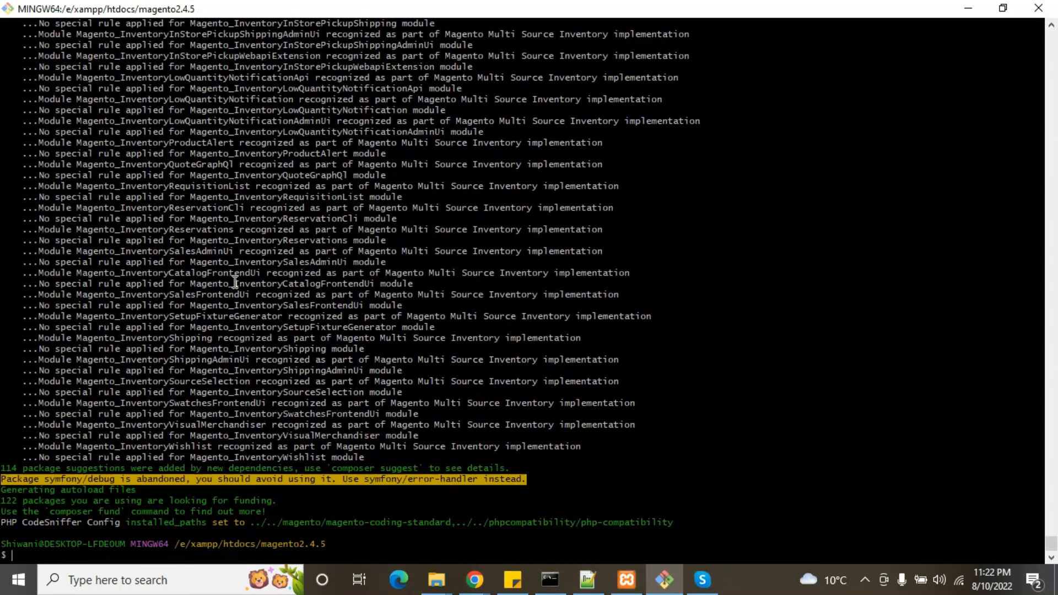
mouse_move(441, 570)
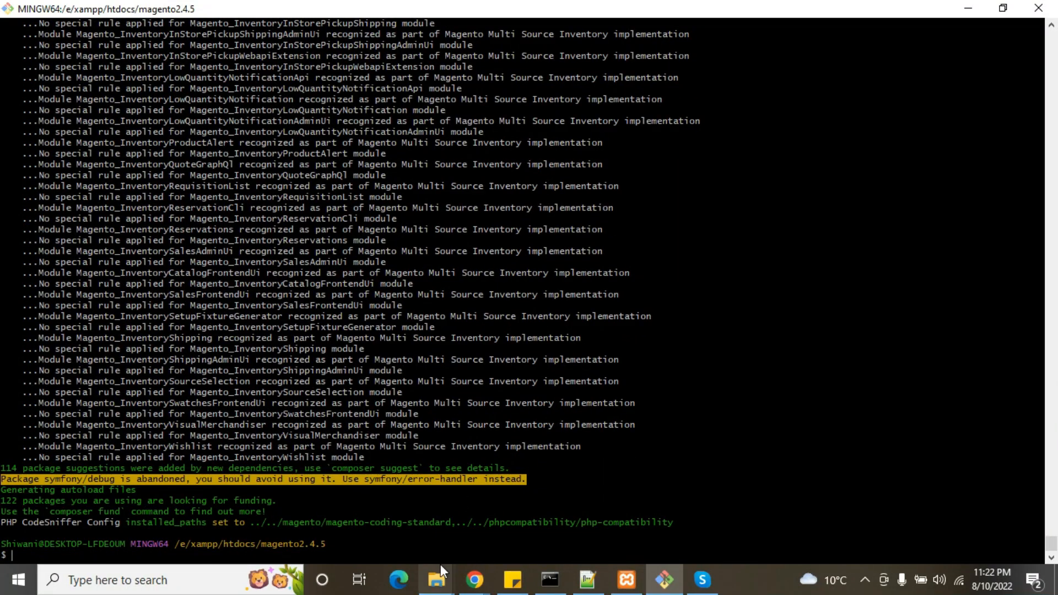
Step: Move the 28 items from project-community-edition up into the magento2.4.5 folder
left_click(437, 580)
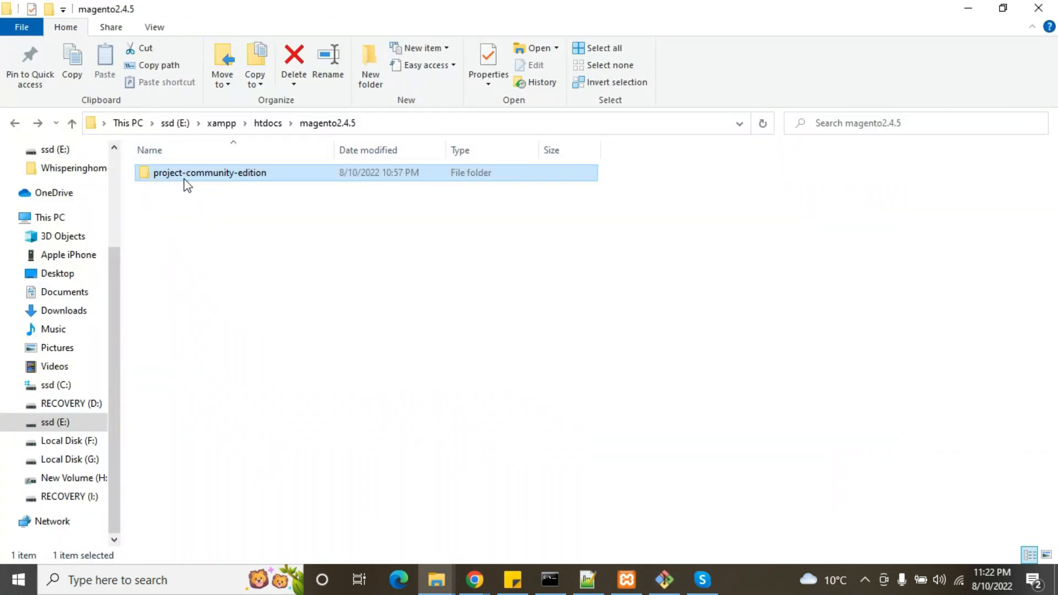
double_click(209, 172)
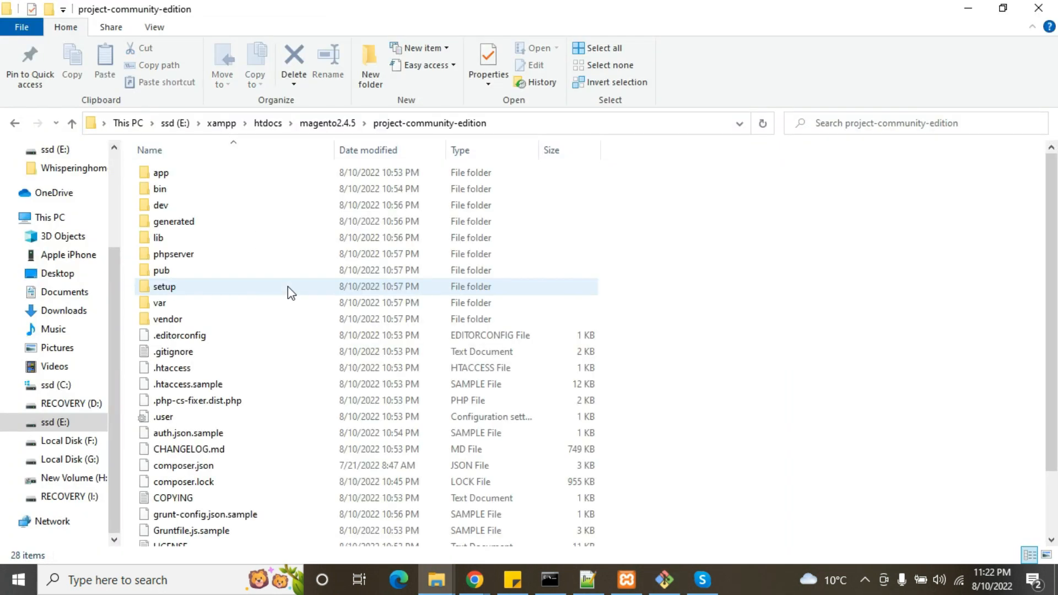
left_click(161, 173)
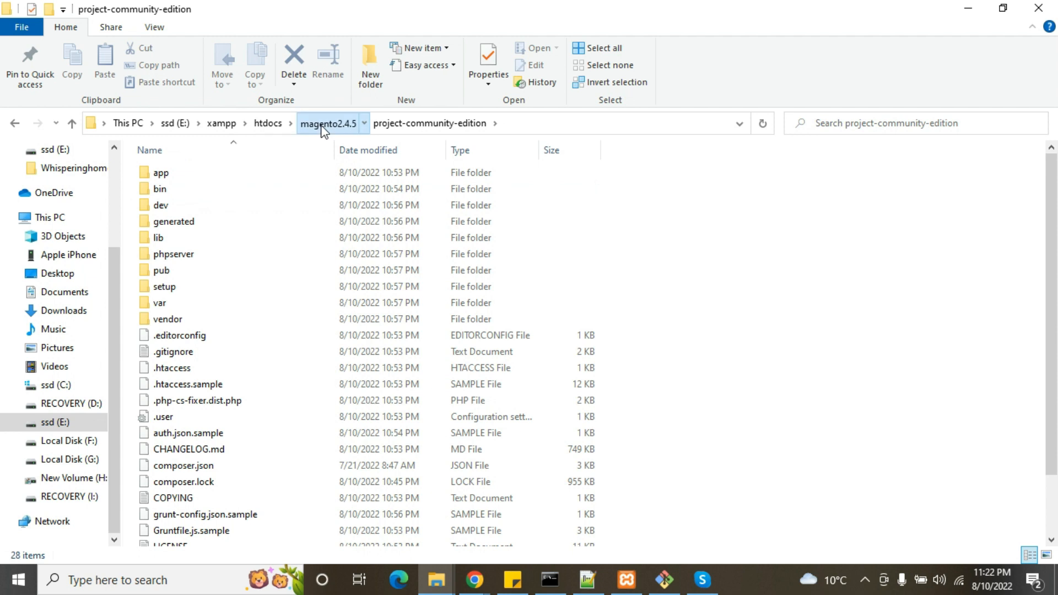
left_click(327, 123)
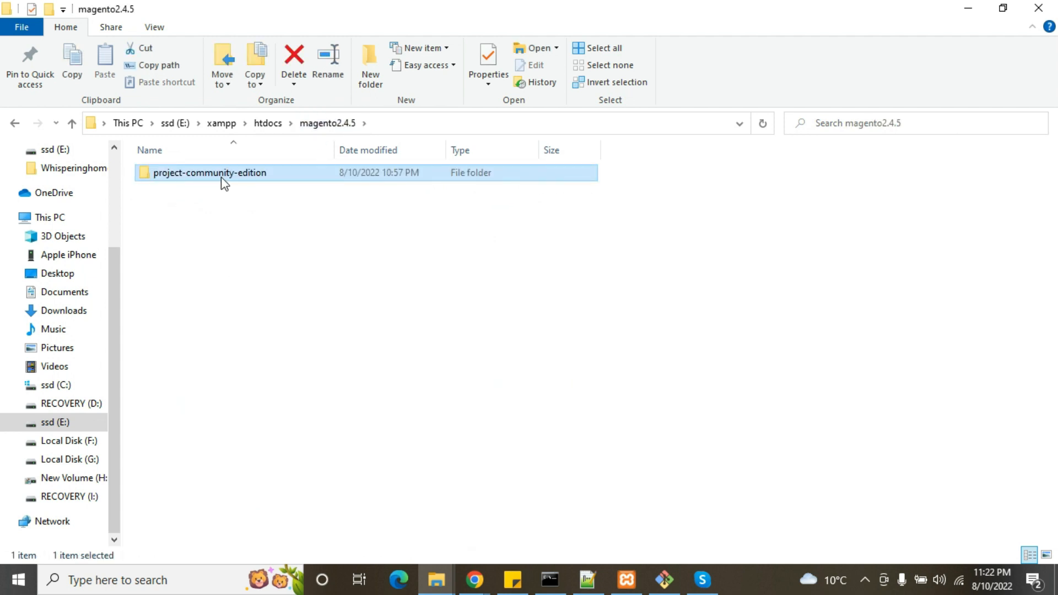
double_click(208, 173)
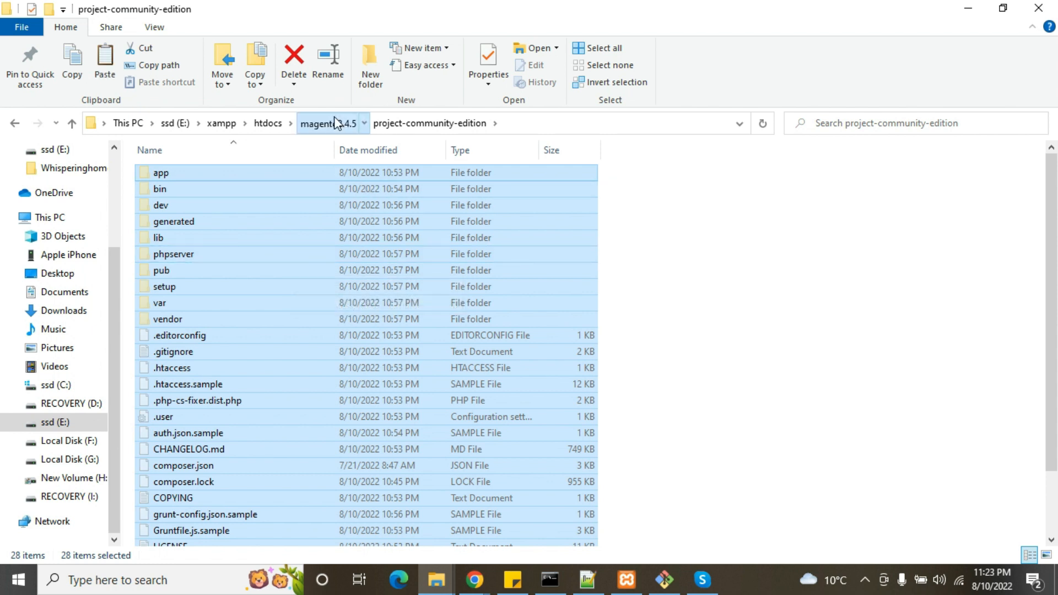
left_click(324, 123)
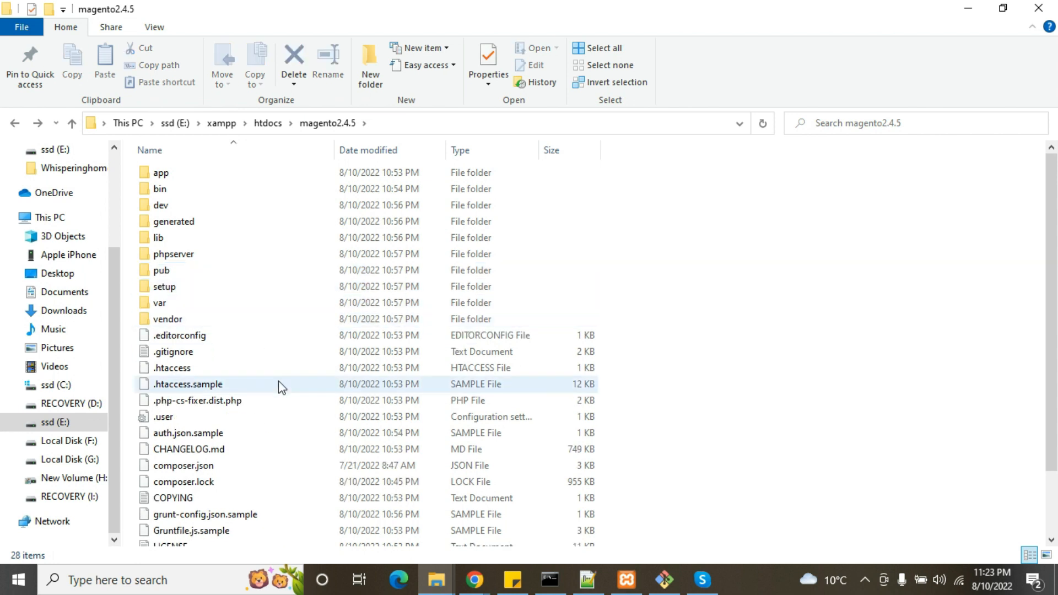
mouse_move(280, 386)
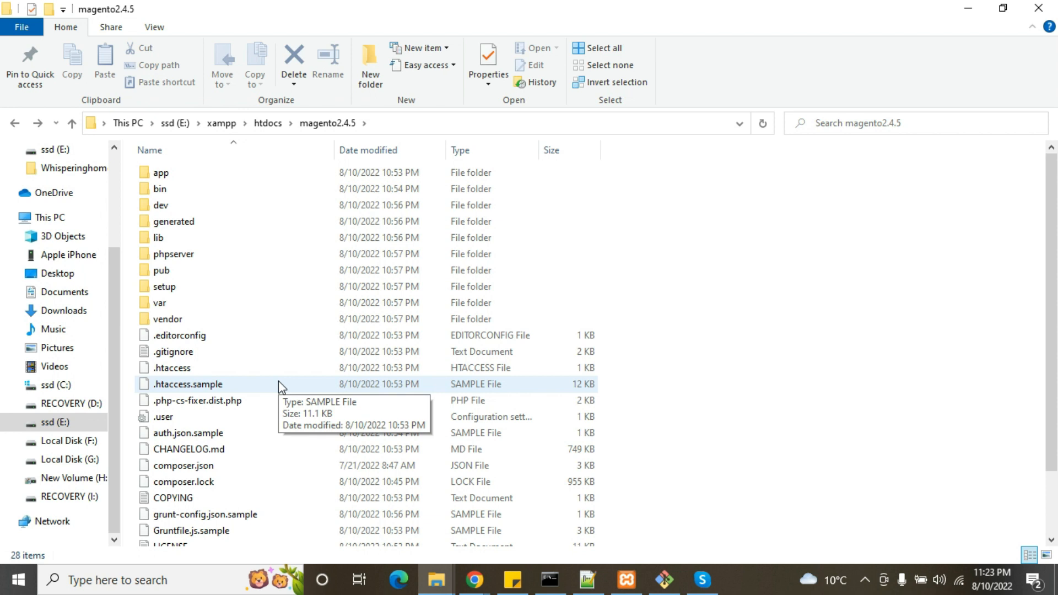
mouse_move(679, 572)
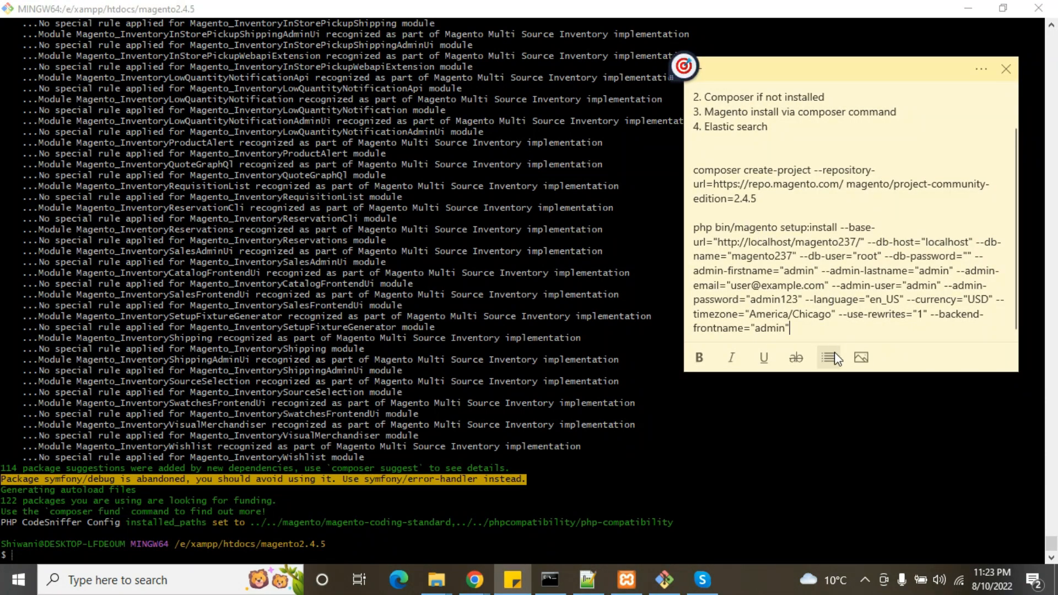
Step: Change the sticky-note install command's base URL to magento2.4.5 and database to magento245
left_click_drag(693, 228, 787, 327)
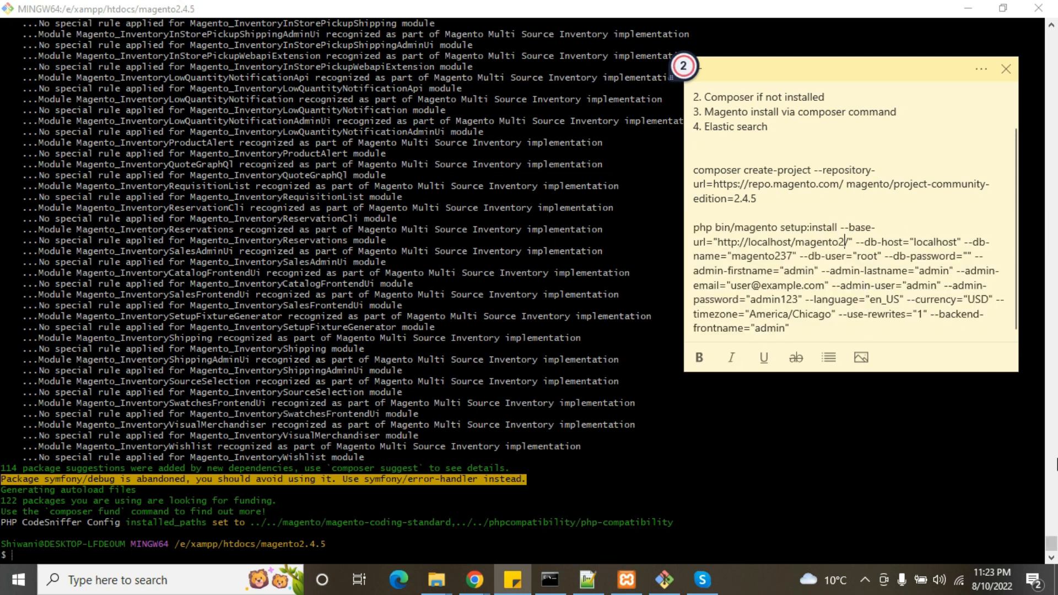
type(".4.5")
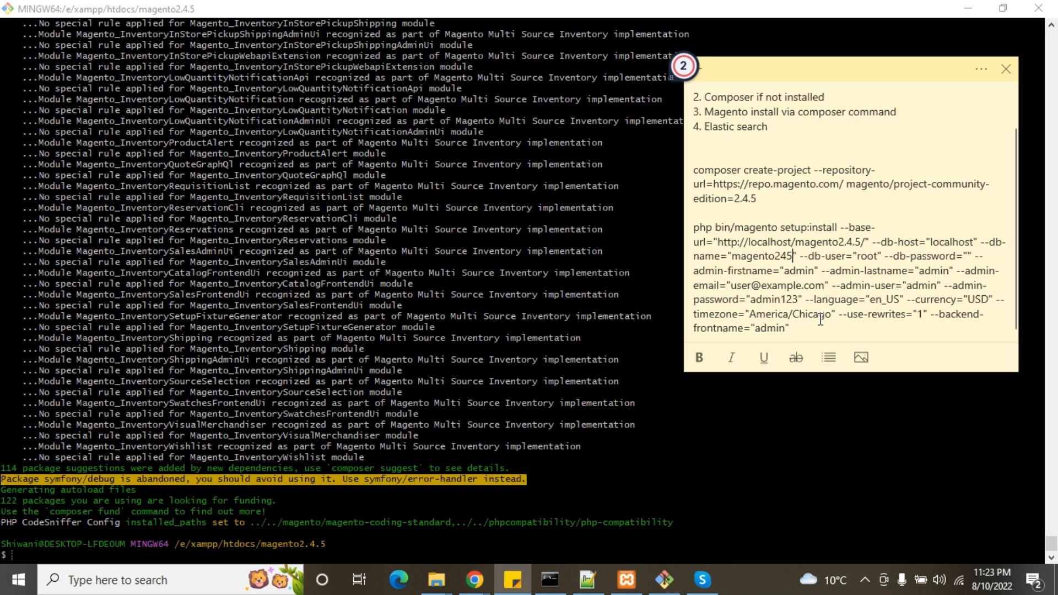
mouse_move(496, 535)
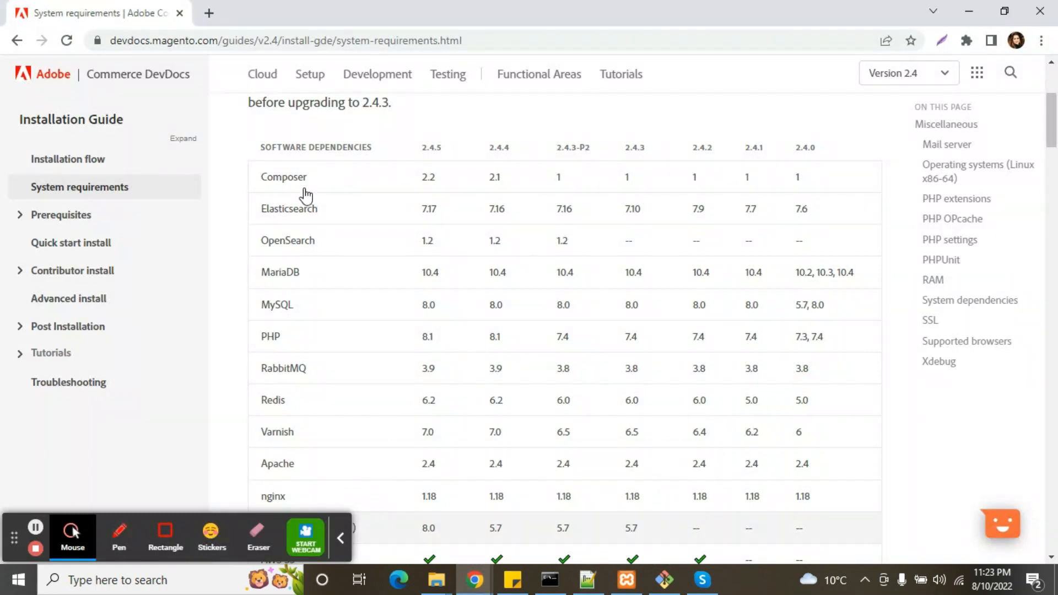
Step: Open localhost/phpmyadmin in a new tab and create the magento245 database
left_click(208, 13)
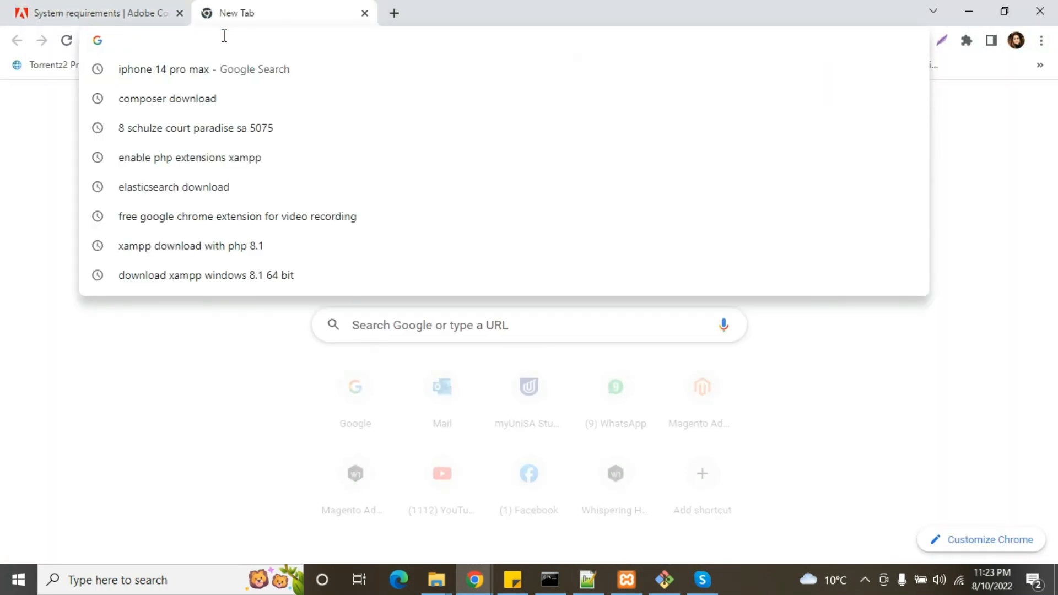
type("localhost/magento2.4.")
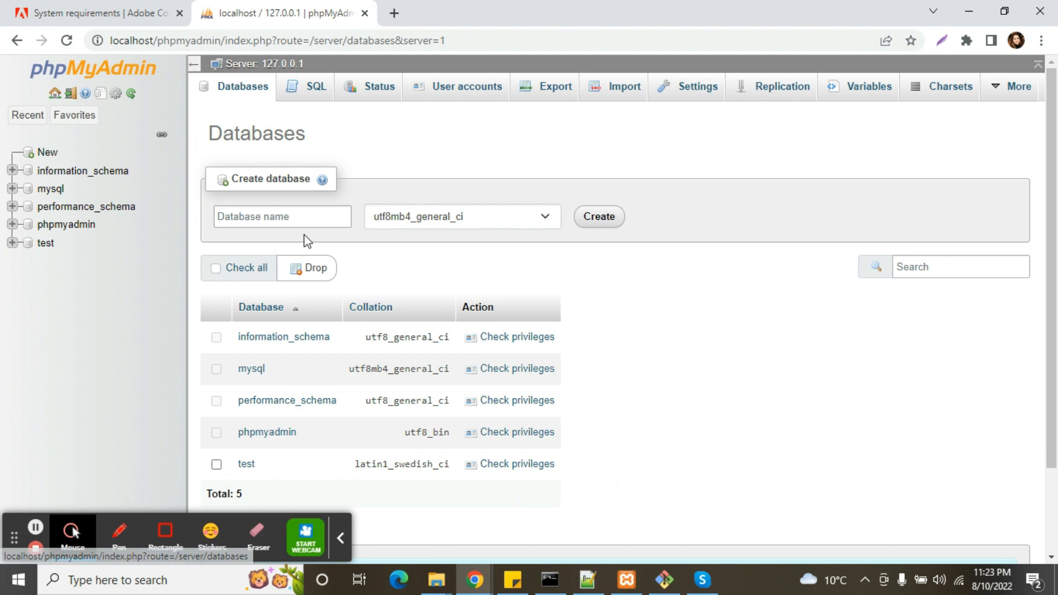
type("magento2.4")
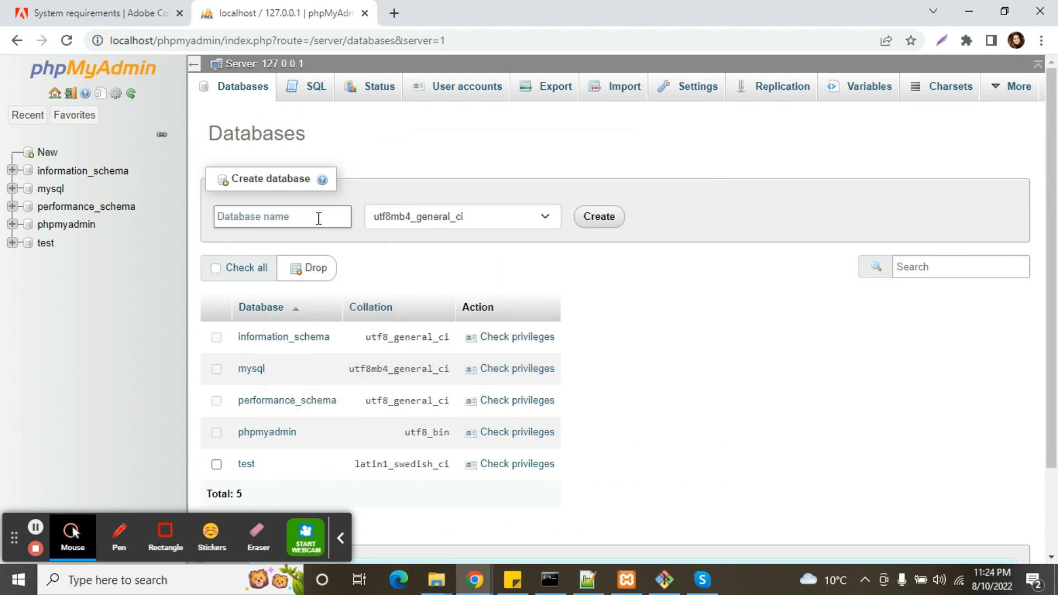
type("magento245")
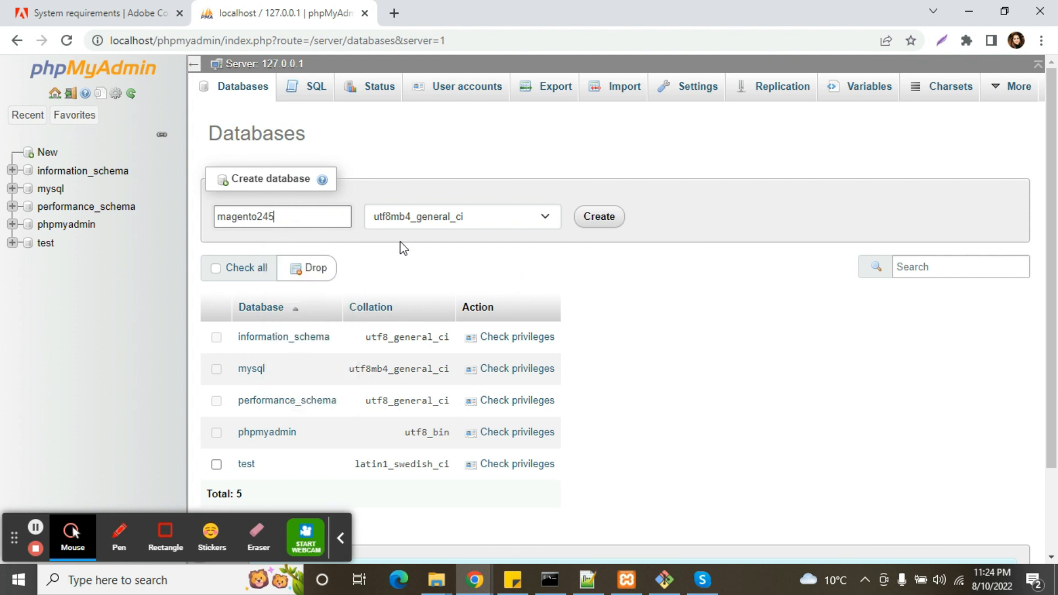
left_click(599, 216)
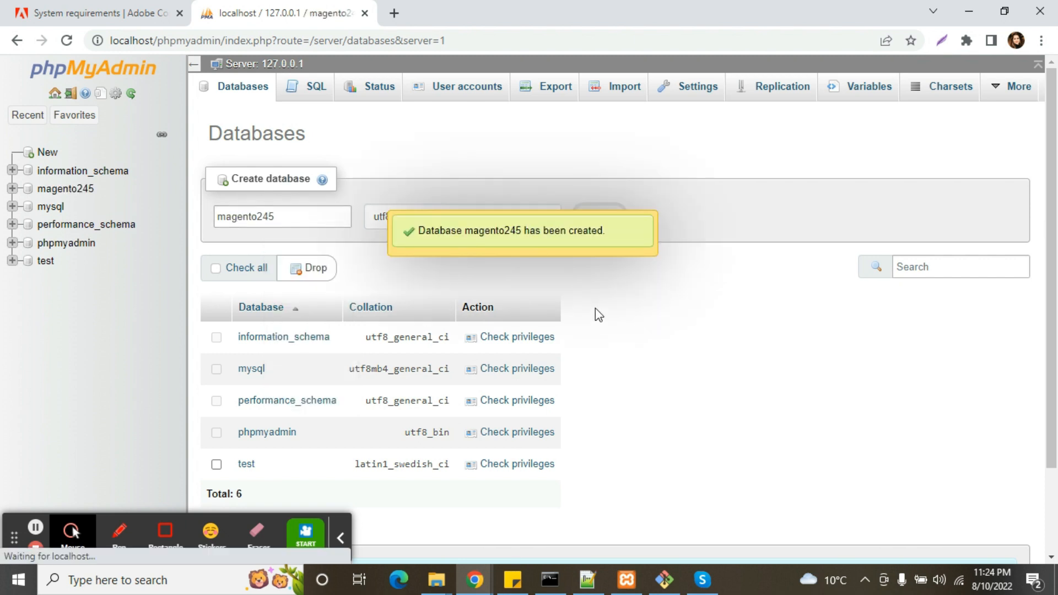
left_click(65, 188)
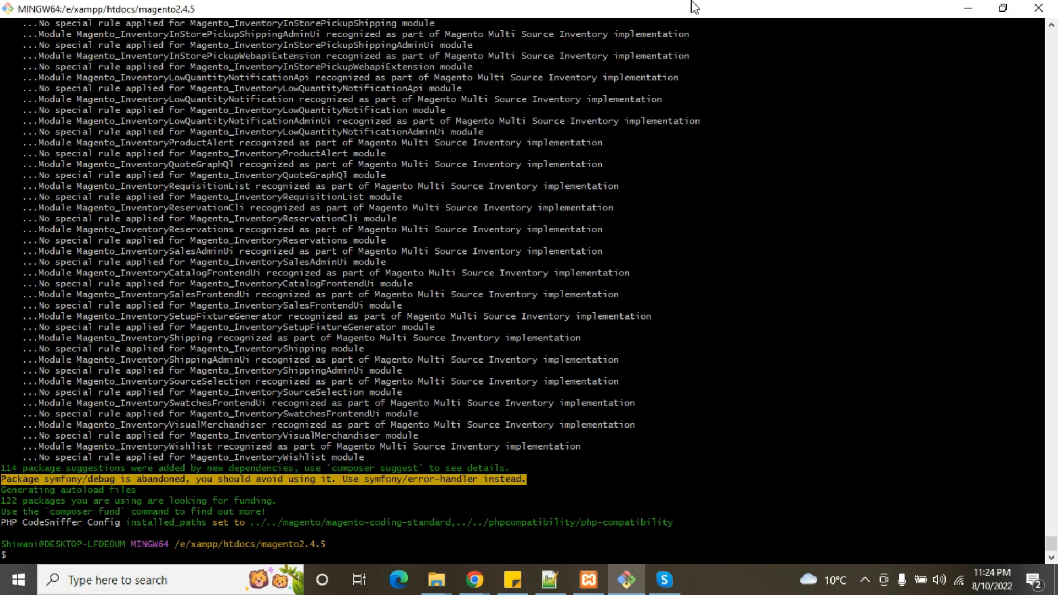
Step: Copy the setup:install command from the sticky note and run it in Git Bash
left_click(513, 578)
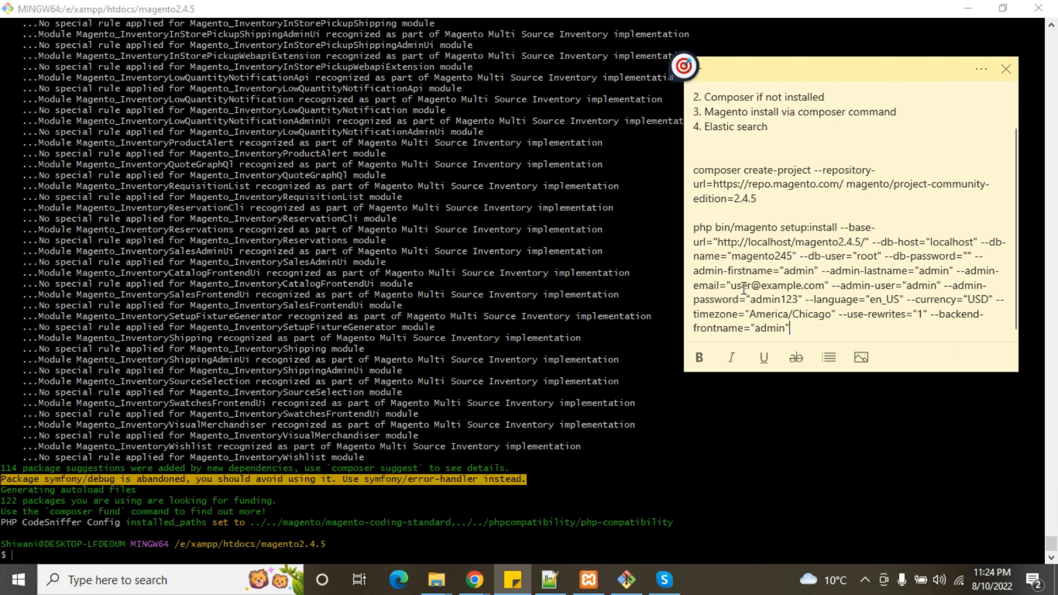
left_click_drag(694, 227, 789, 327)
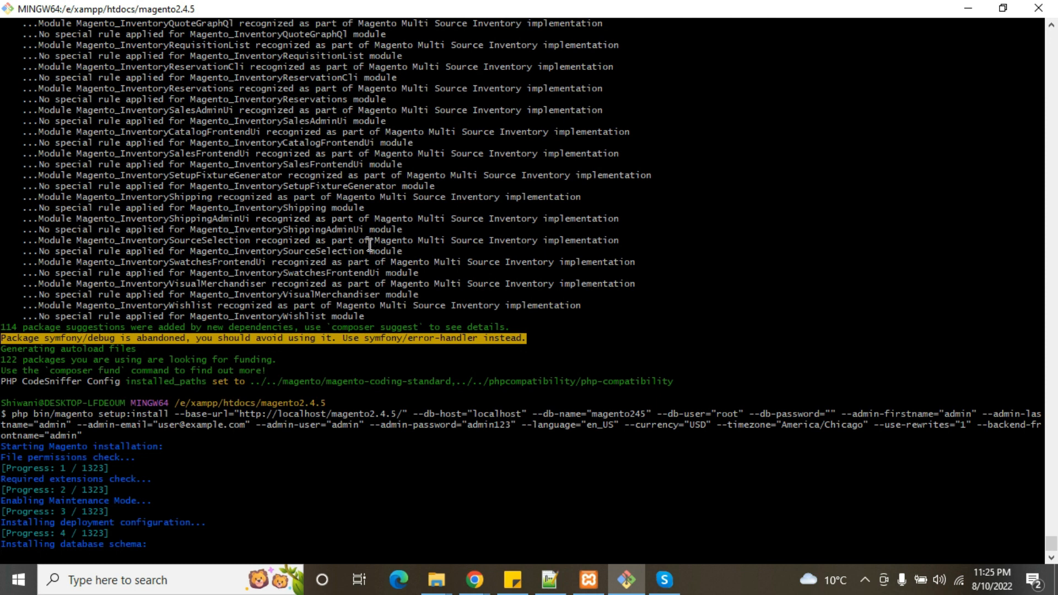
mouse_move(320, 316)
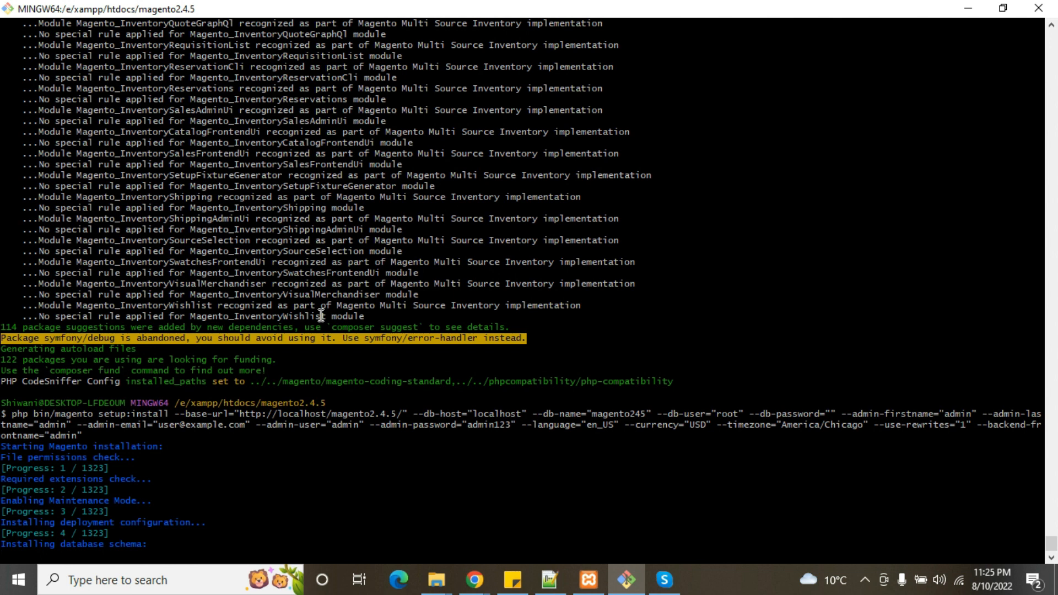
mouse_move(345, 400)
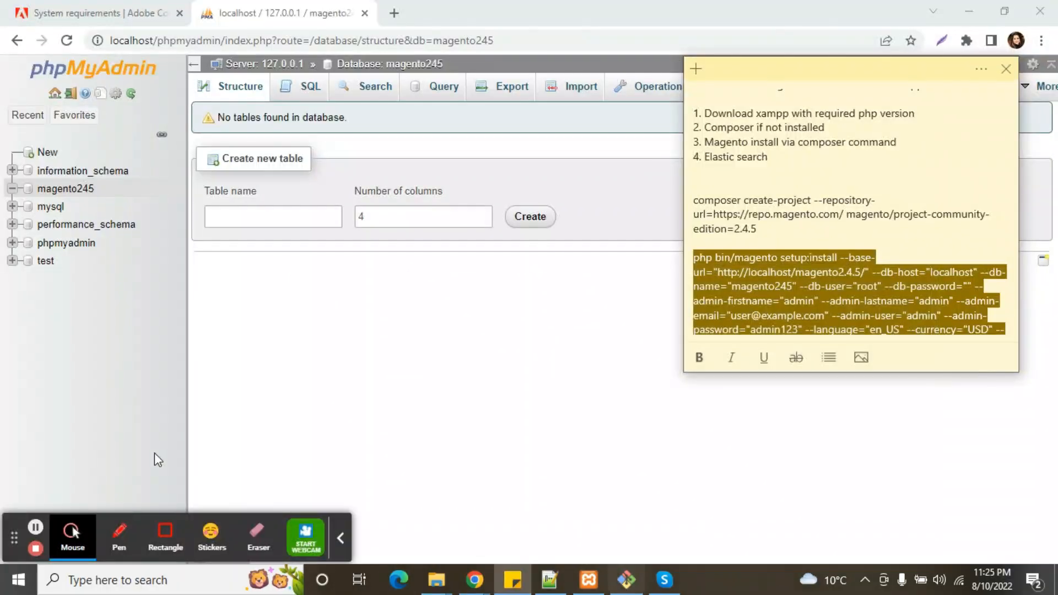
left_click(1005, 69)
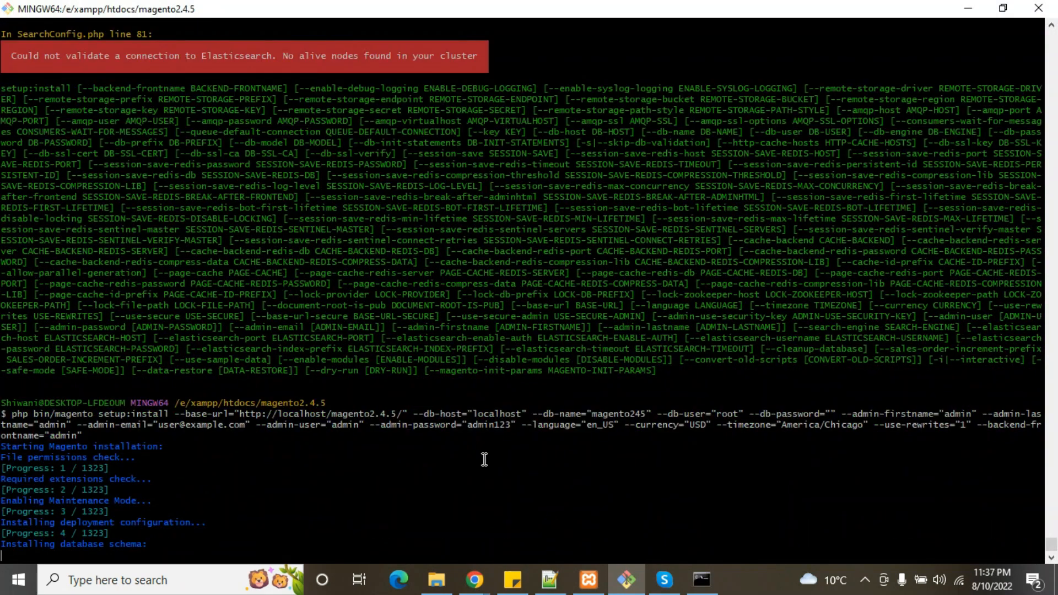
mouse_move(729, 460)
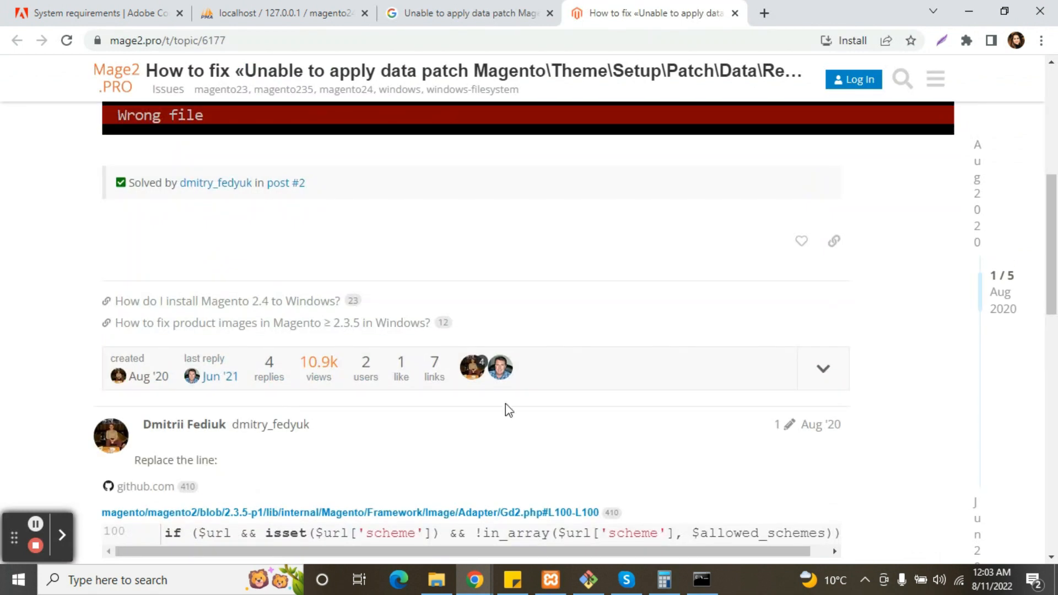
Step: Locate the original condition line in Gd2.php and copy mage2.pro's replacement line
scroll("down", 3)
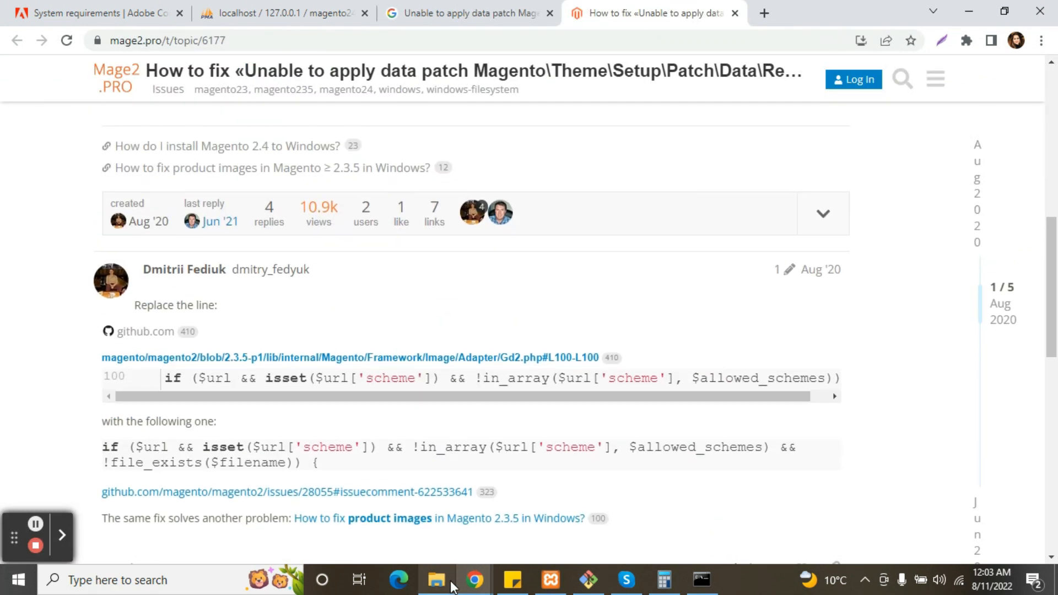
scroll("down", 3)
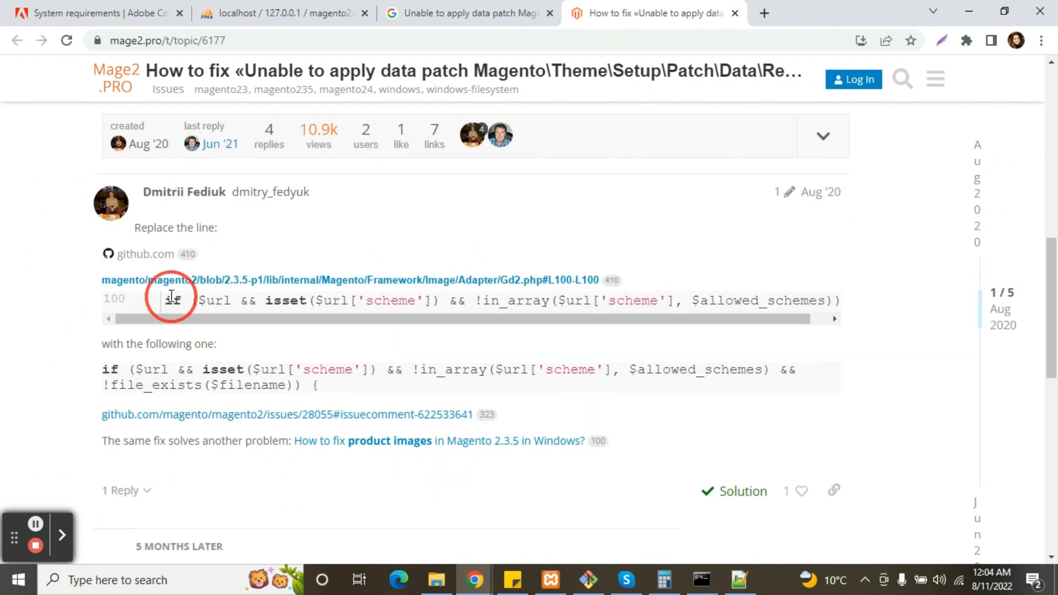
left_click_drag(165, 301, 829, 300)
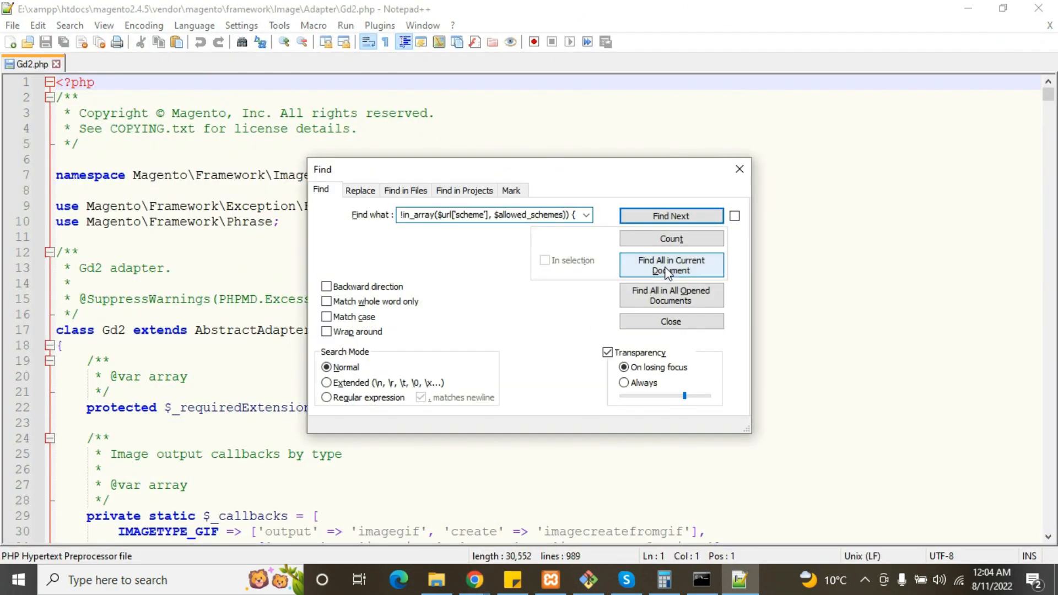
left_click(671, 265)
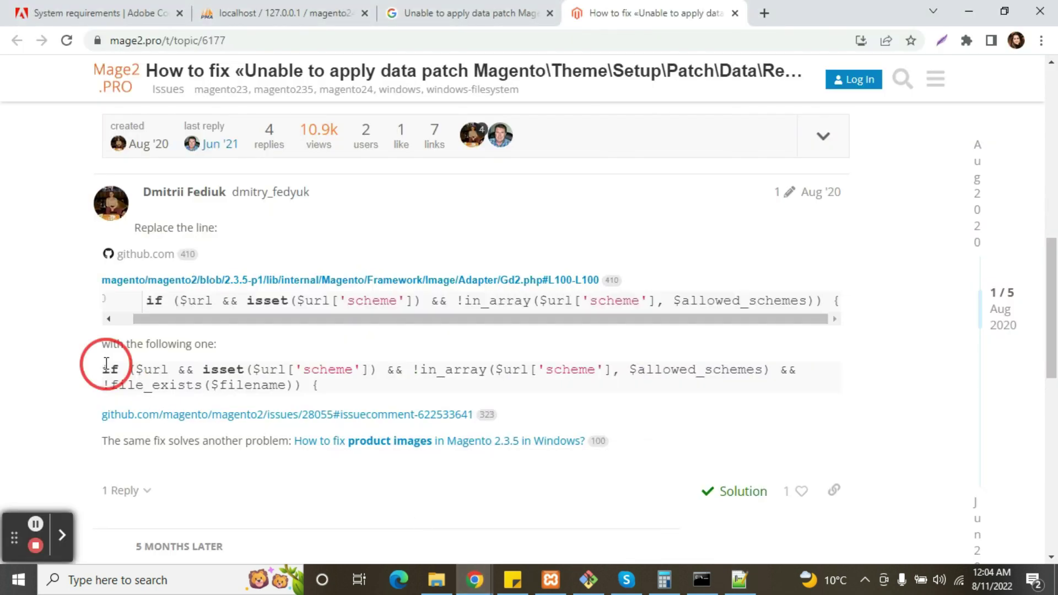
left_click_drag(101, 369, 341, 395)
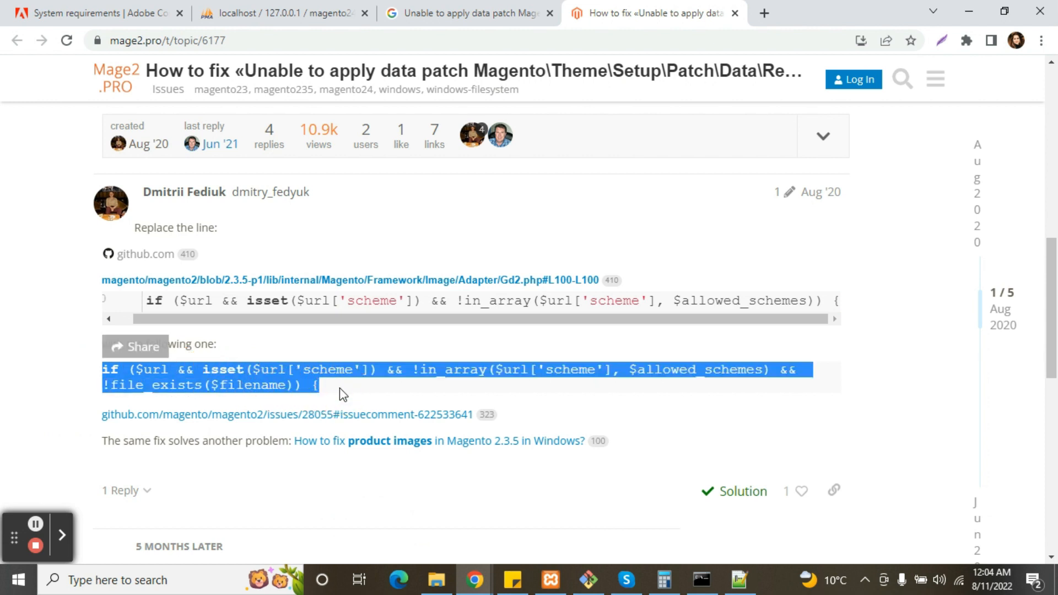
left_click(736, 579)
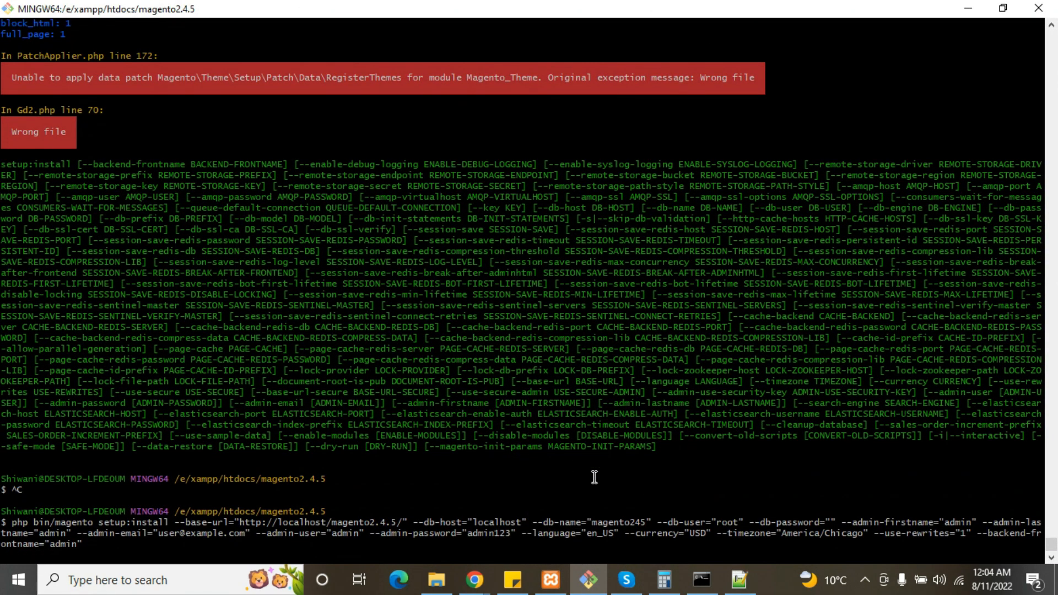
mouse_move(604, 500)
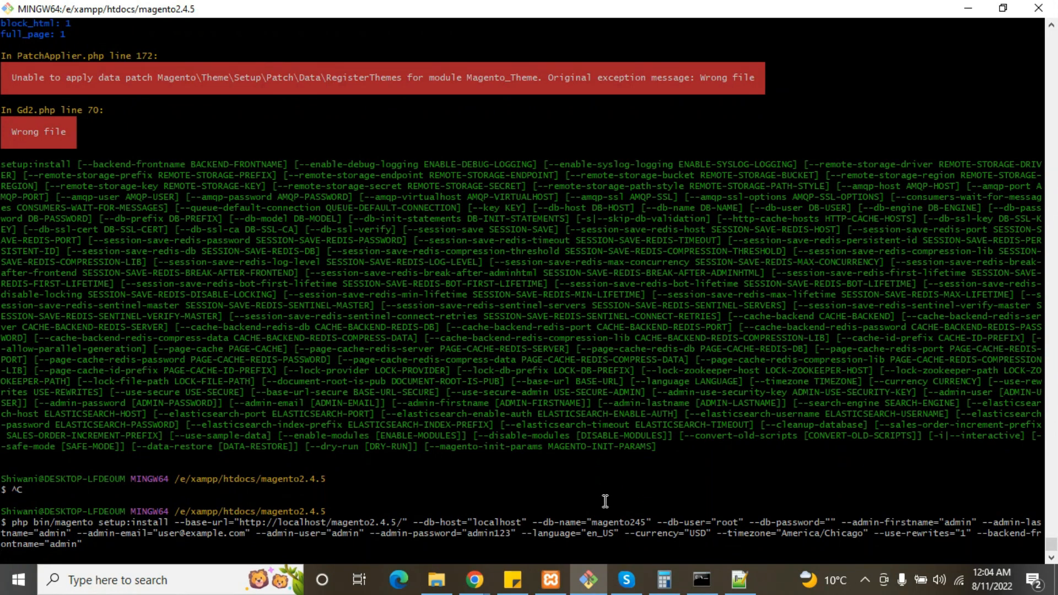
Step: Rerun php bin/magento setup:install until it reports success with admin URI /admin
key("Enter")
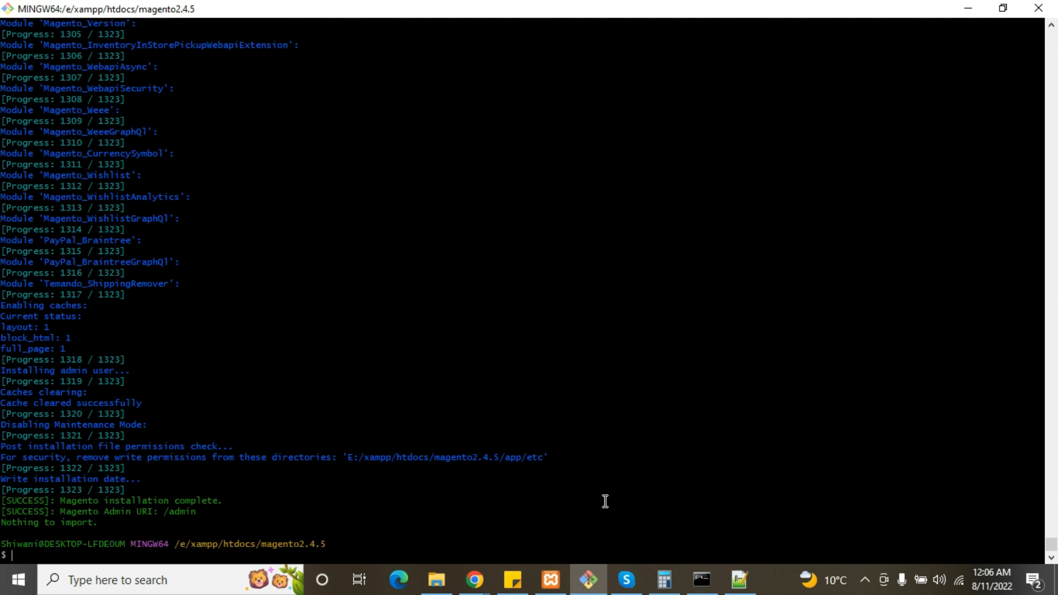
mouse_move(239, 477)
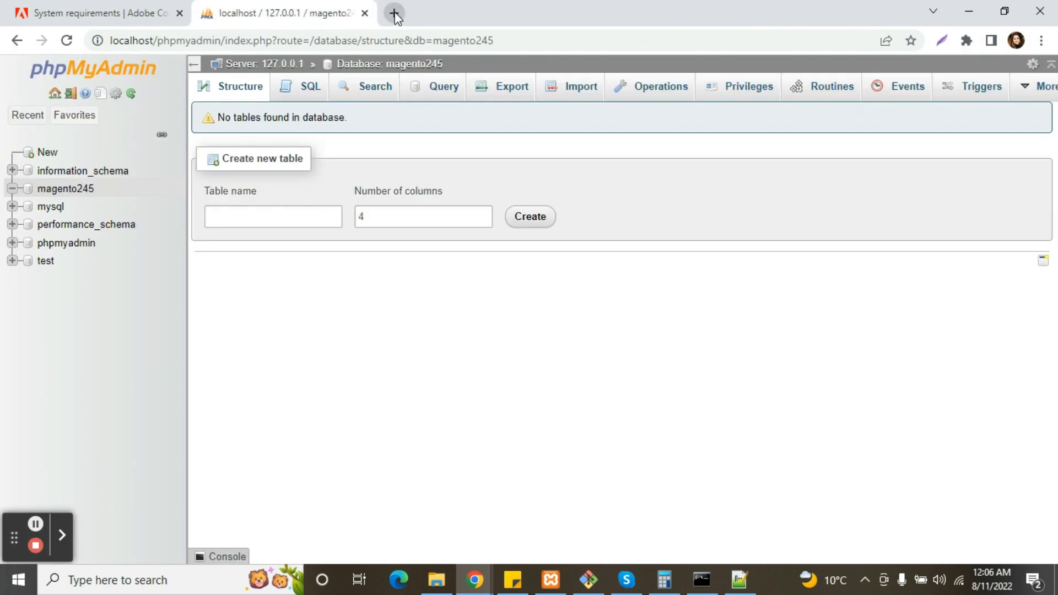
Step: Load localhost/magento2.4.5/ in a new Chrome tab, getting 404 Not Found
left_click(398, 14)
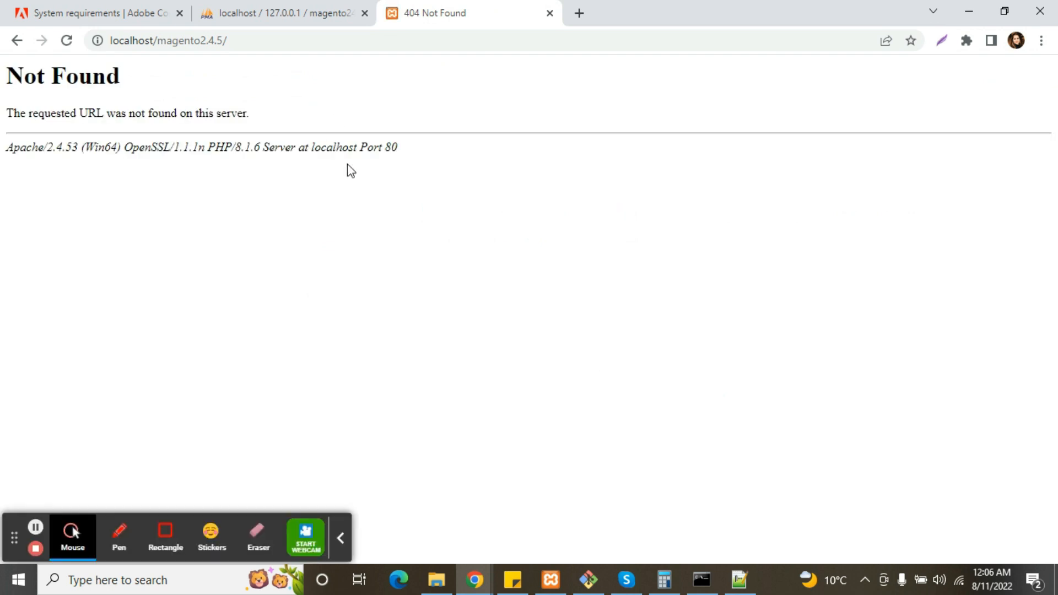
mouse_move(418, 316)
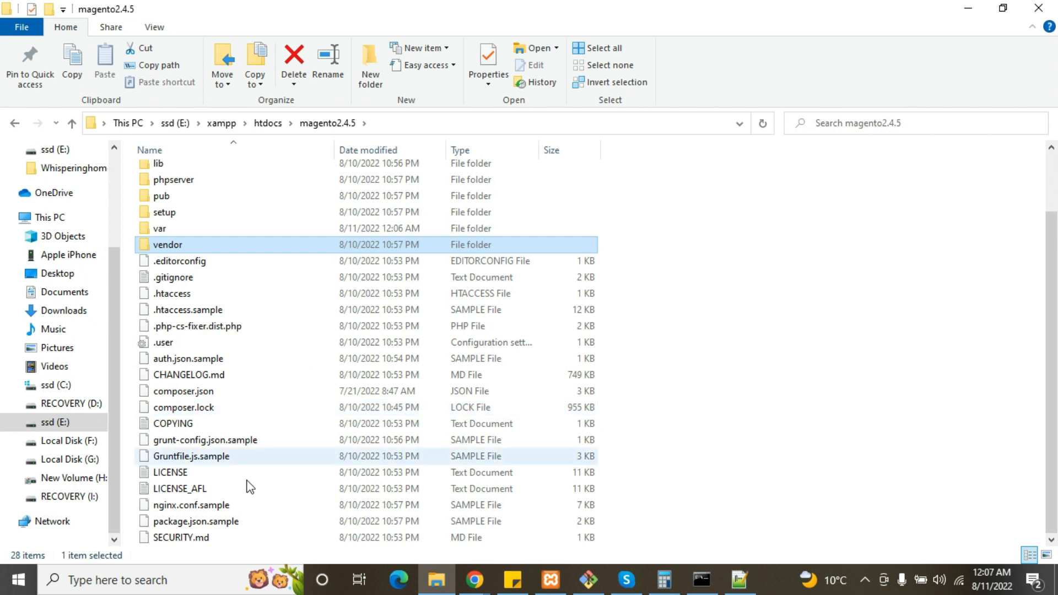
Step: Copy .htaccess.sample's contents into .htaccess in Notepad++ and save it
left_click(171, 472)
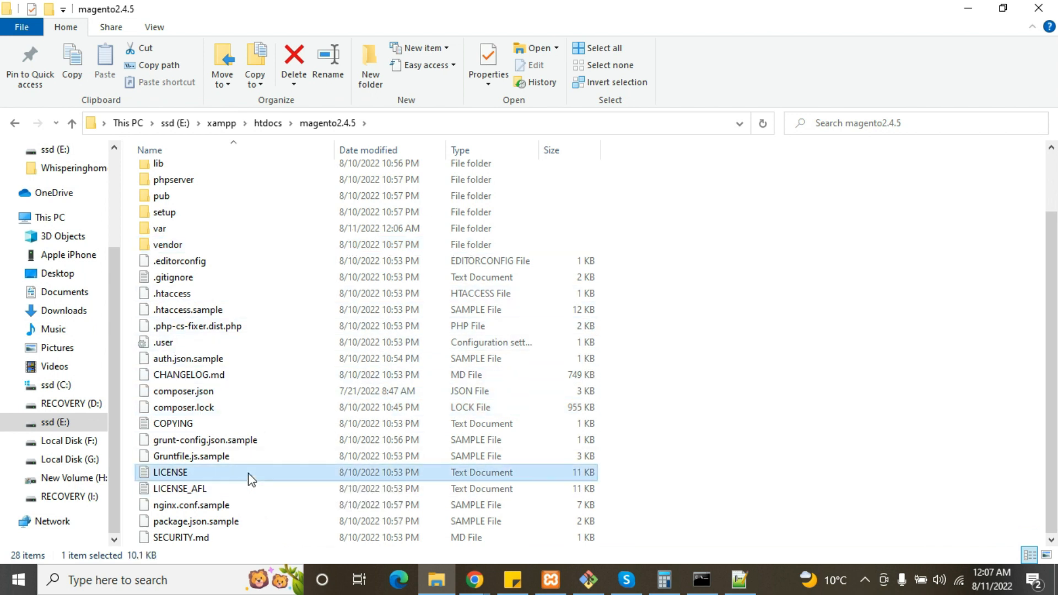
left_click(171, 293)
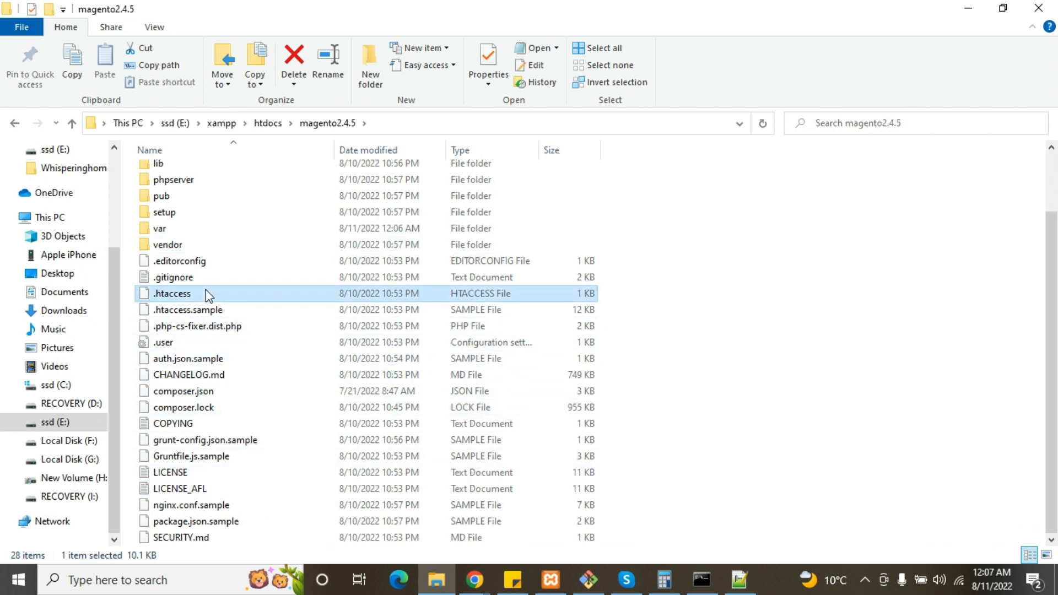
right_click(171, 294)
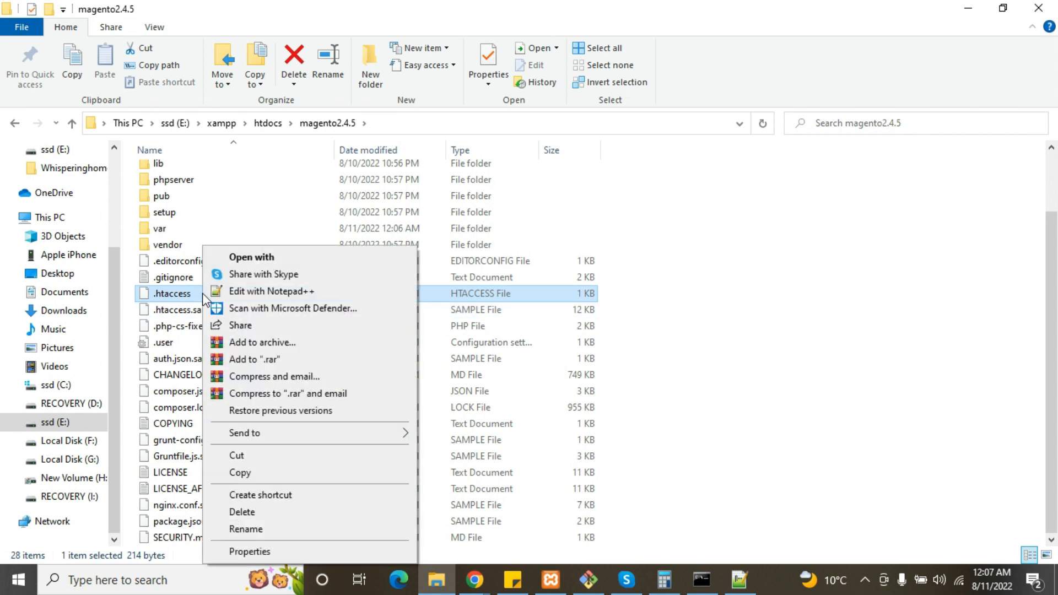
left_click(272, 291)
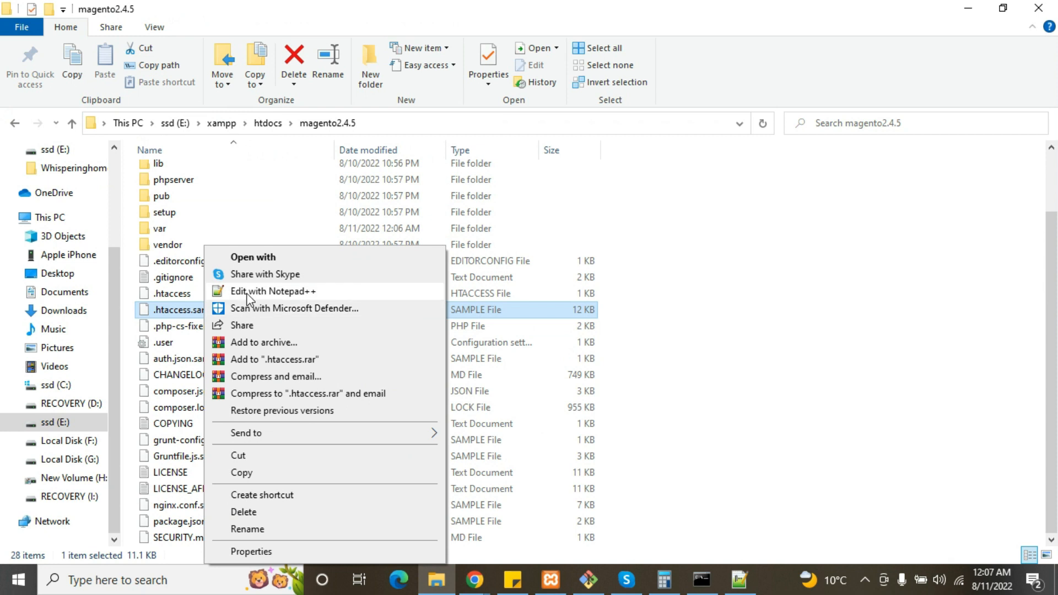
left_click(273, 291)
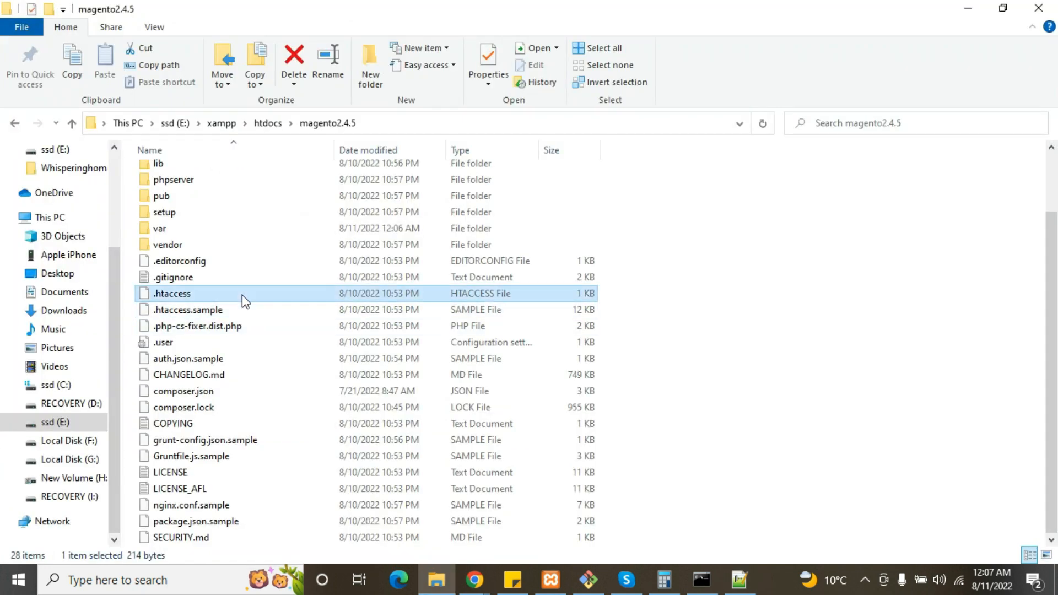
double_click(171, 294)
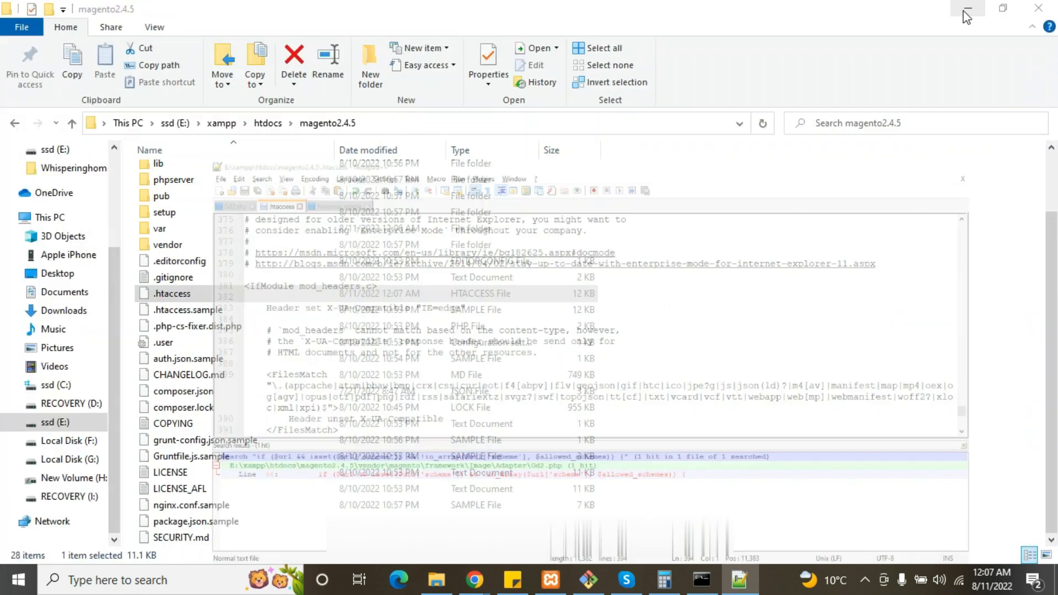
left_click(967, 7)
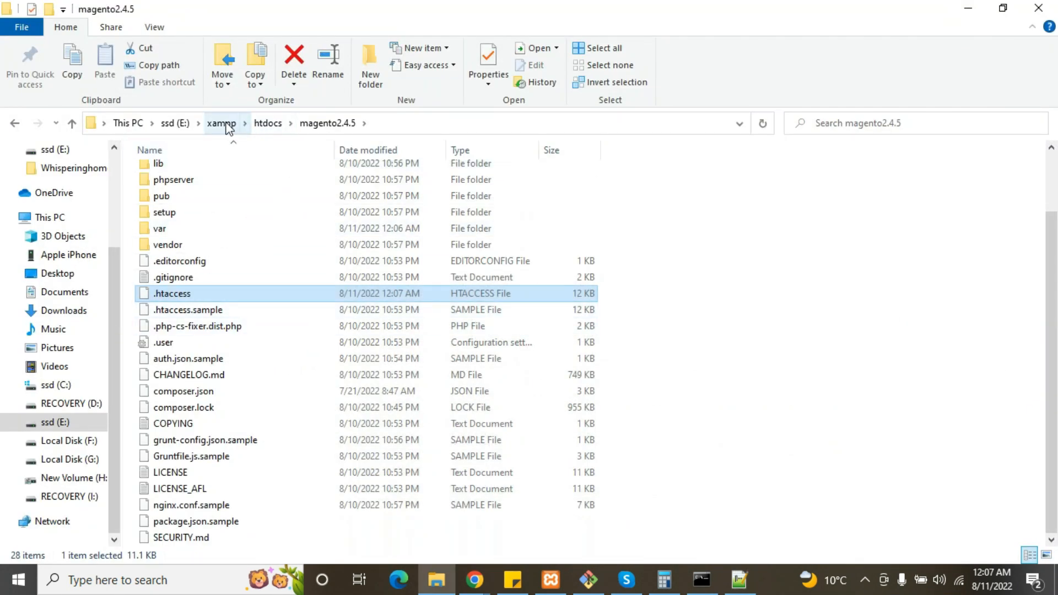
Step: Browse up to drive E and into xamppold's contrib folder
left_click(221, 123)
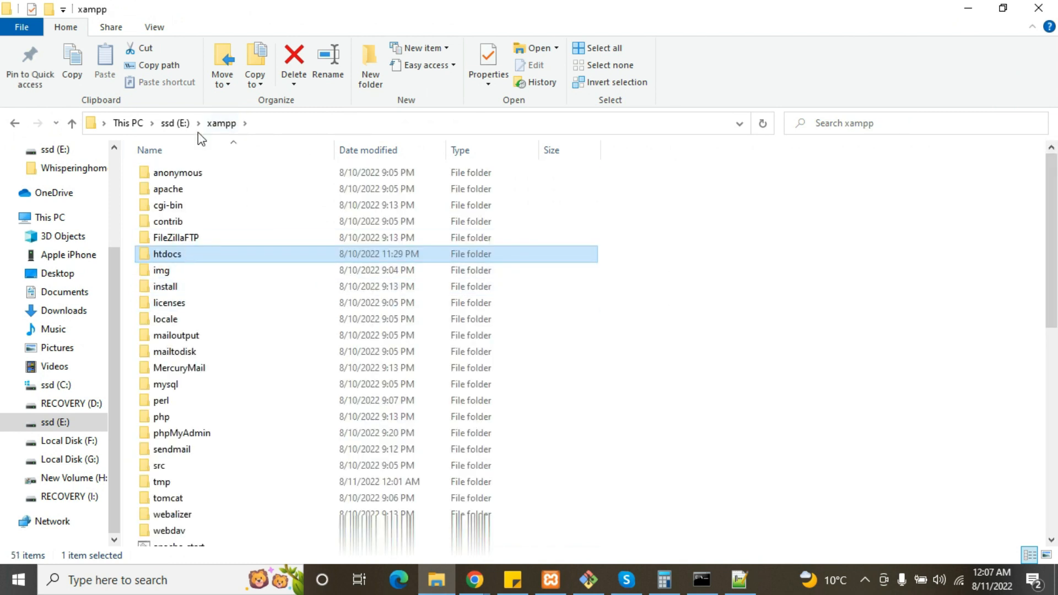
left_click(175, 123)
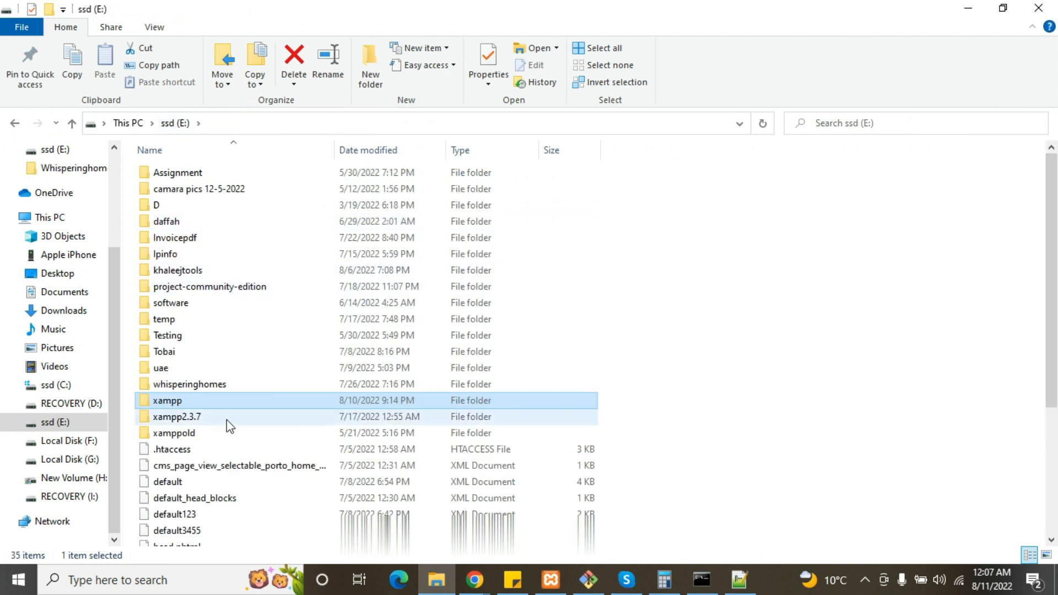
double_click(174, 432)
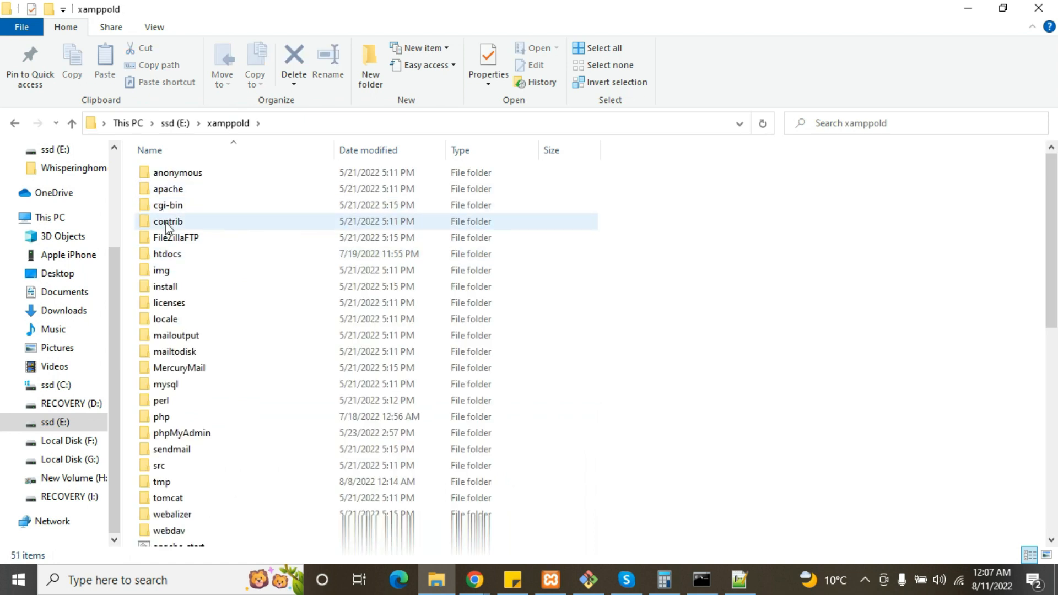
double_click(166, 254)
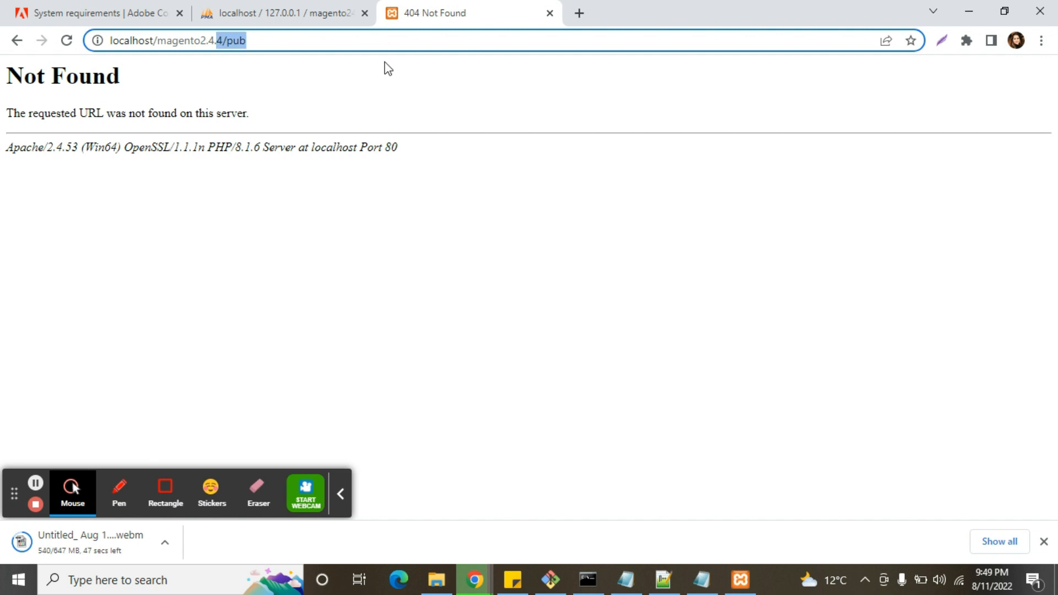
Step: Sign in at localhost/magento2.4.5/pub/admin, retrying Sign in until the Dashboard starts loading
type("localhost/magento2.4.5/p")
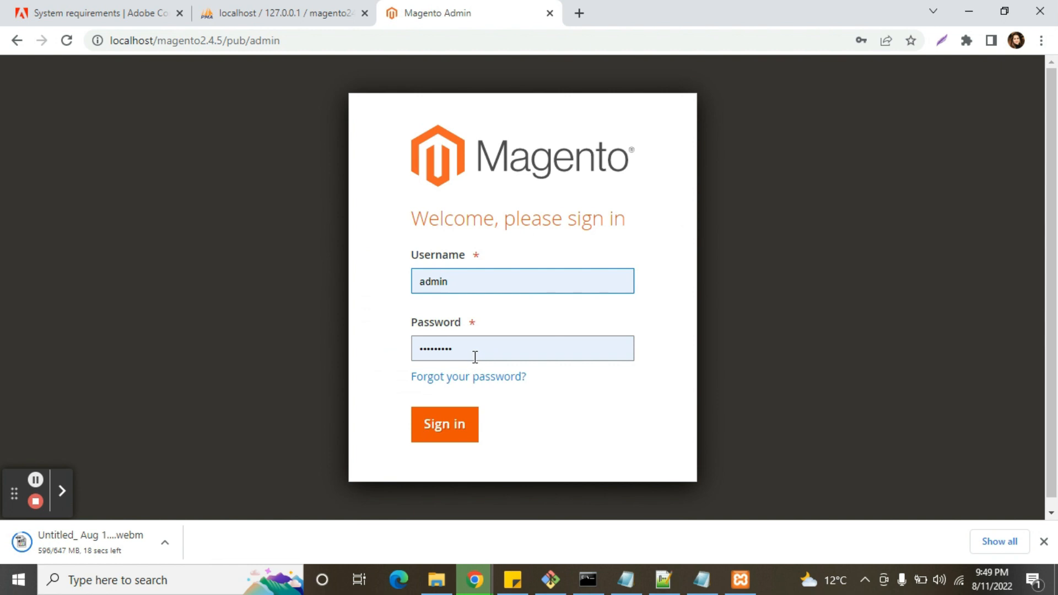
left_click(444, 424)
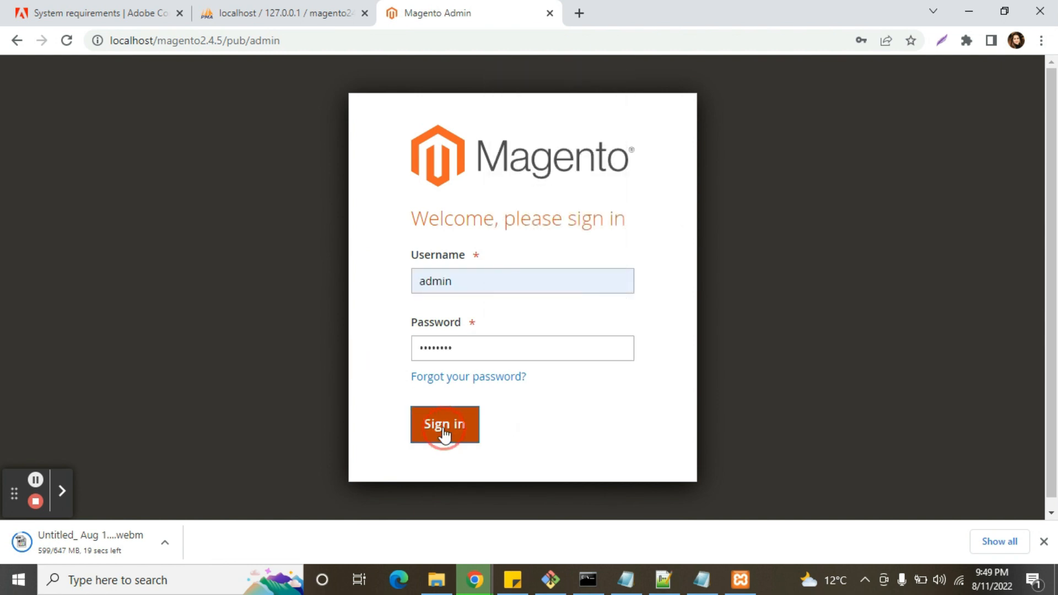
left_click(444, 424)
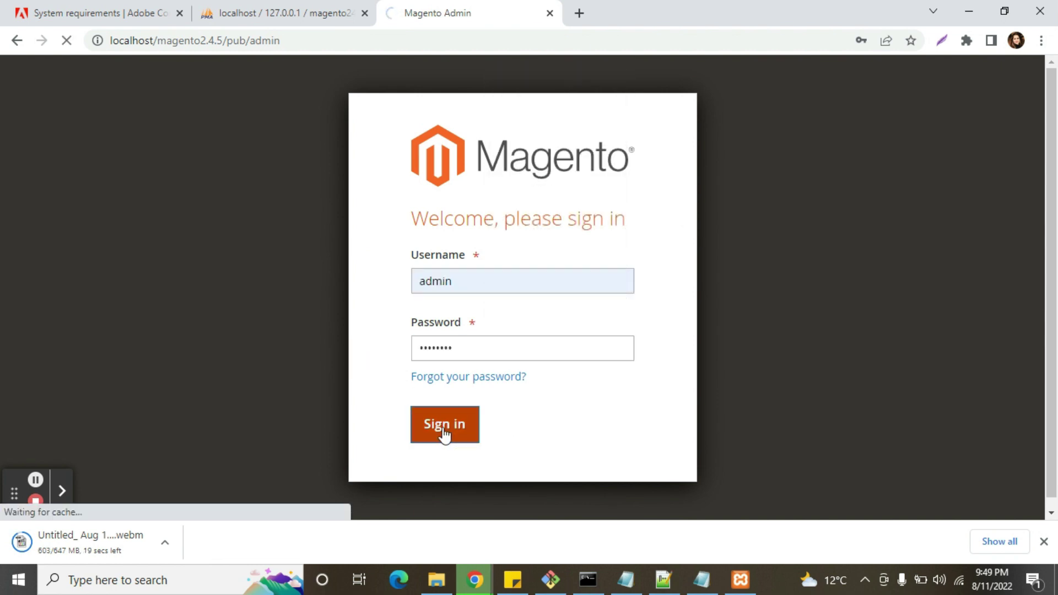
left_click(444, 424)
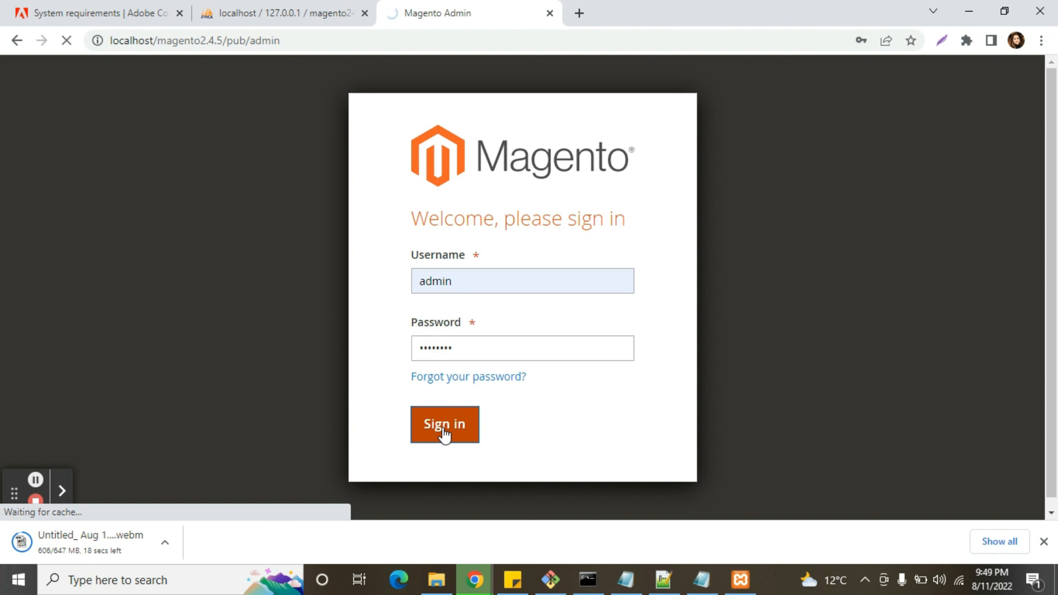
left_click(444, 425)
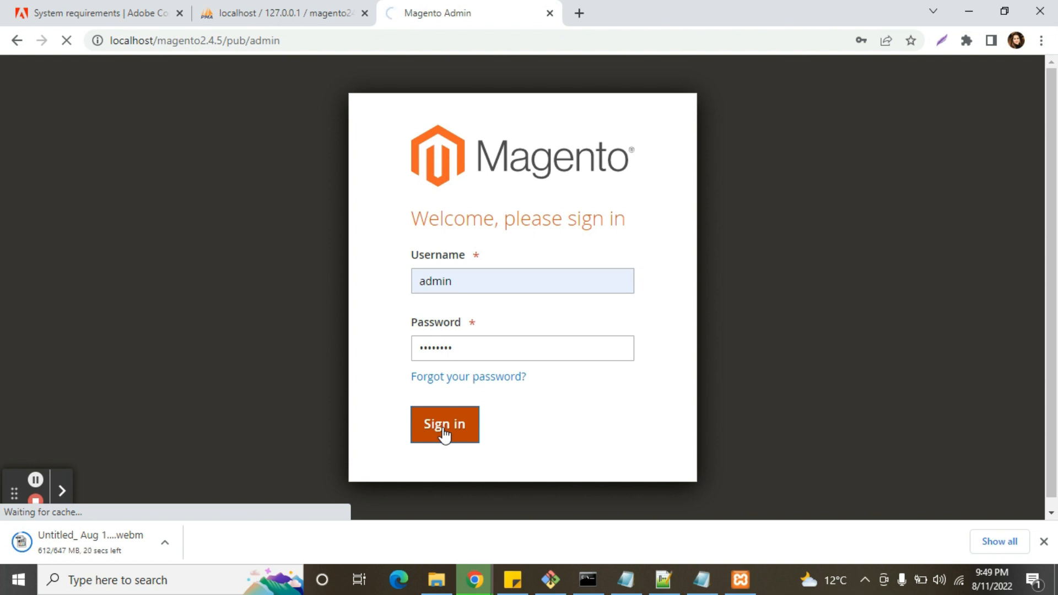
left_click(444, 425)
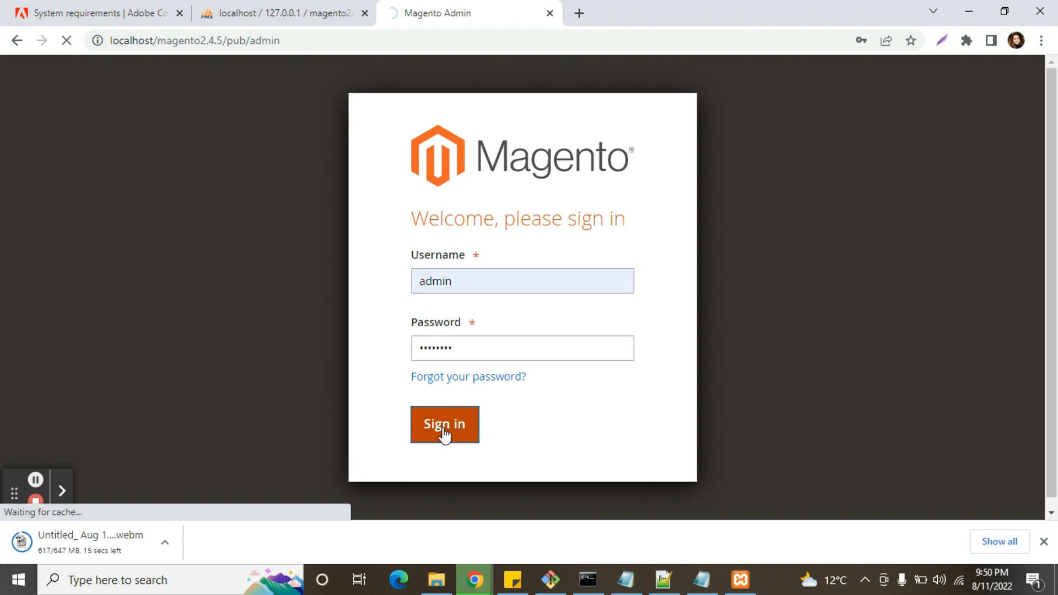
left_click(444, 424)
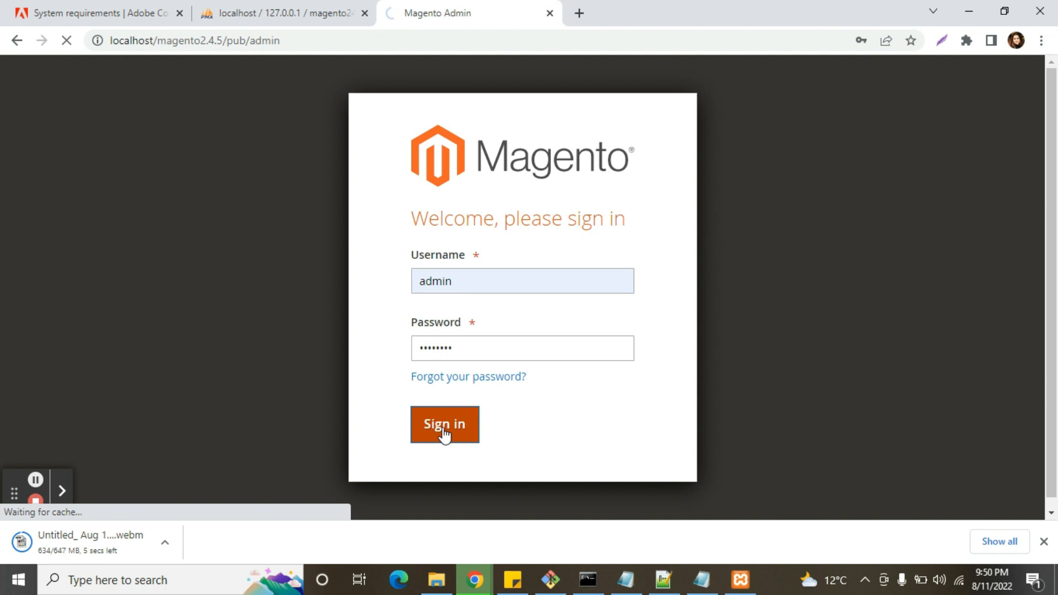
left_click(444, 424)
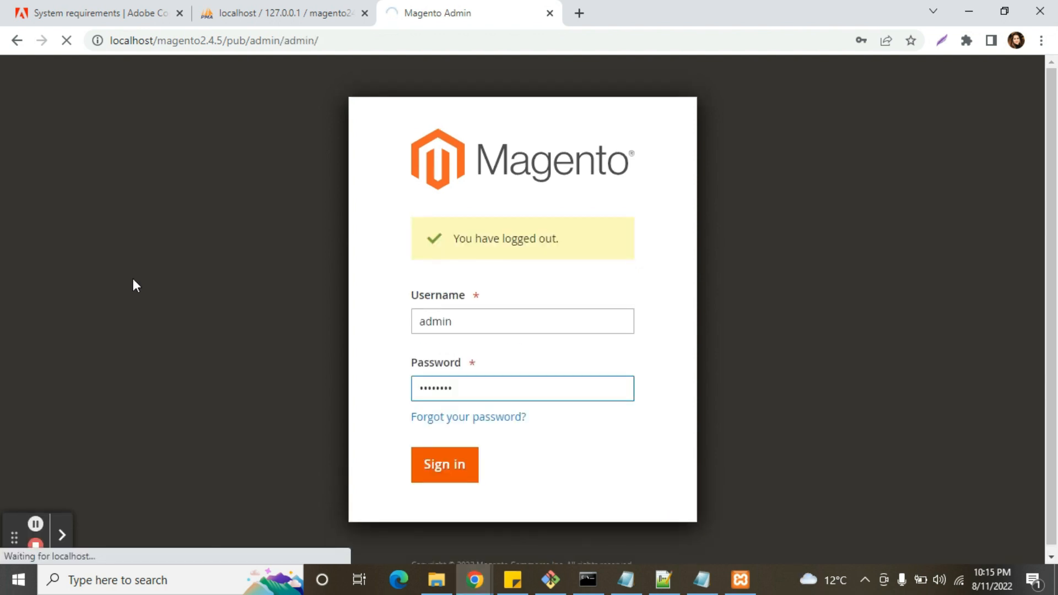
left_click(443, 464)
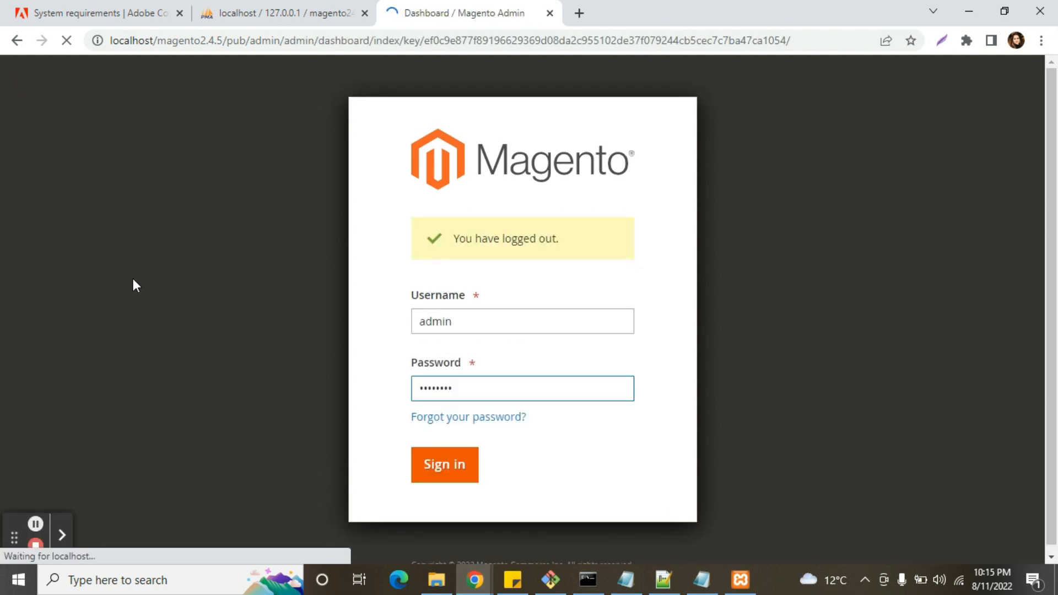
Step: Check the loaded Dashboard and storefront Home Page tab, then return to the Dashboard
left_click(444, 464)
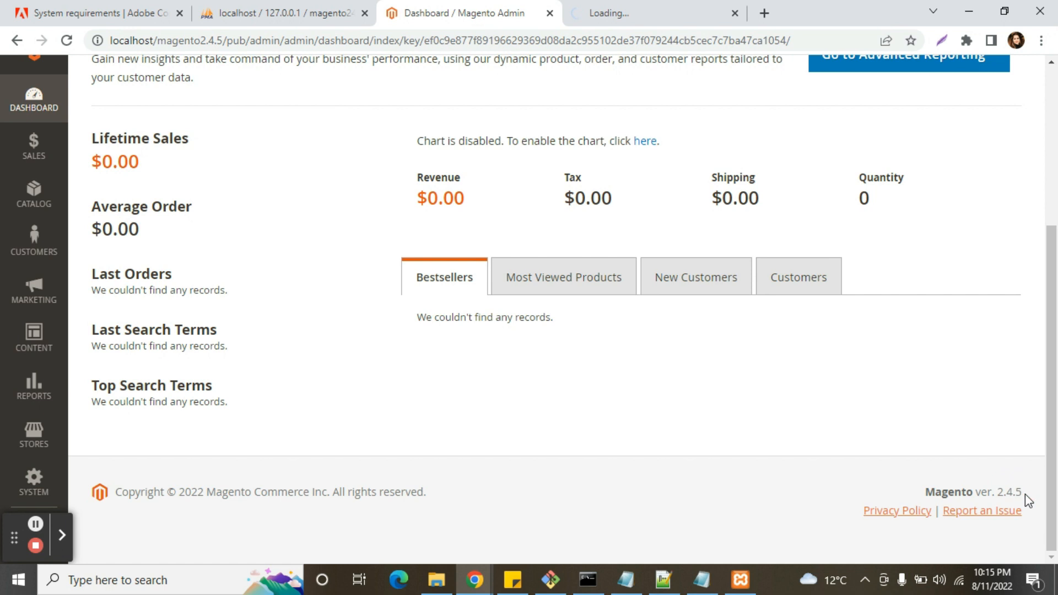
mouse_move(542, 241)
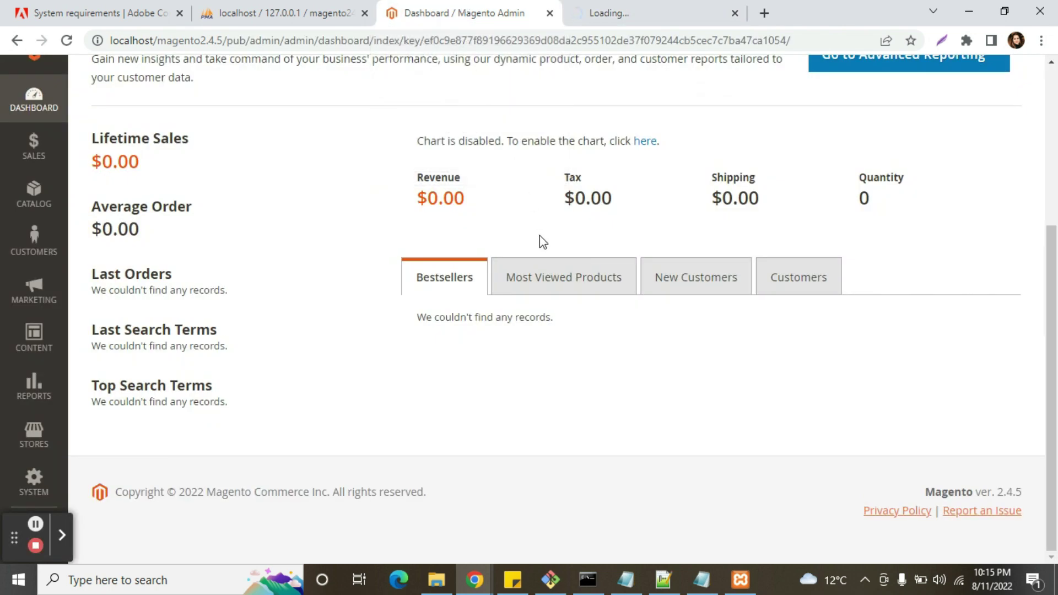
mouse_move(607, 400)
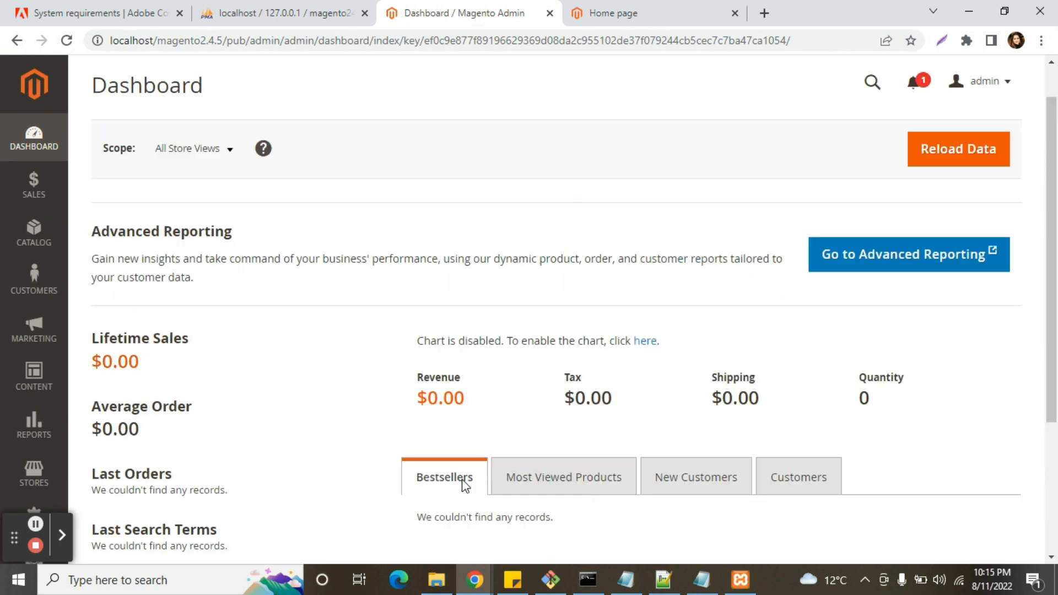
scroll("up", 3)
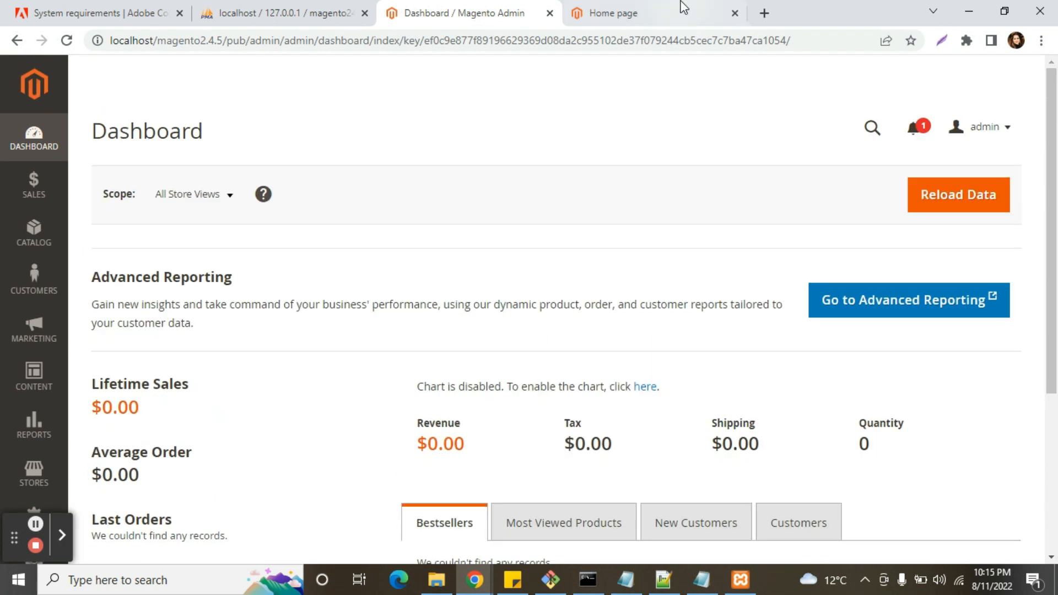
left_click(623, 12)
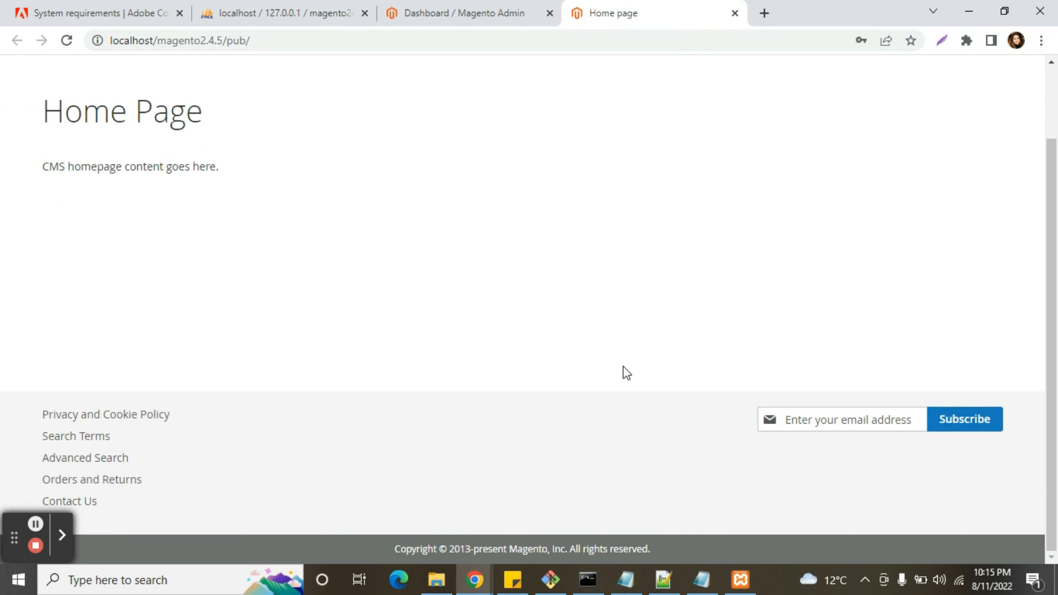
left_click(464, 13)
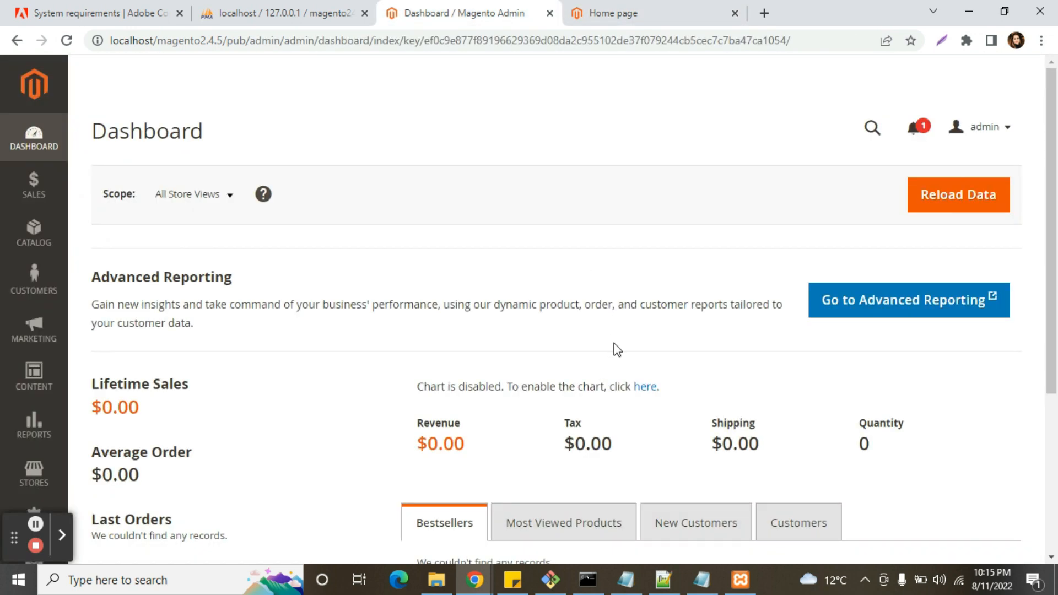
scroll("down", 3)
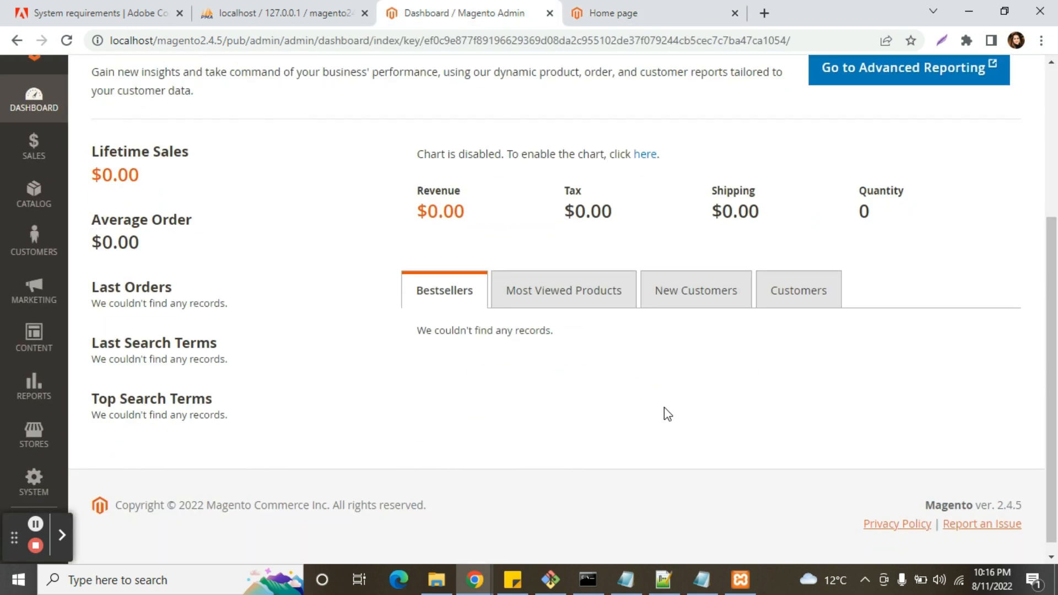
mouse_move(623, 408)
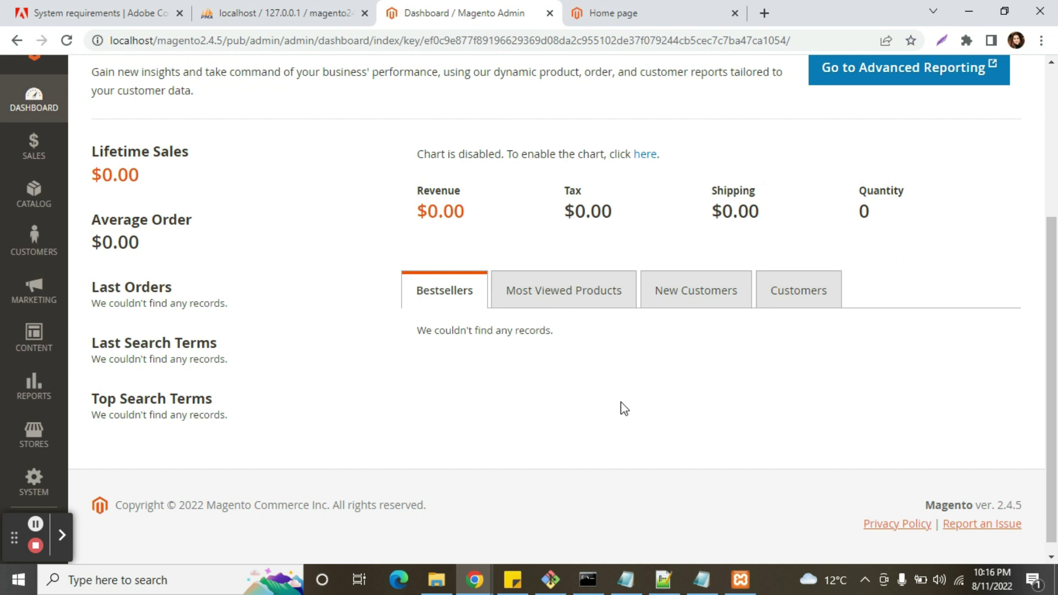